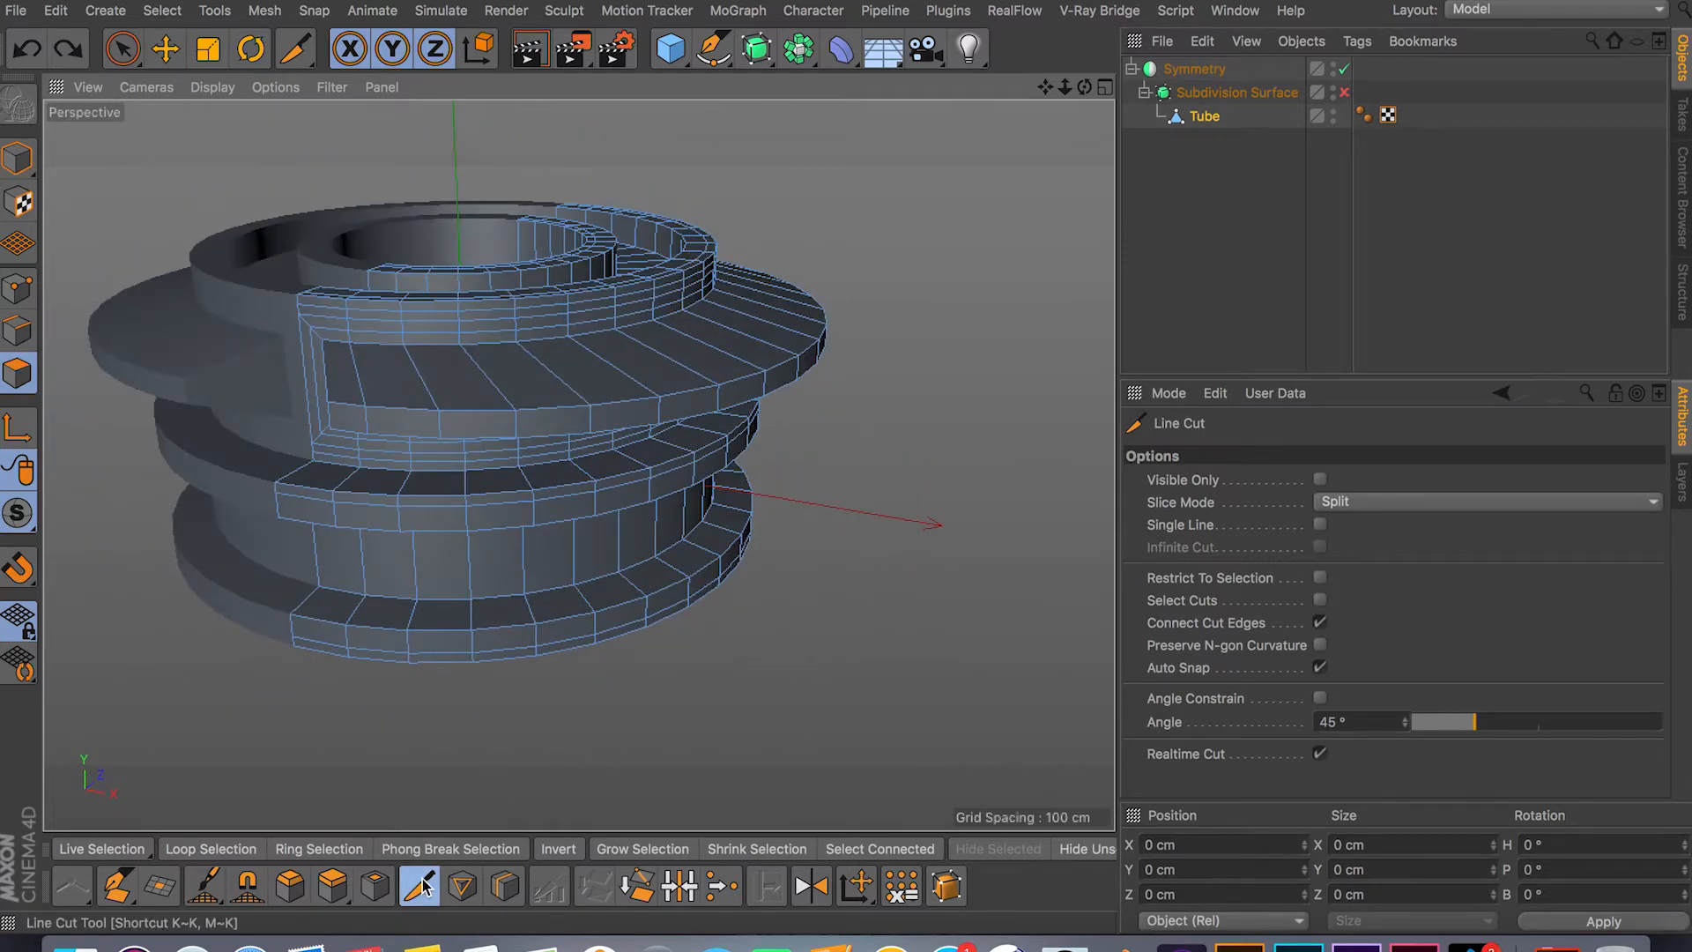
mouse_move(420, 885)
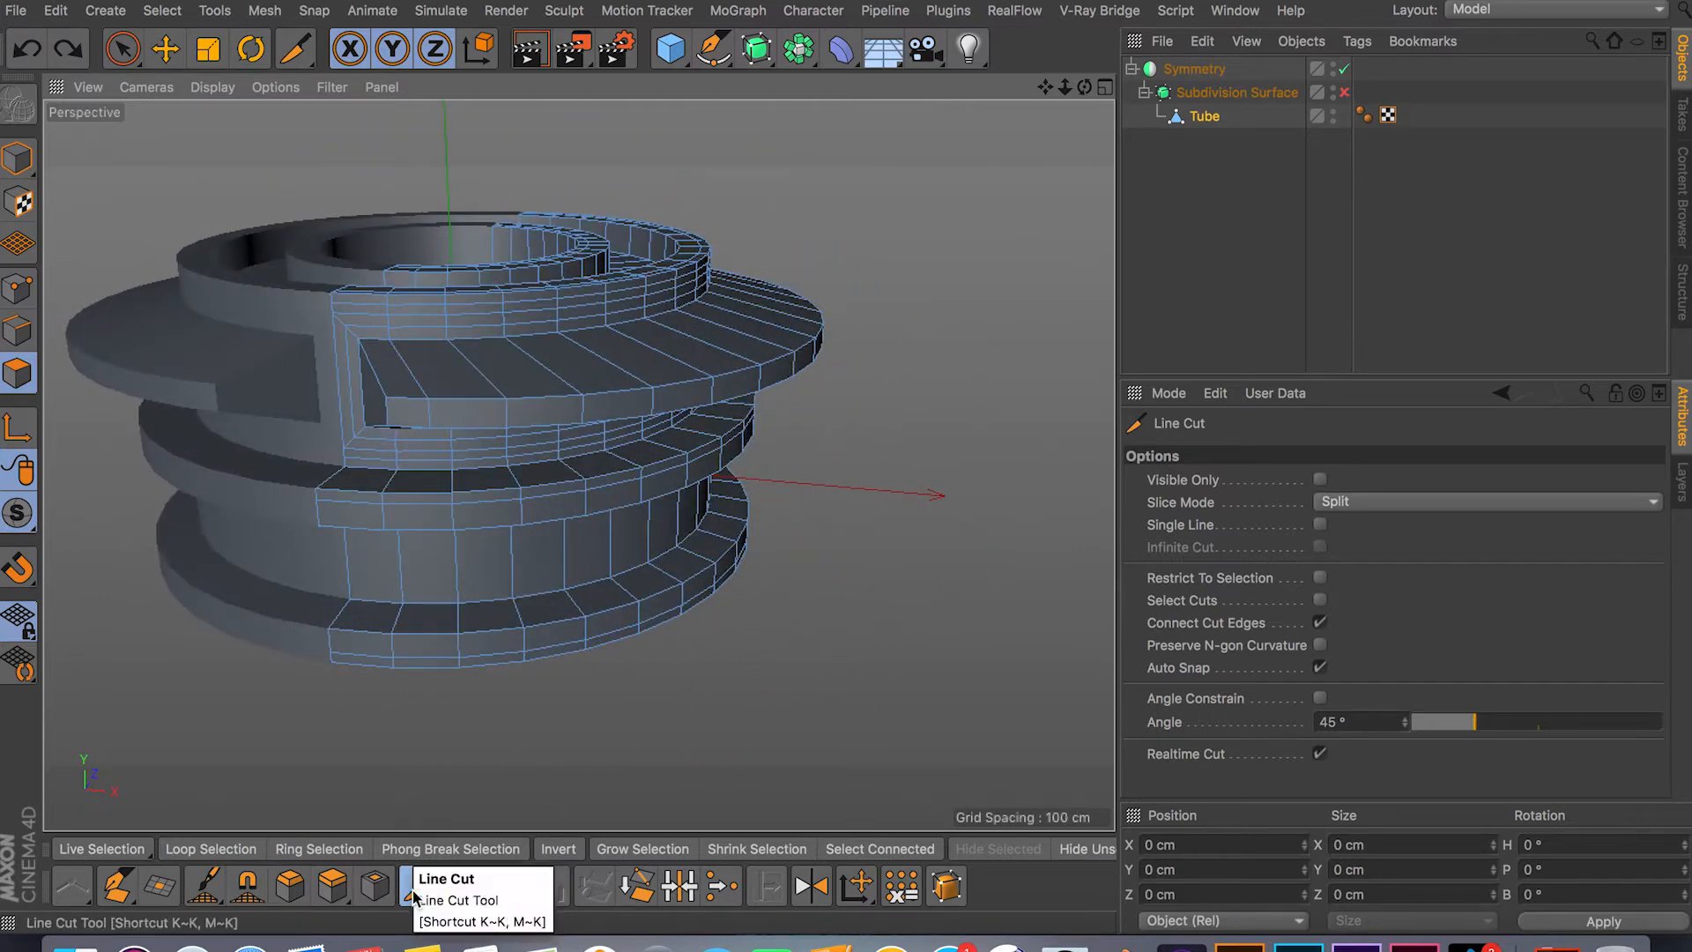
Activate the Line Cut knife, briefly trying Extrude Inner before returning to it.
left_click(419, 885)
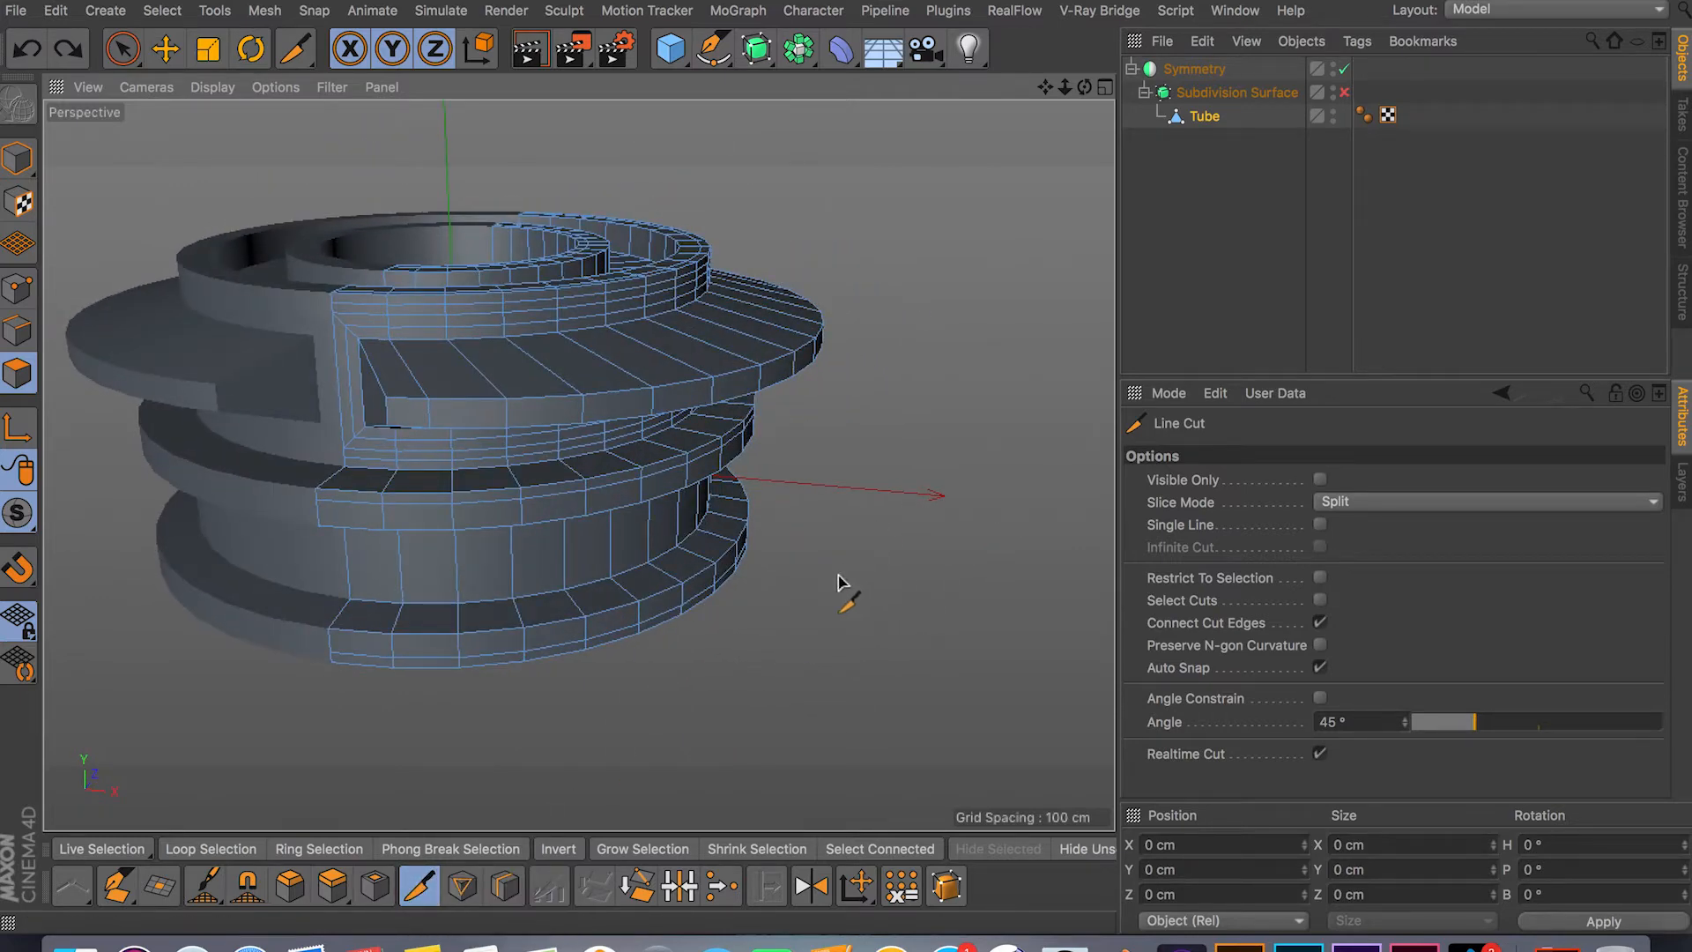
left_click(372, 885)
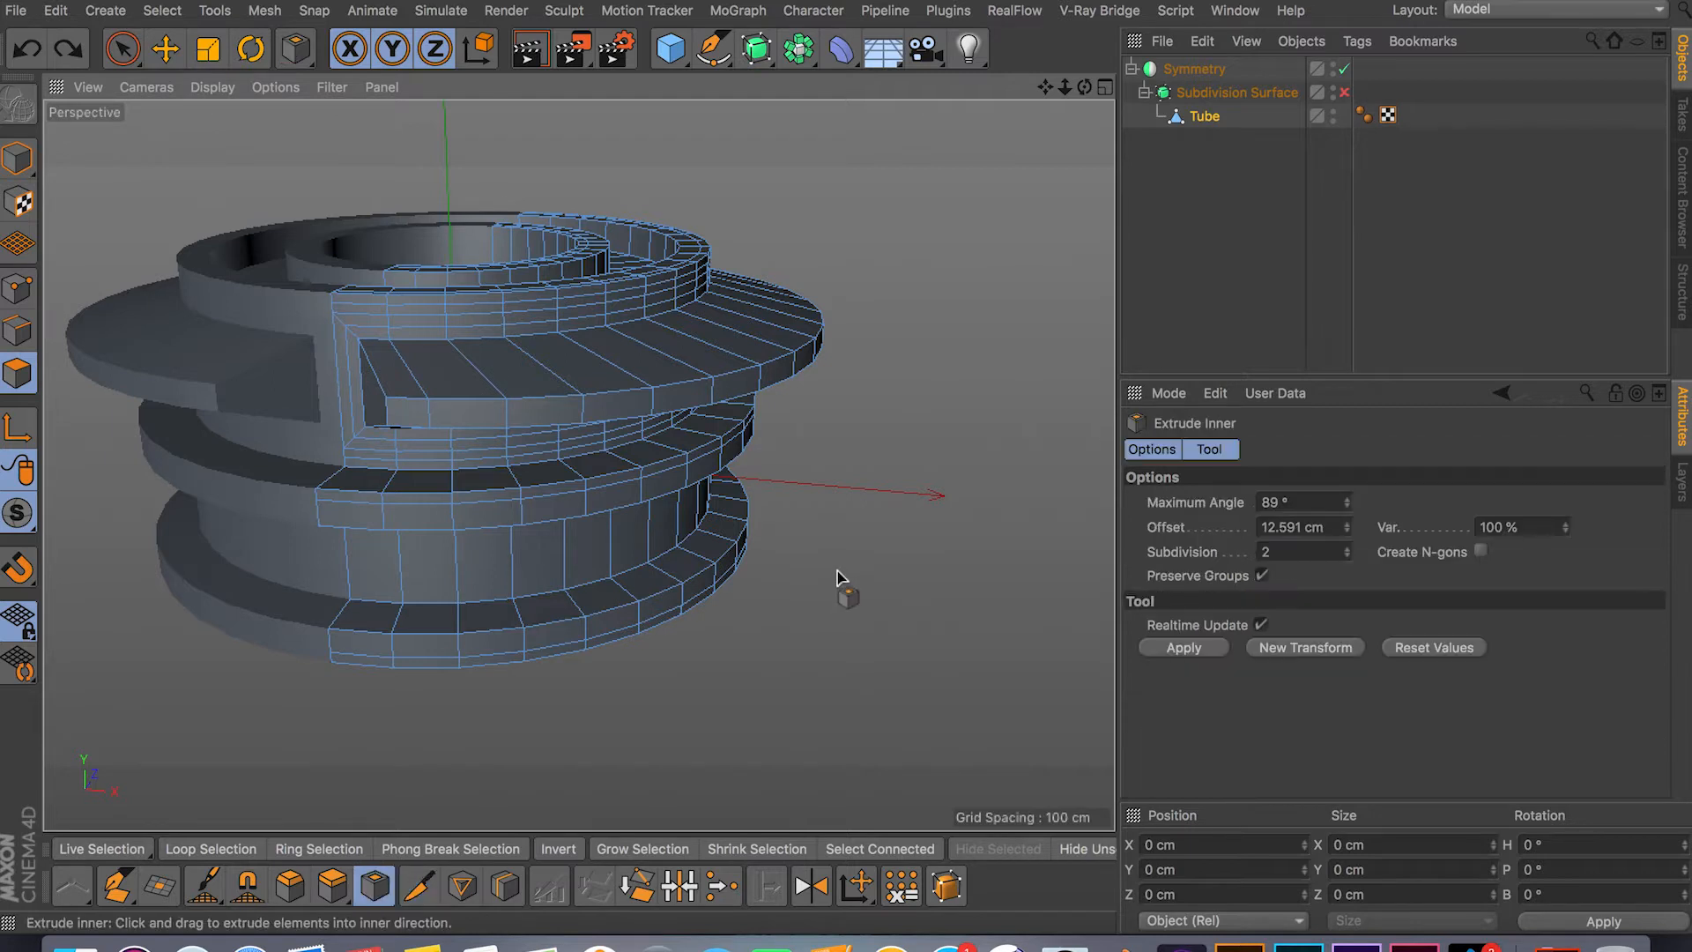
left_click(419, 886)
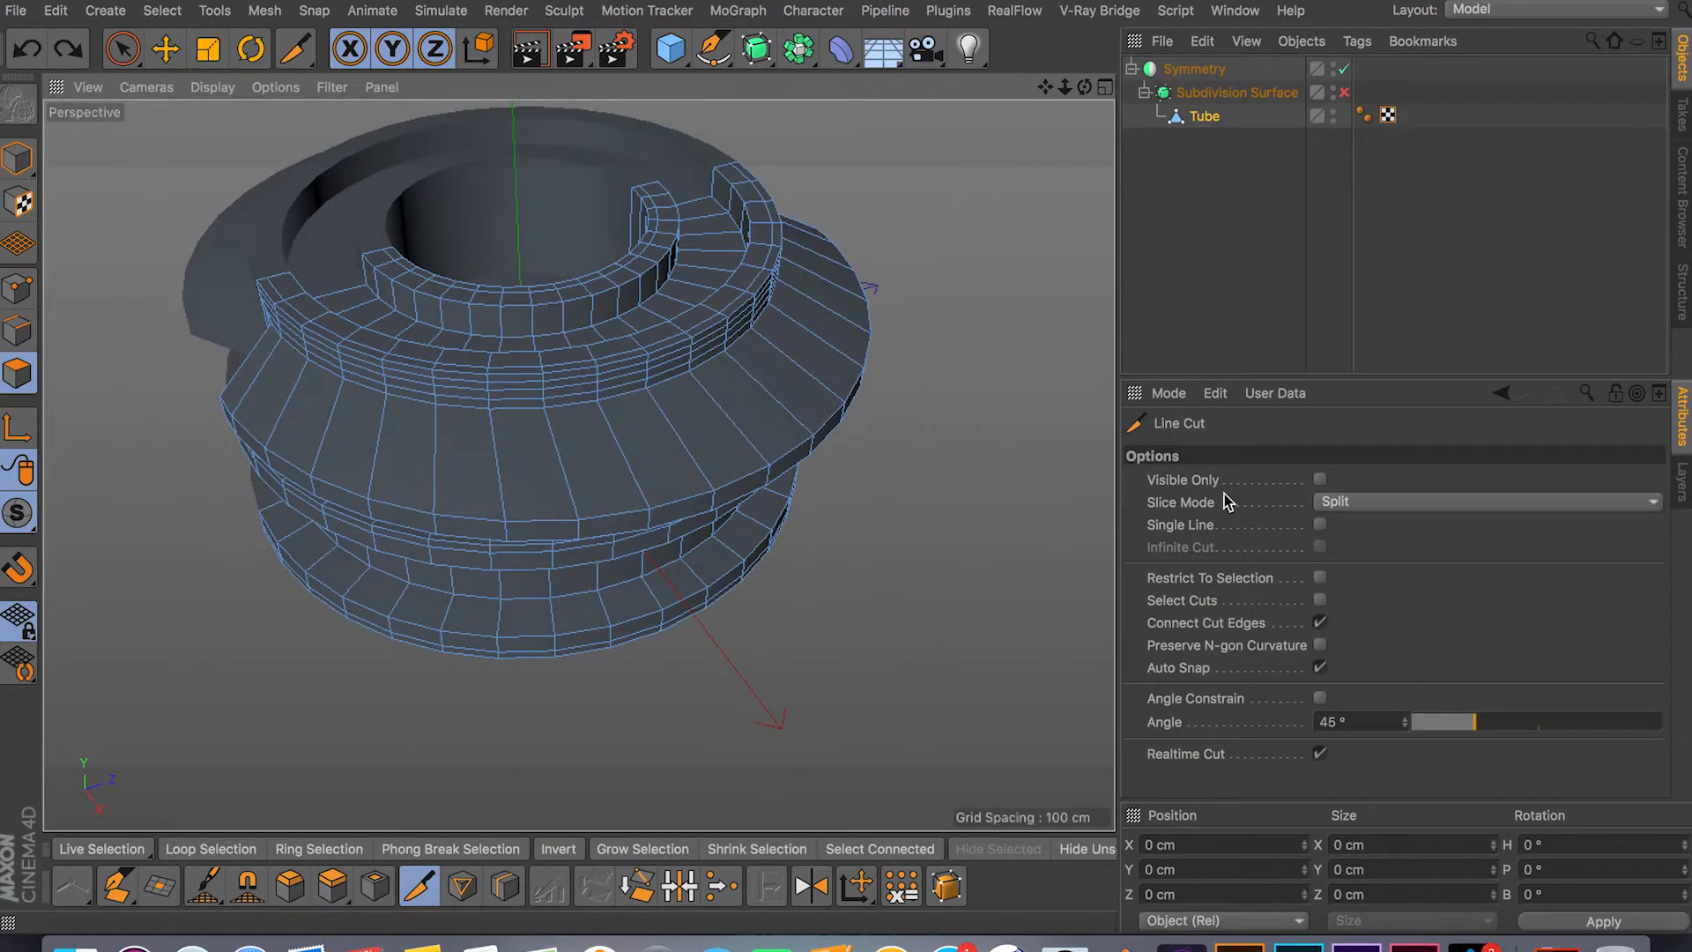
mouse_move(998, 589)
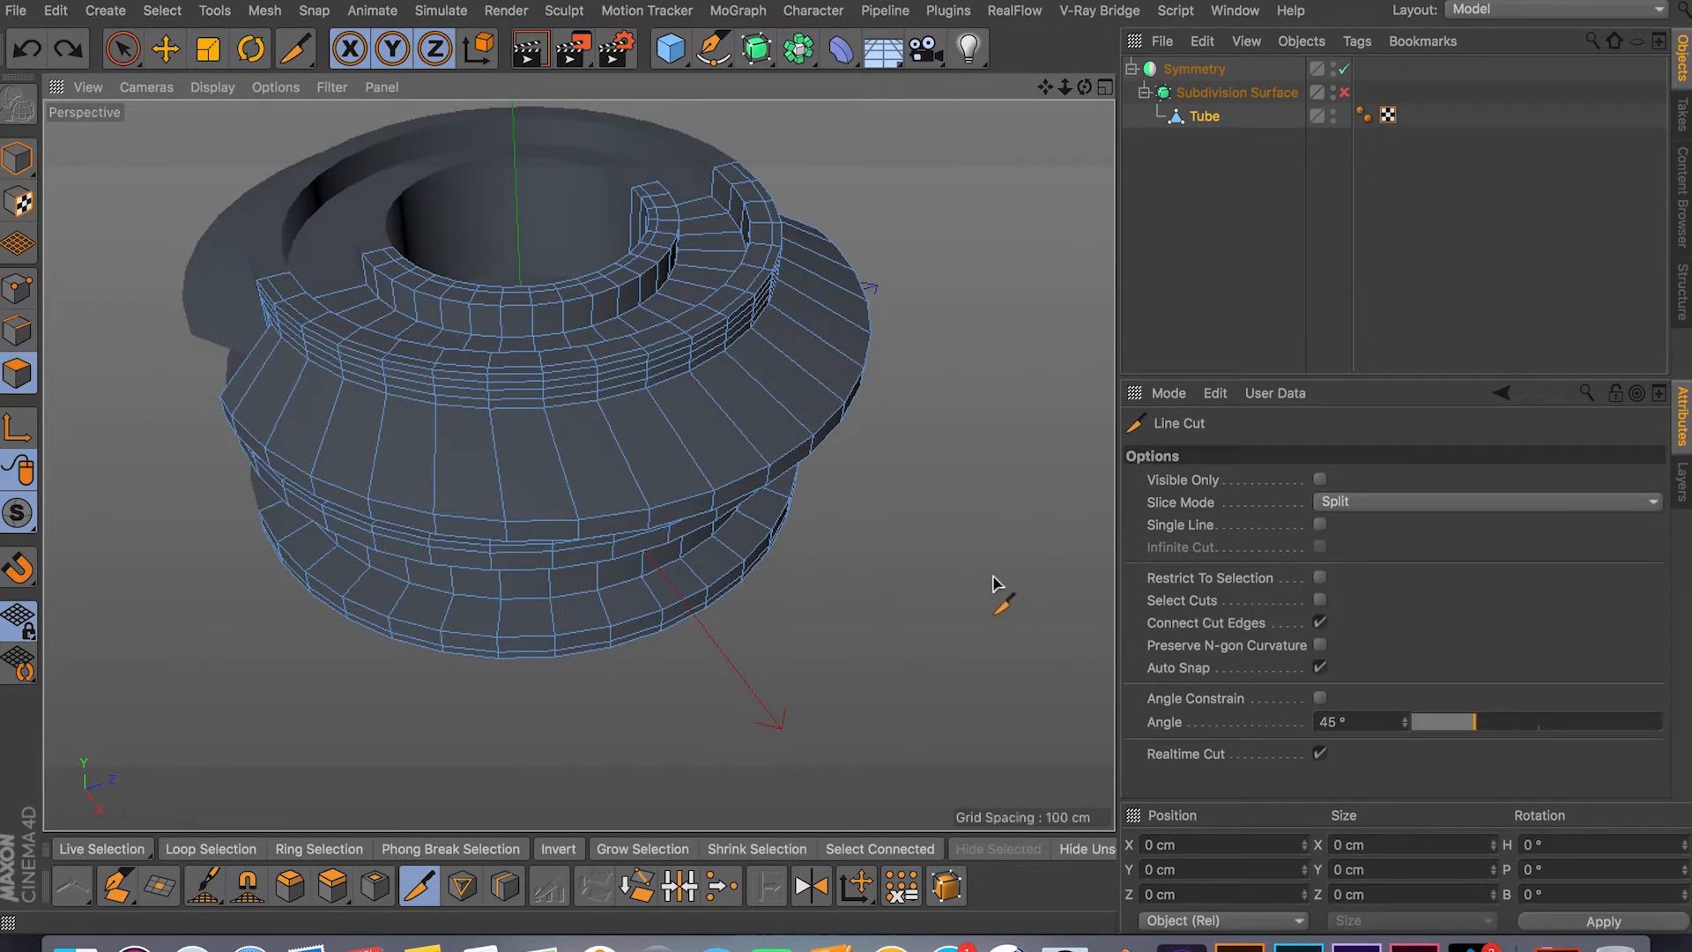
mouse_move(419, 885)
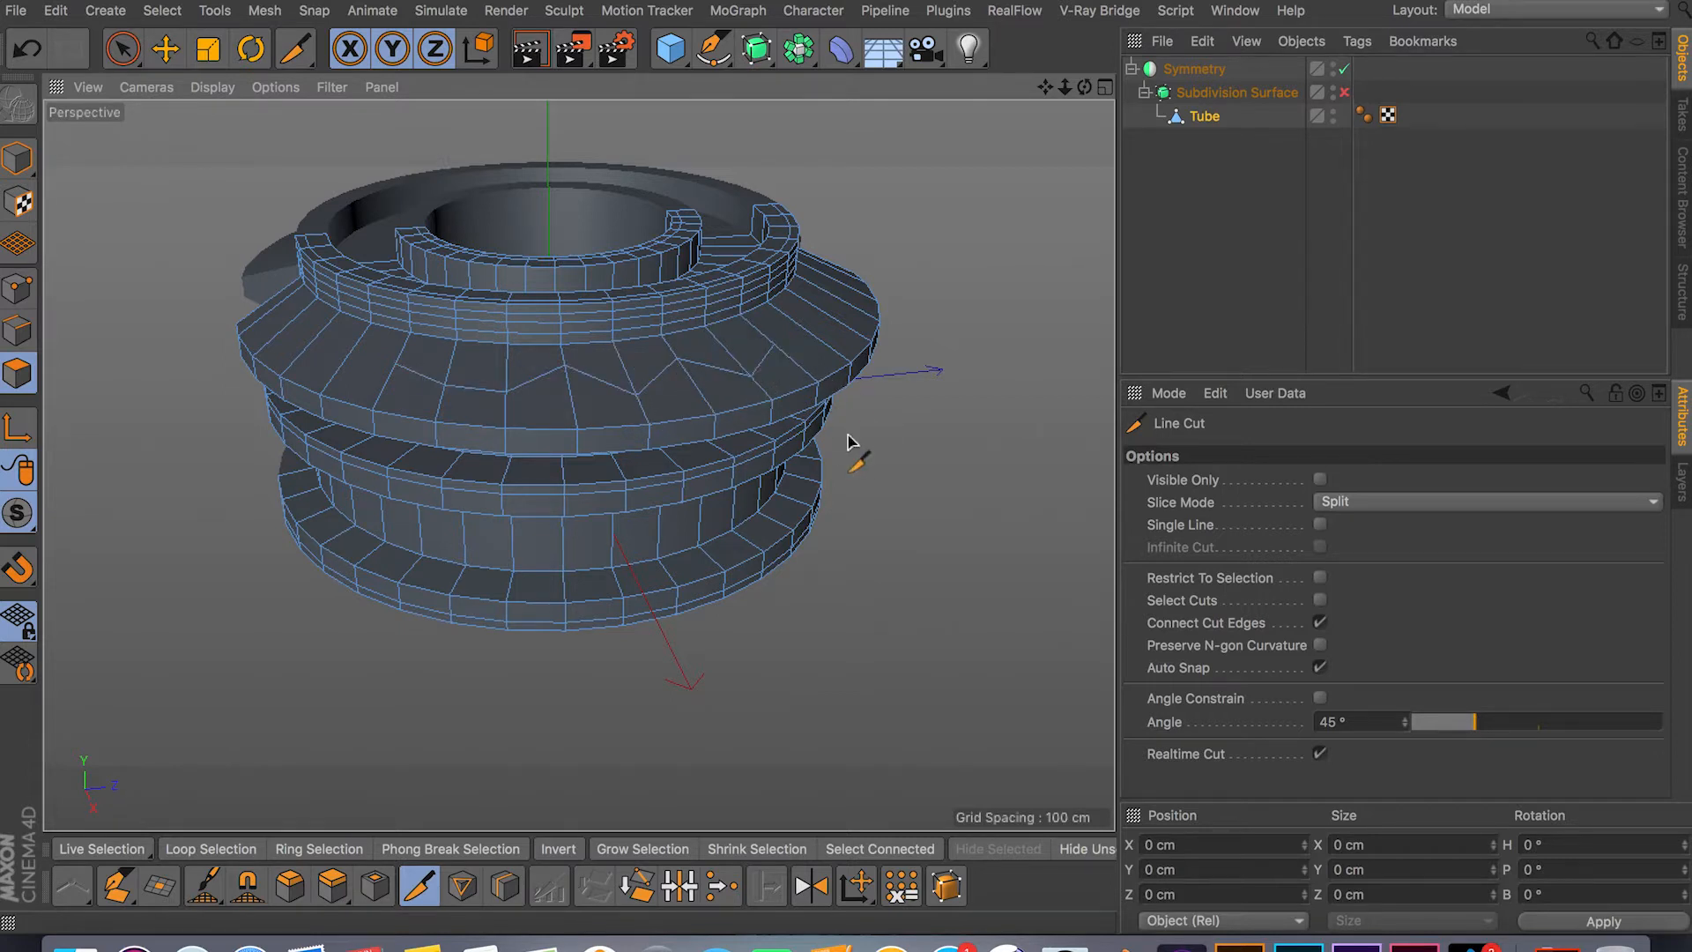
mouse_move(925, 584)
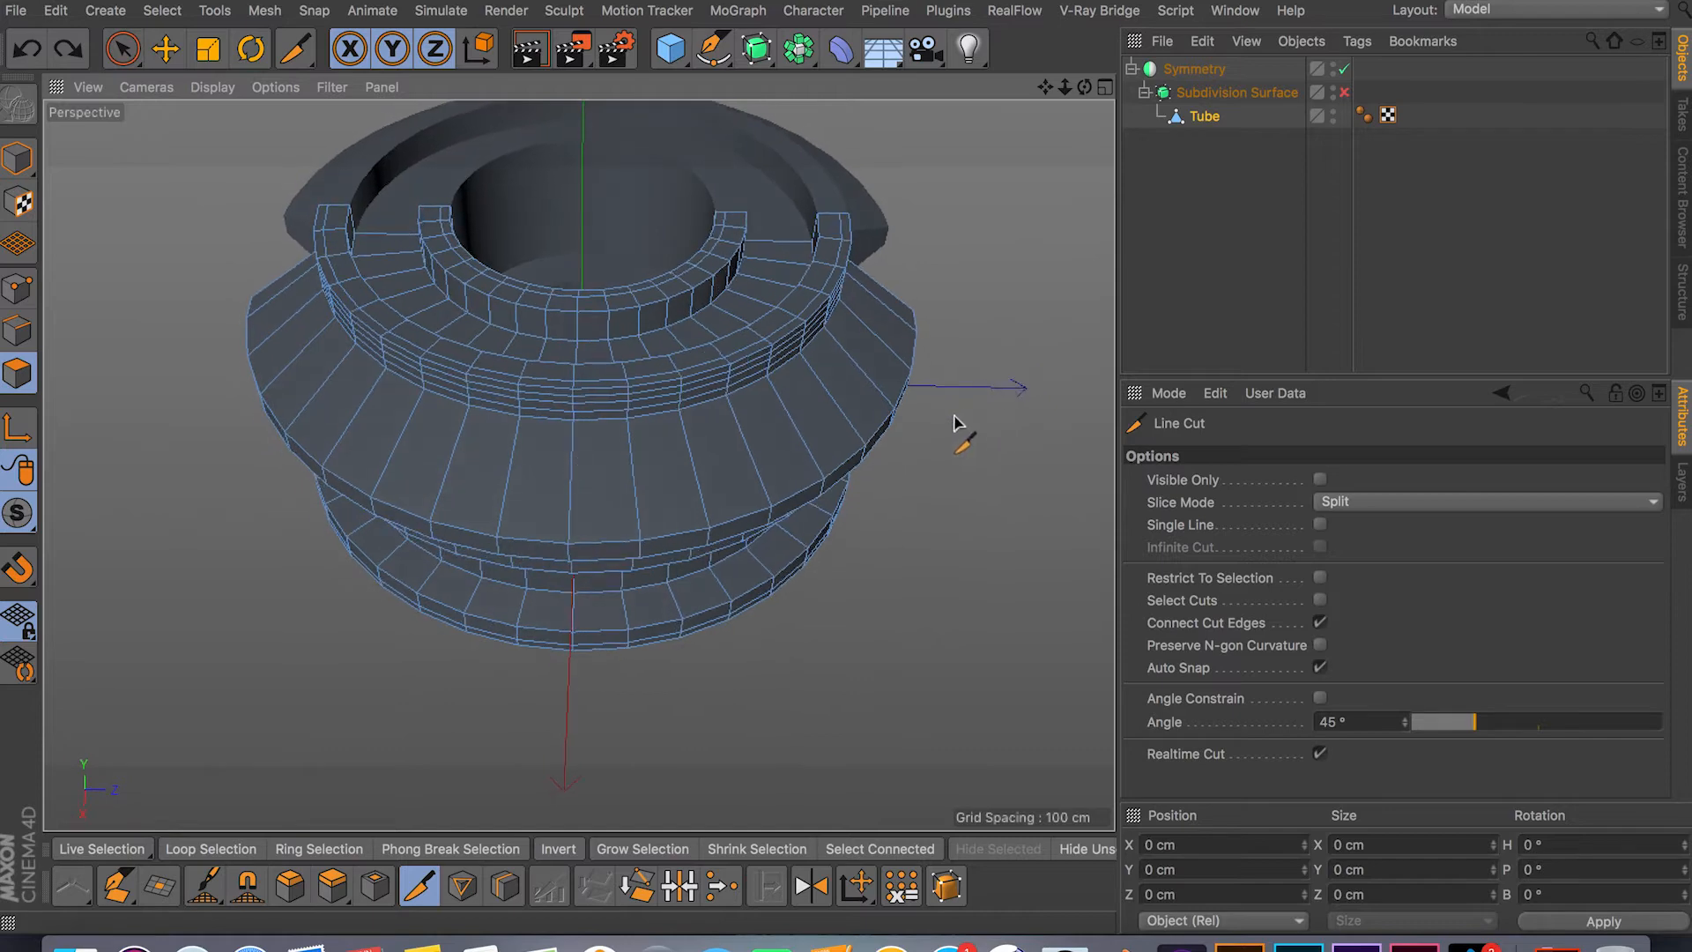
Enable Visible Only on Line Cut and move the view in toward the flared upper band.
left_click_drag(955, 422, 733, 453)
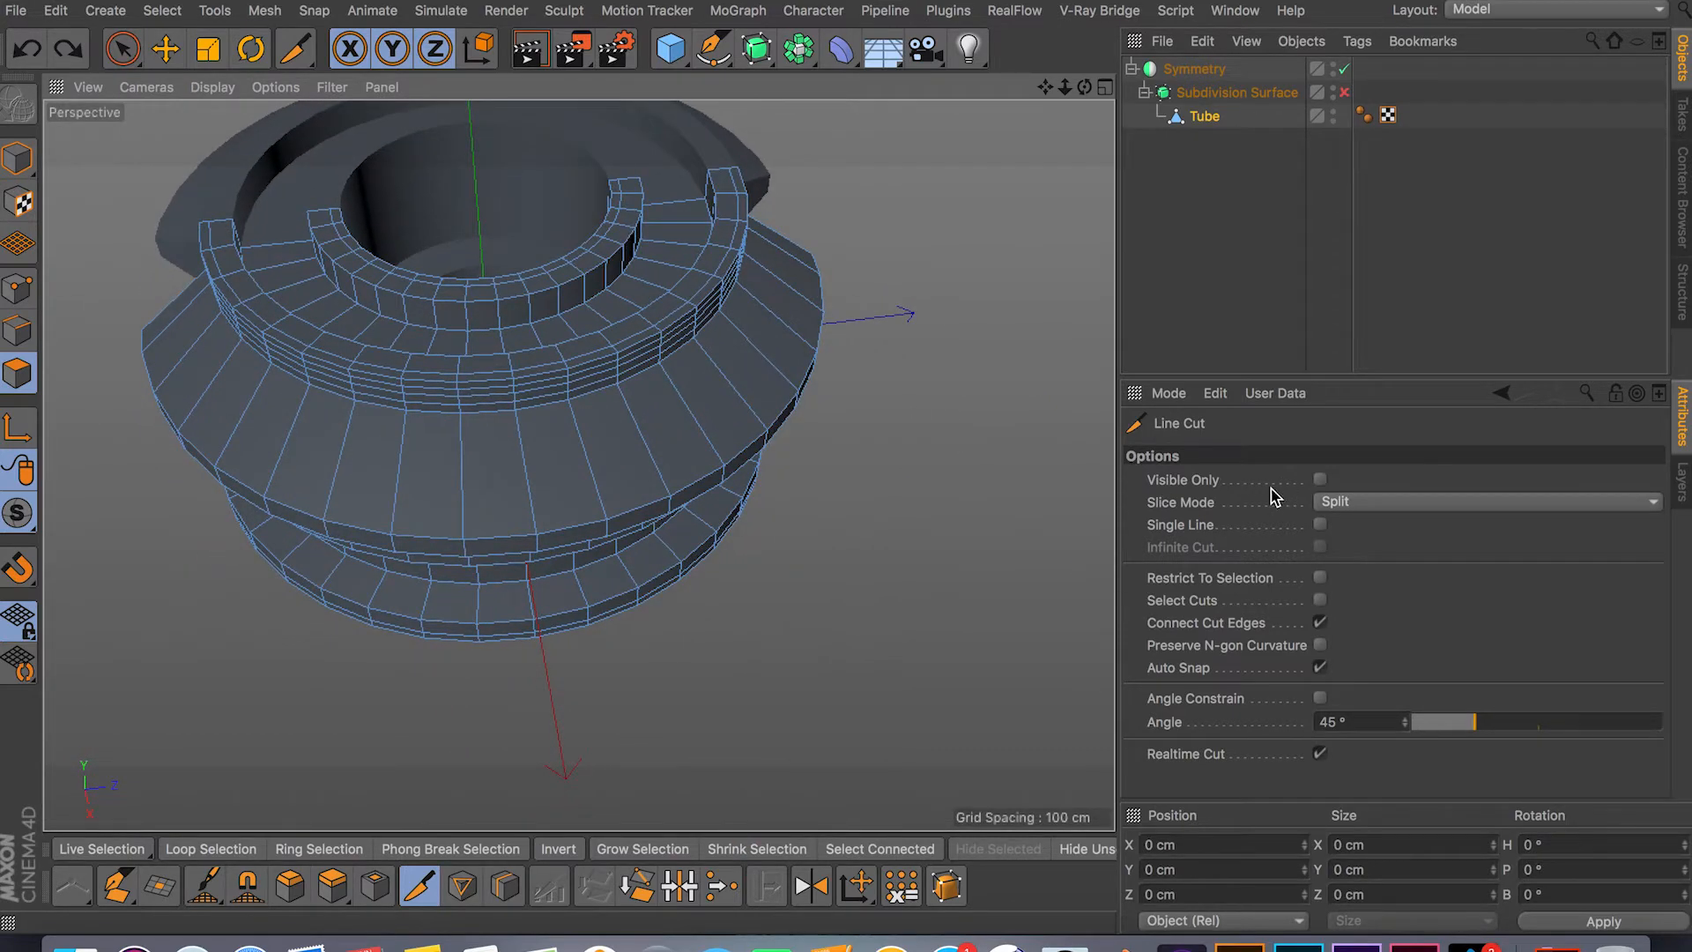
left_click(1318, 479)
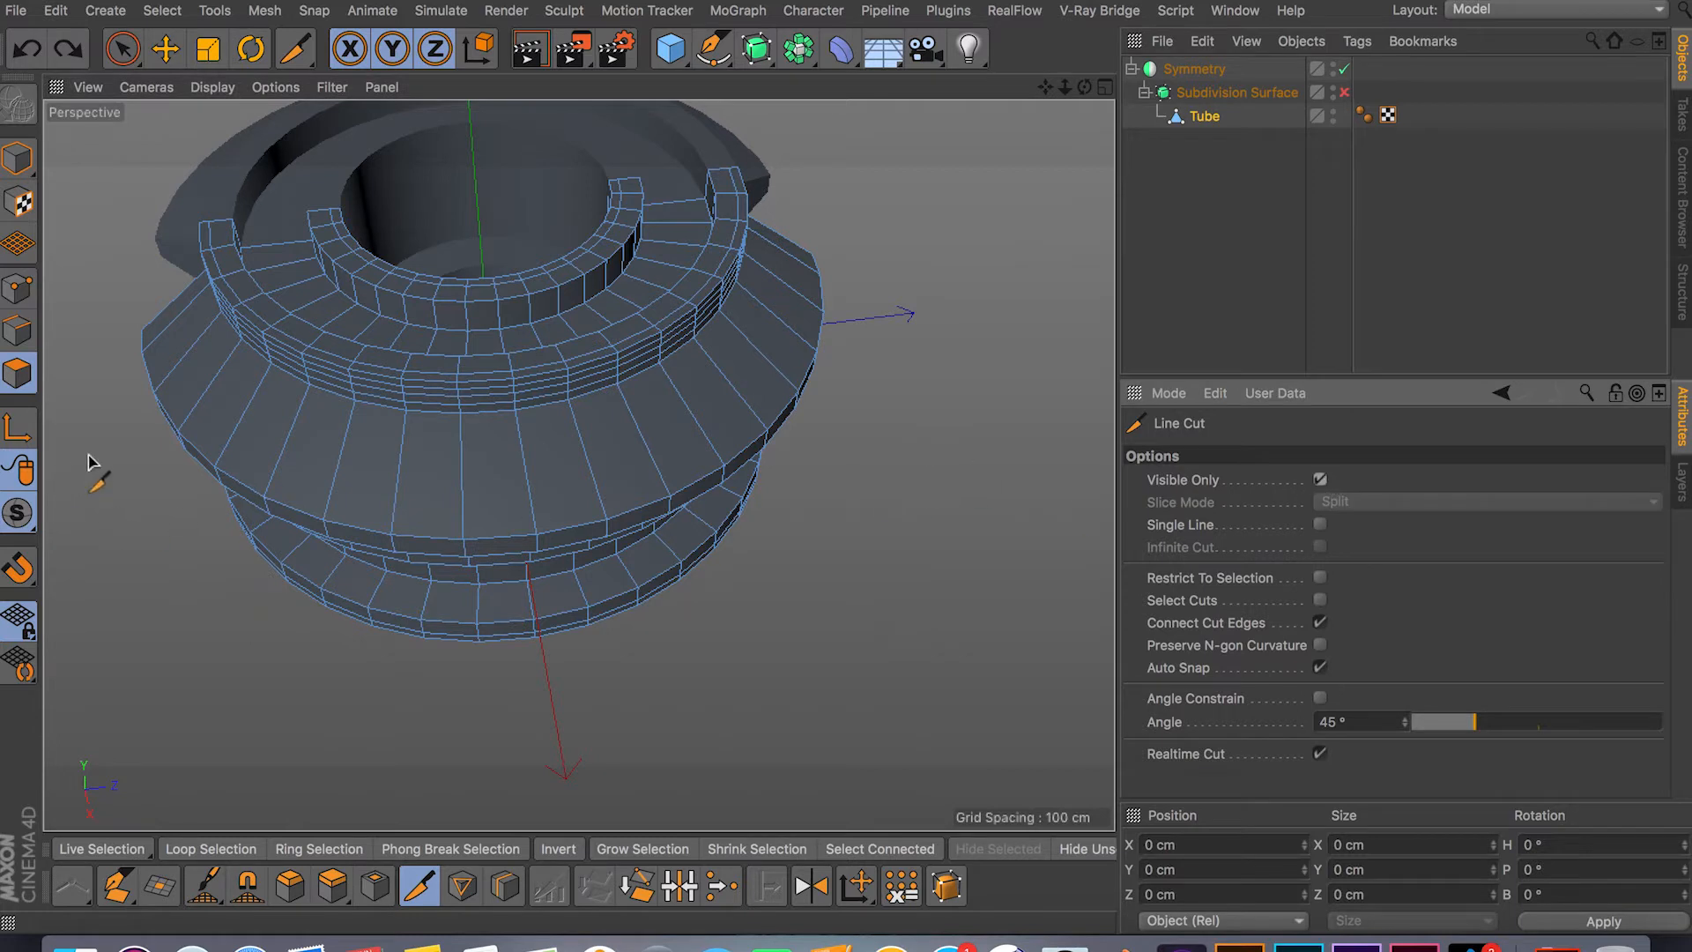
left_click_drag(92, 444, 931, 413)
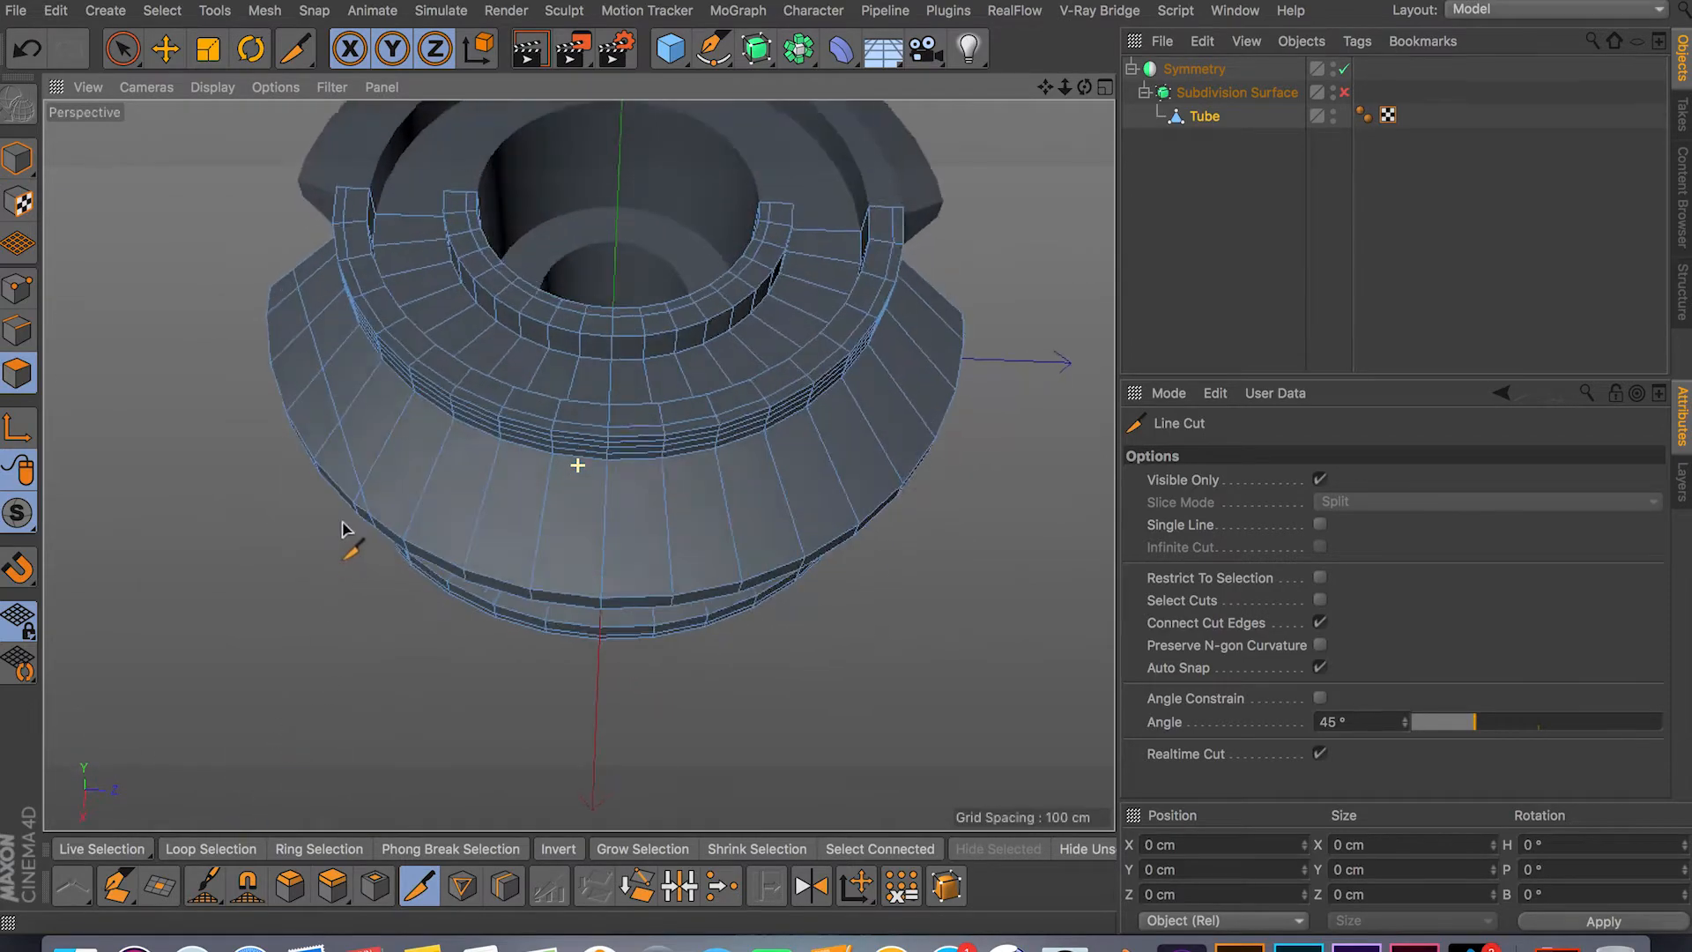
Toggle the Visible Only option before cutting zigzag notches across the band.
left_click(1318, 479)
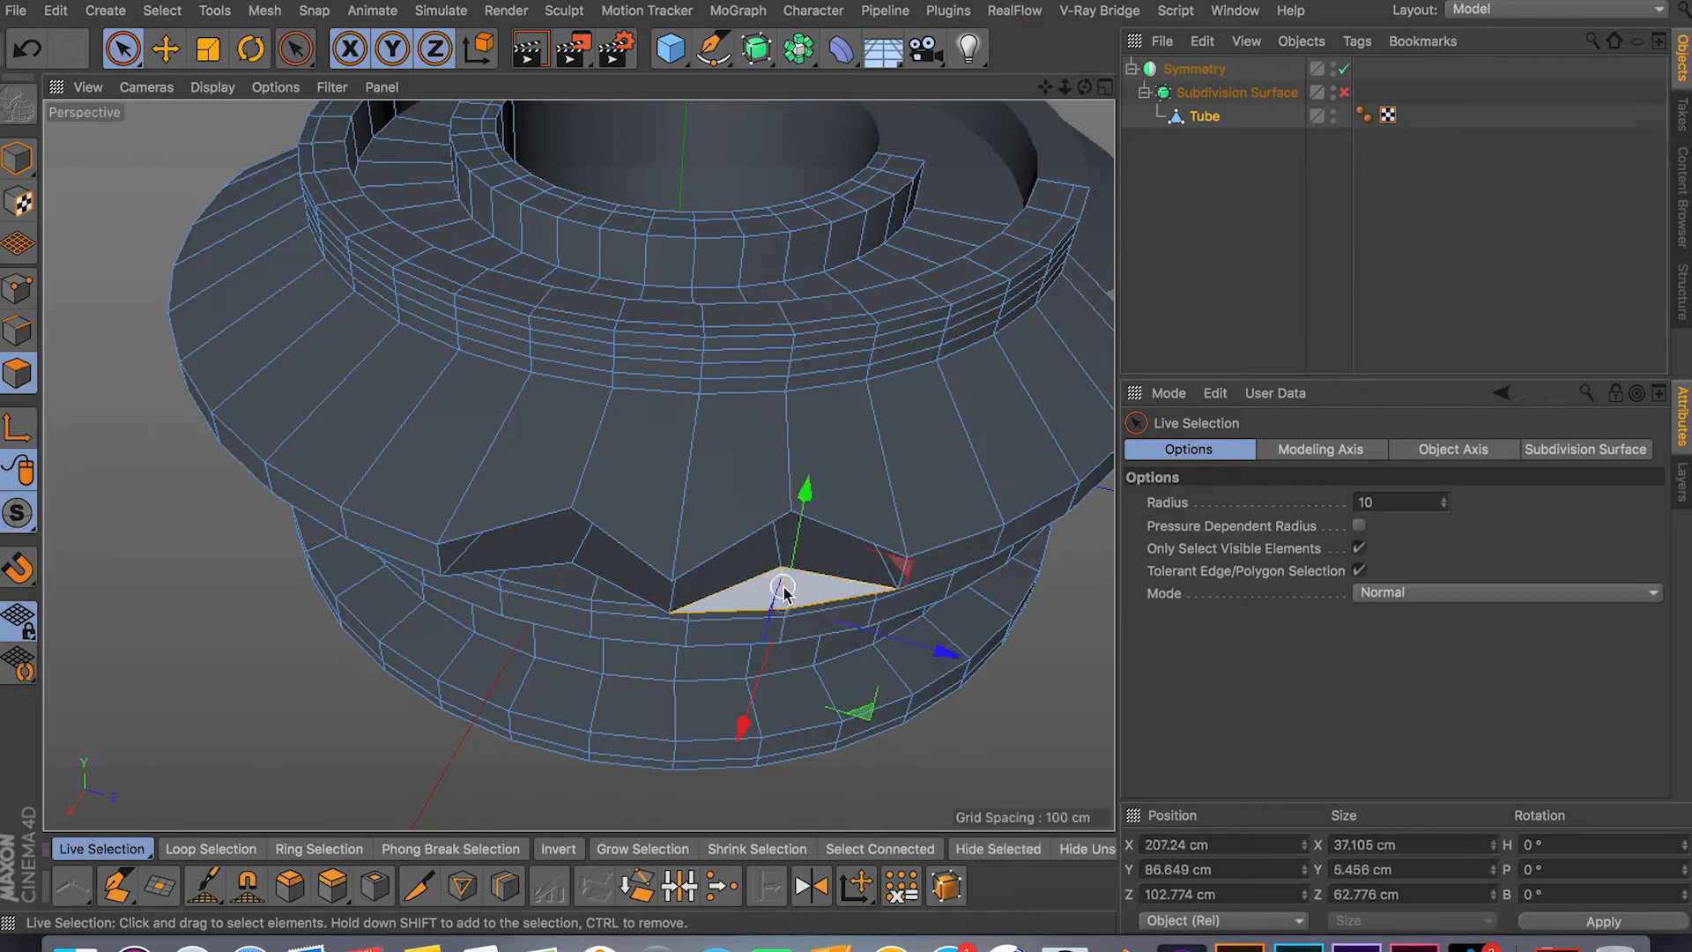
Switch to the Polygon Pen to fill the gap in the upper band.
left_click(118, 885)
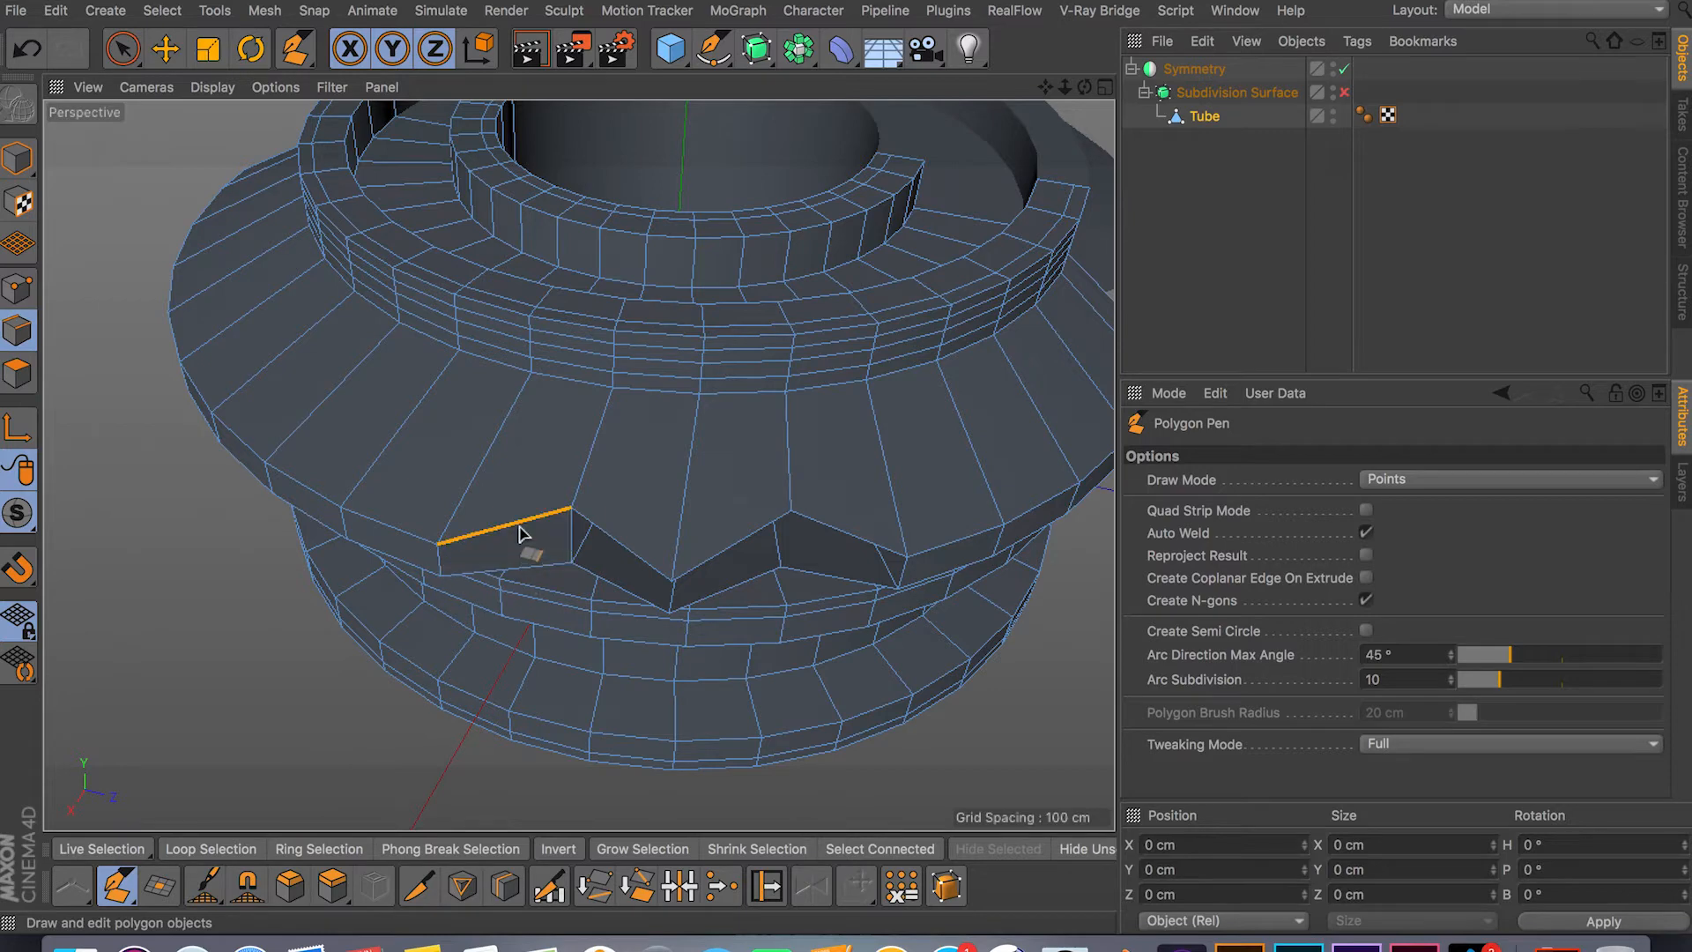
mouse_move(116, 886)
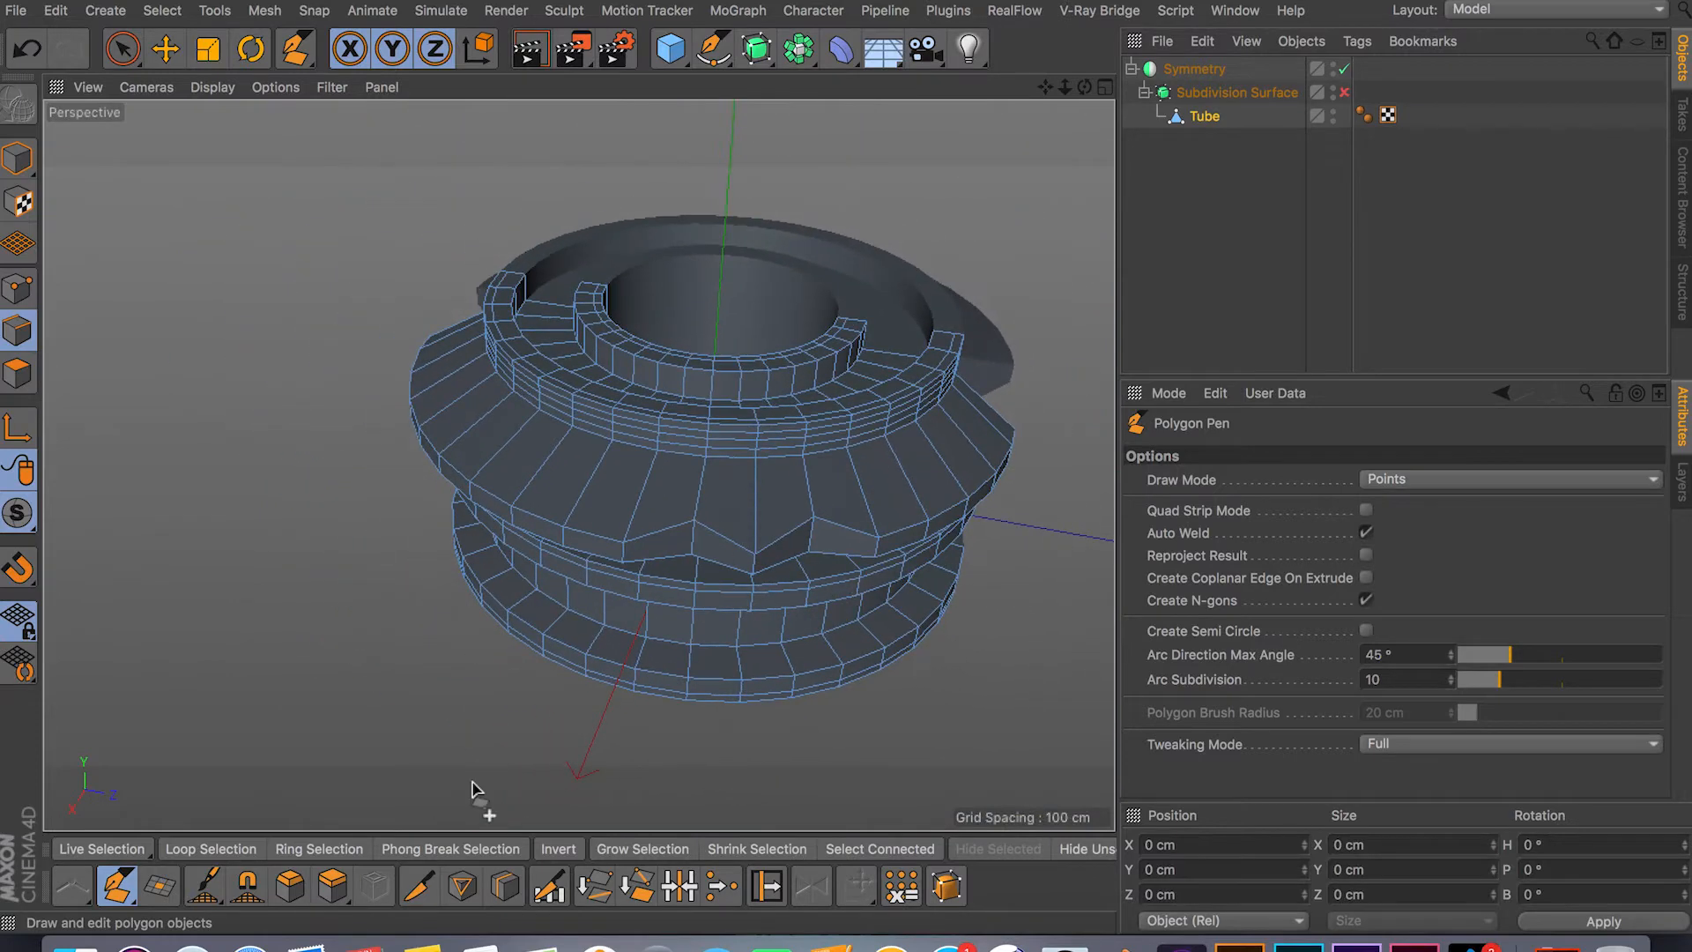
With Line Cut in Single Line mode, slice one straight diagonal cut across the band.
left_click(419, 885)
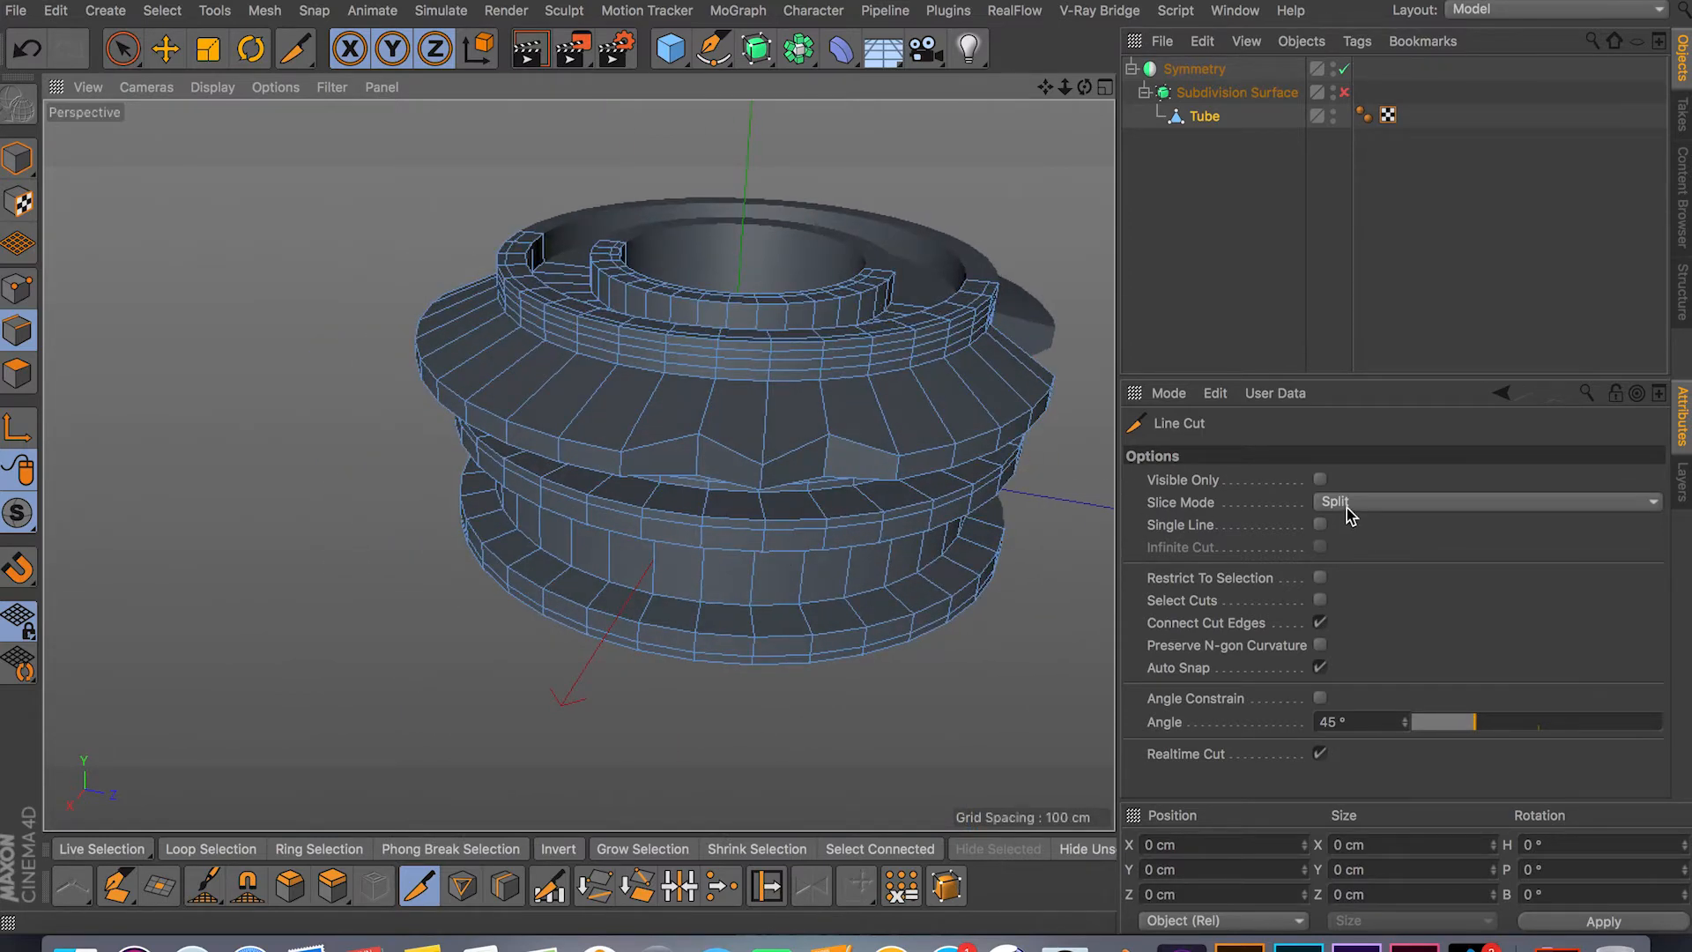
mouse_move(1195, 539)
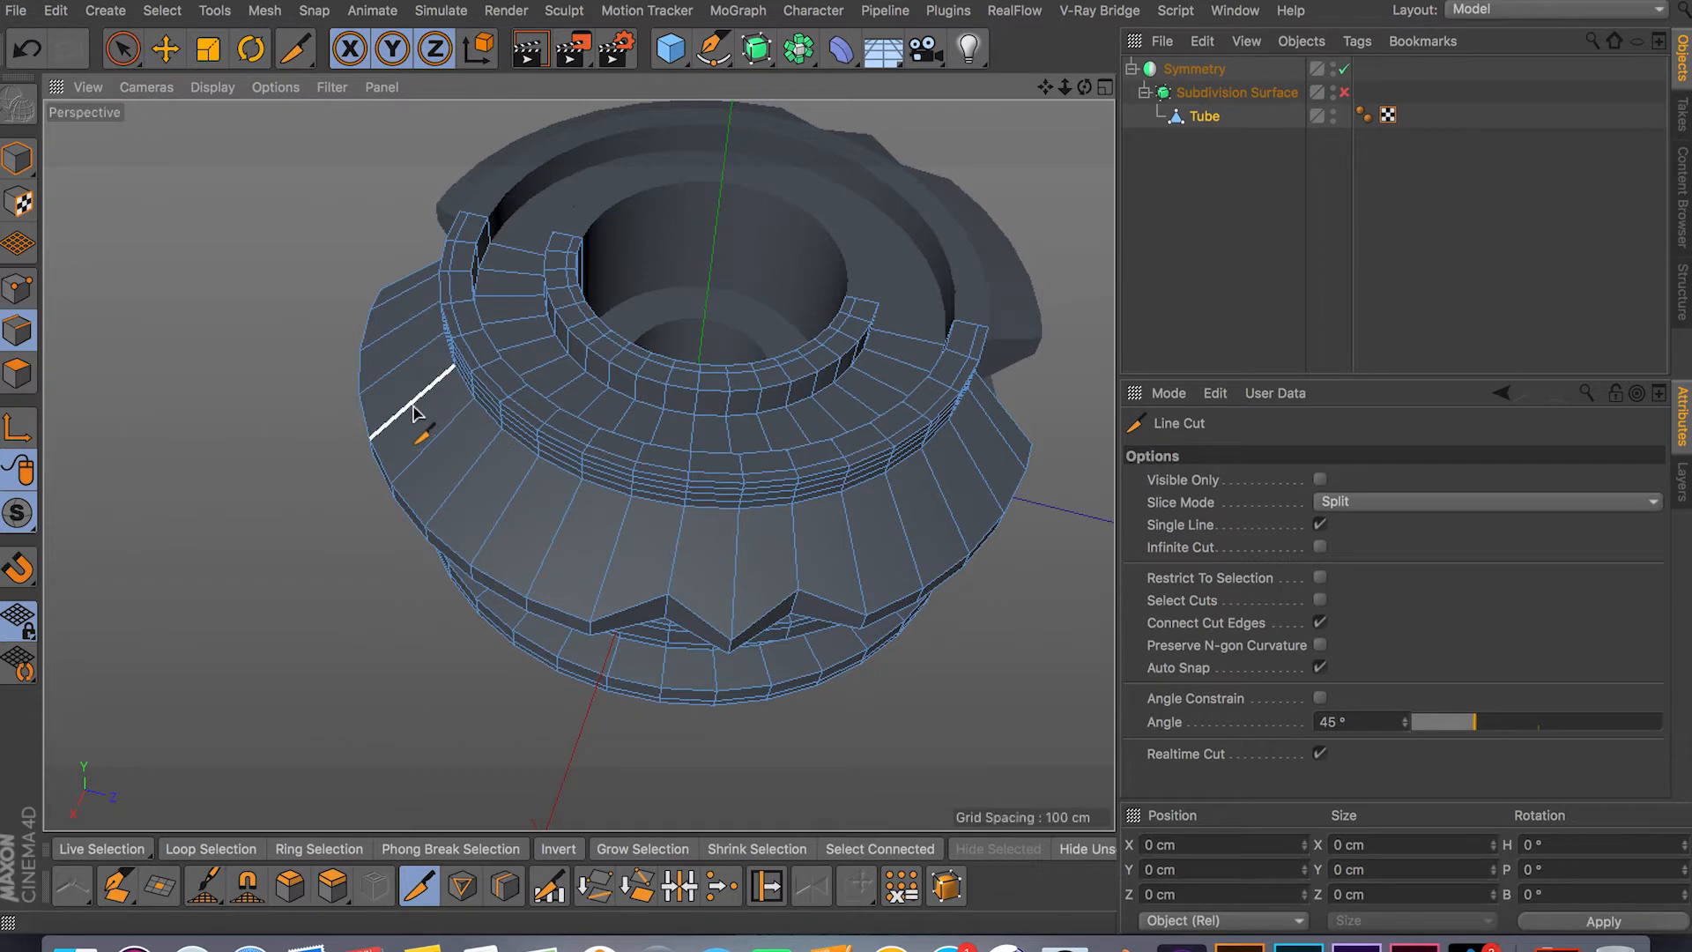
left_click_drag(411, 406, 507, 534)
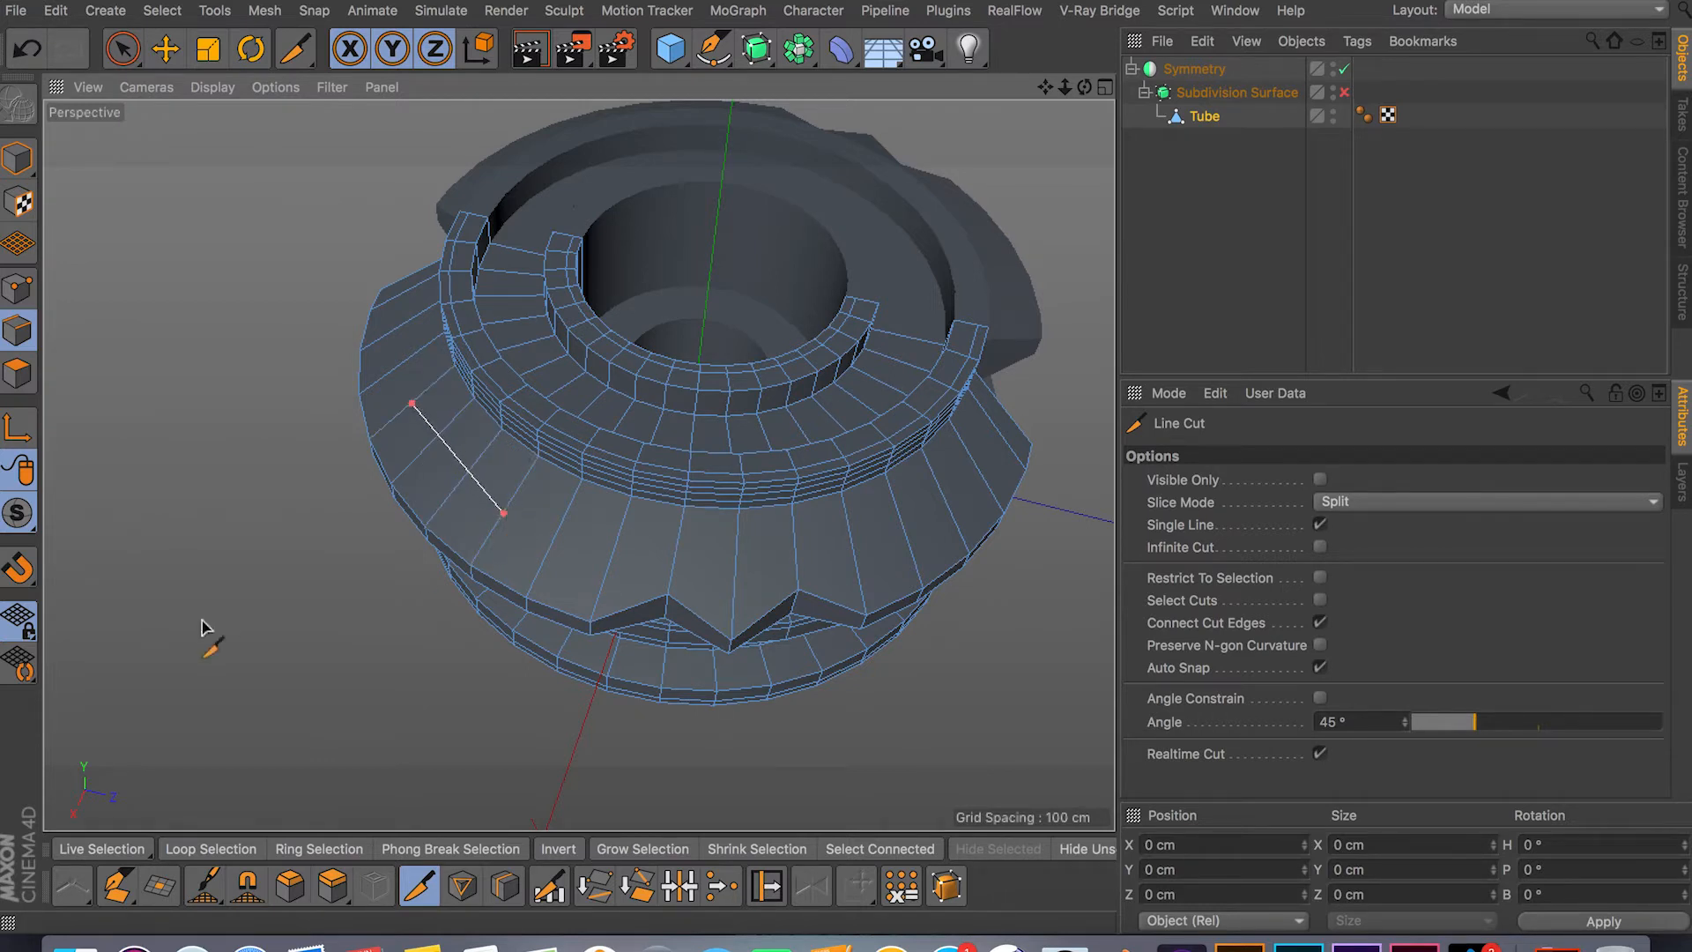
mouse_move(416, 477)
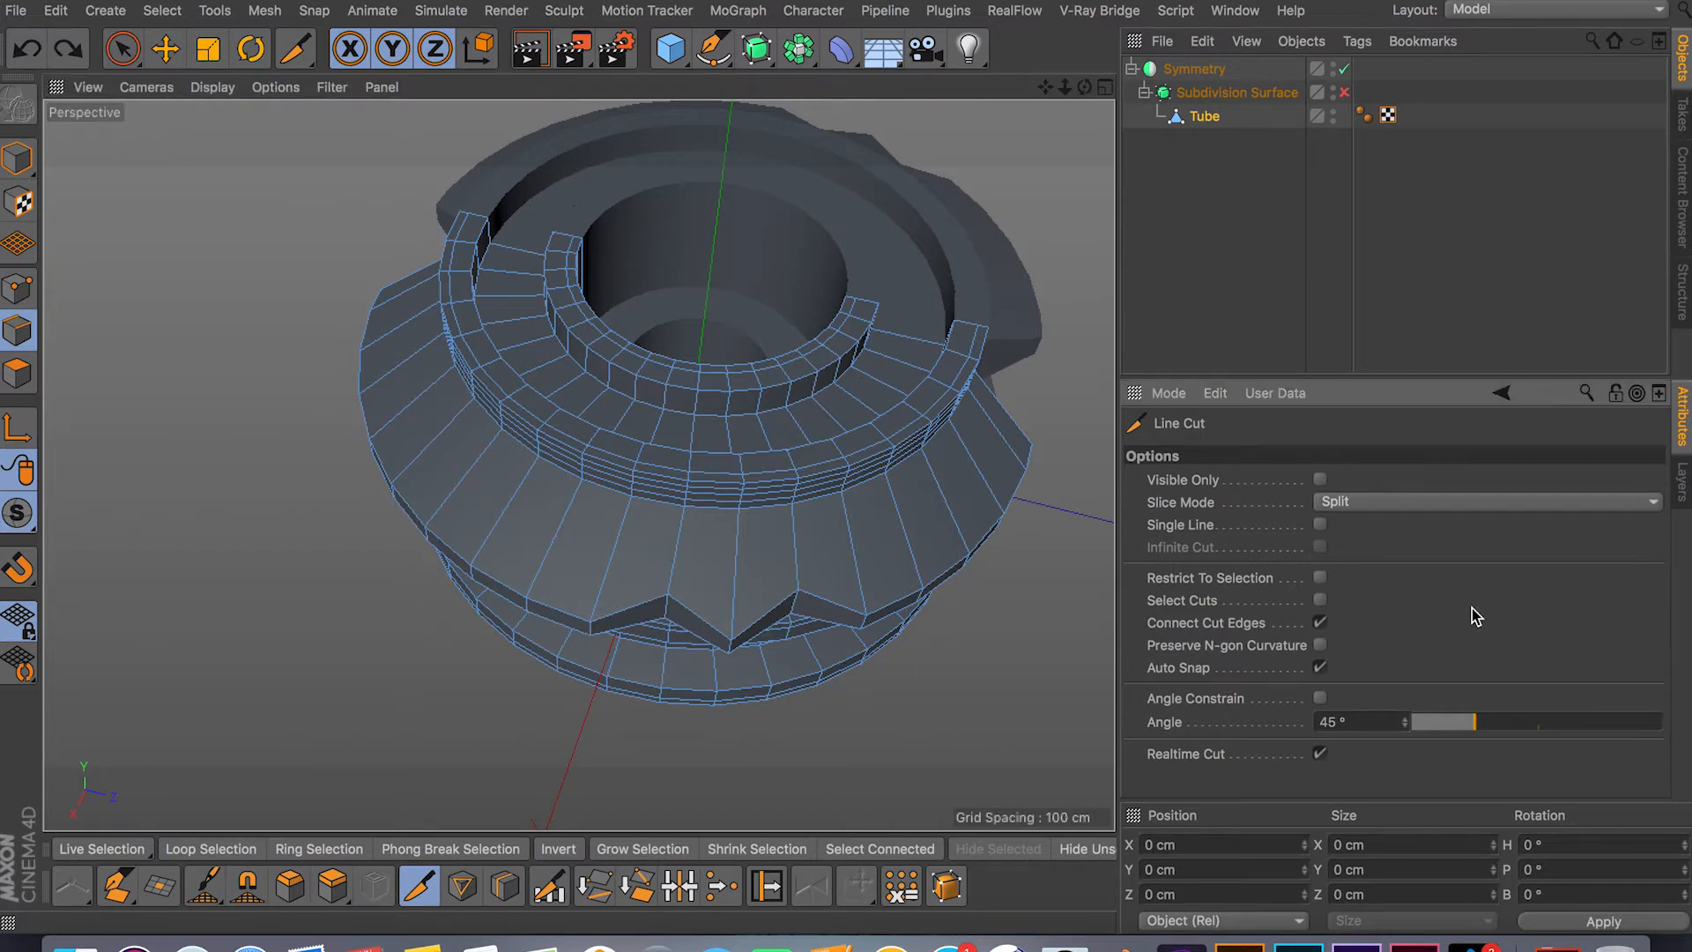
Turn on Single Line to make several short separate cuts on the tube's rings.
left_click(1318, 525)
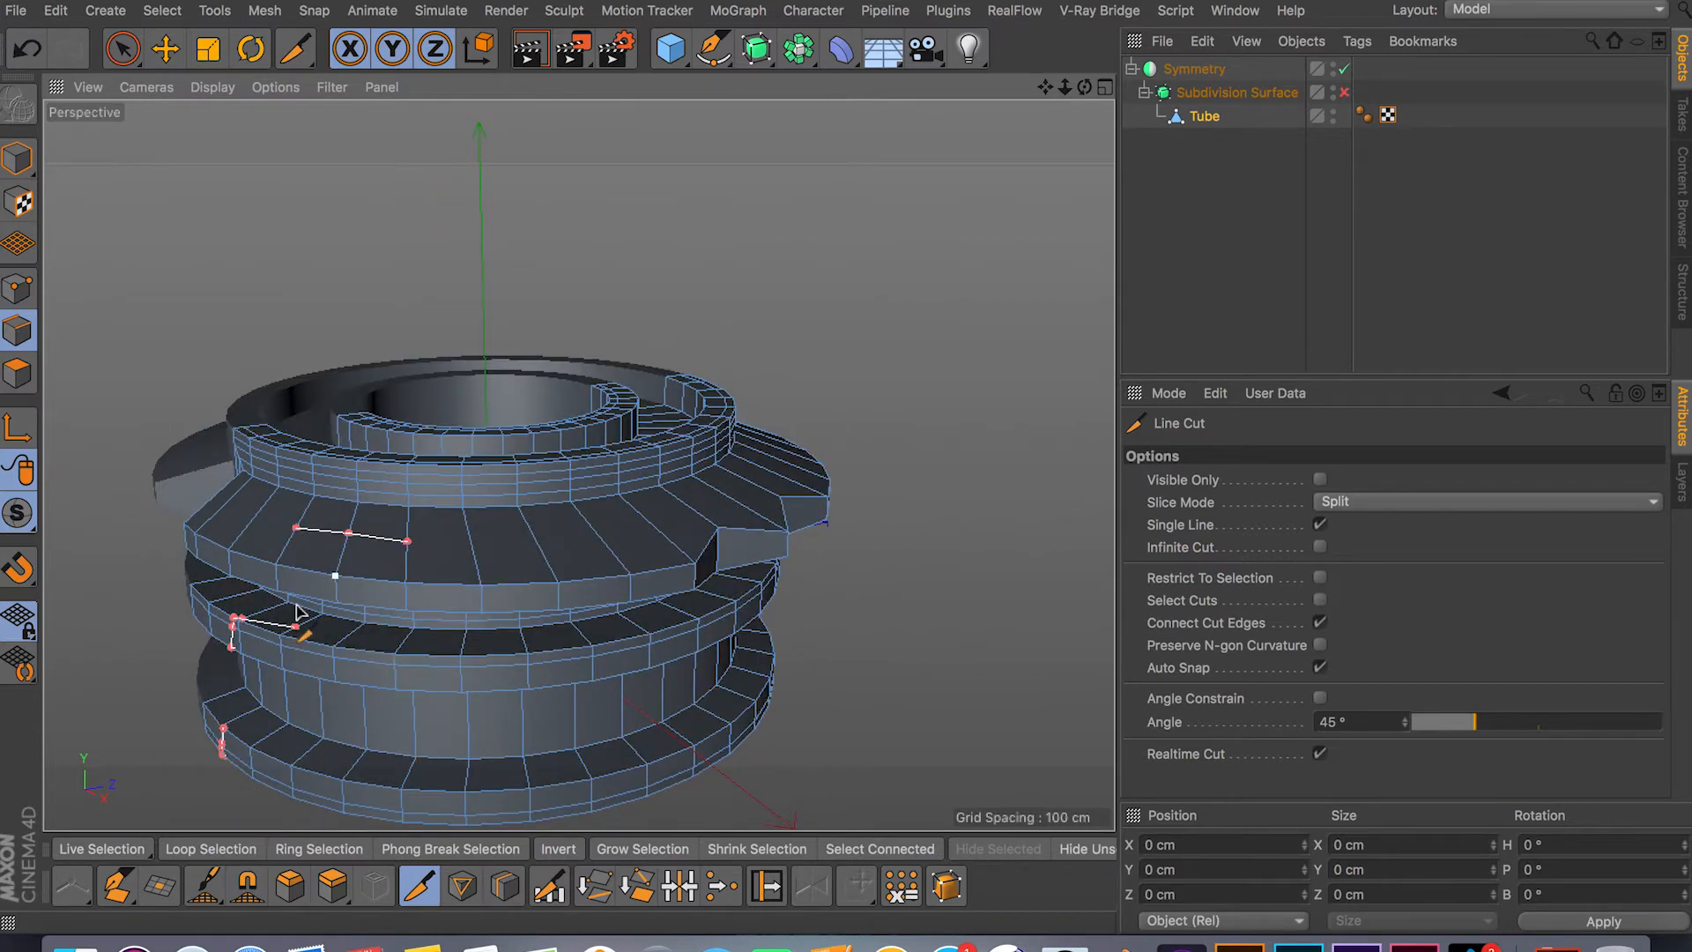
mouse_move(1225, 483)
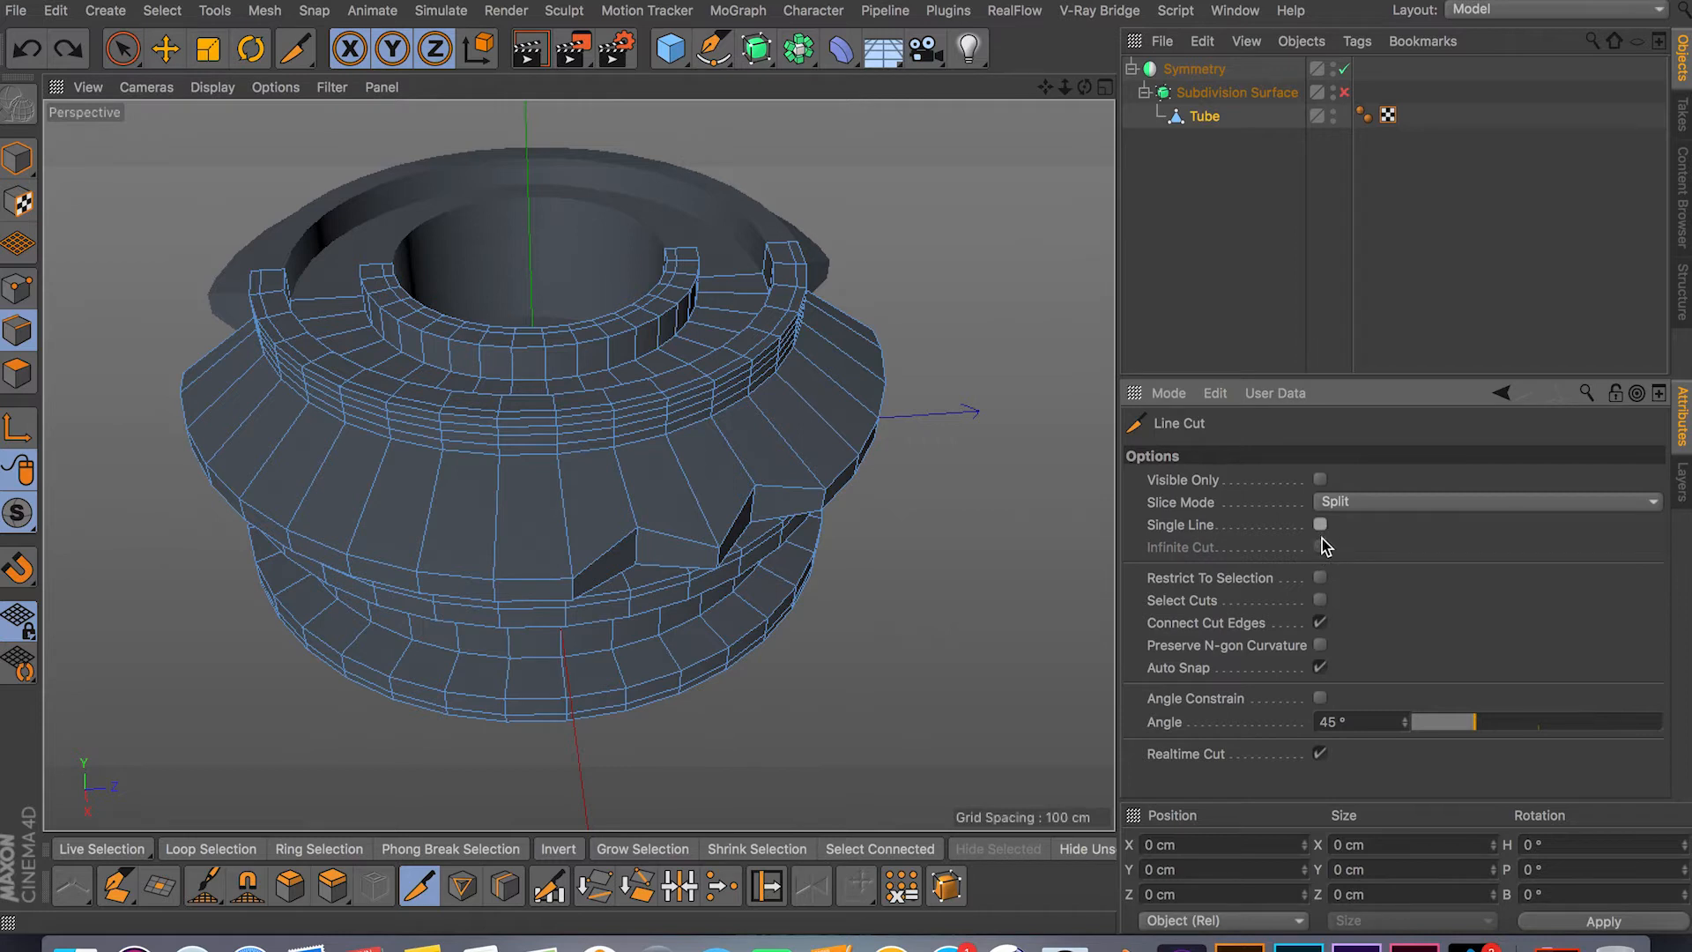
Enable Infinite Cut and slice an endless straight cut through the tube.
left_click(1321, 547)
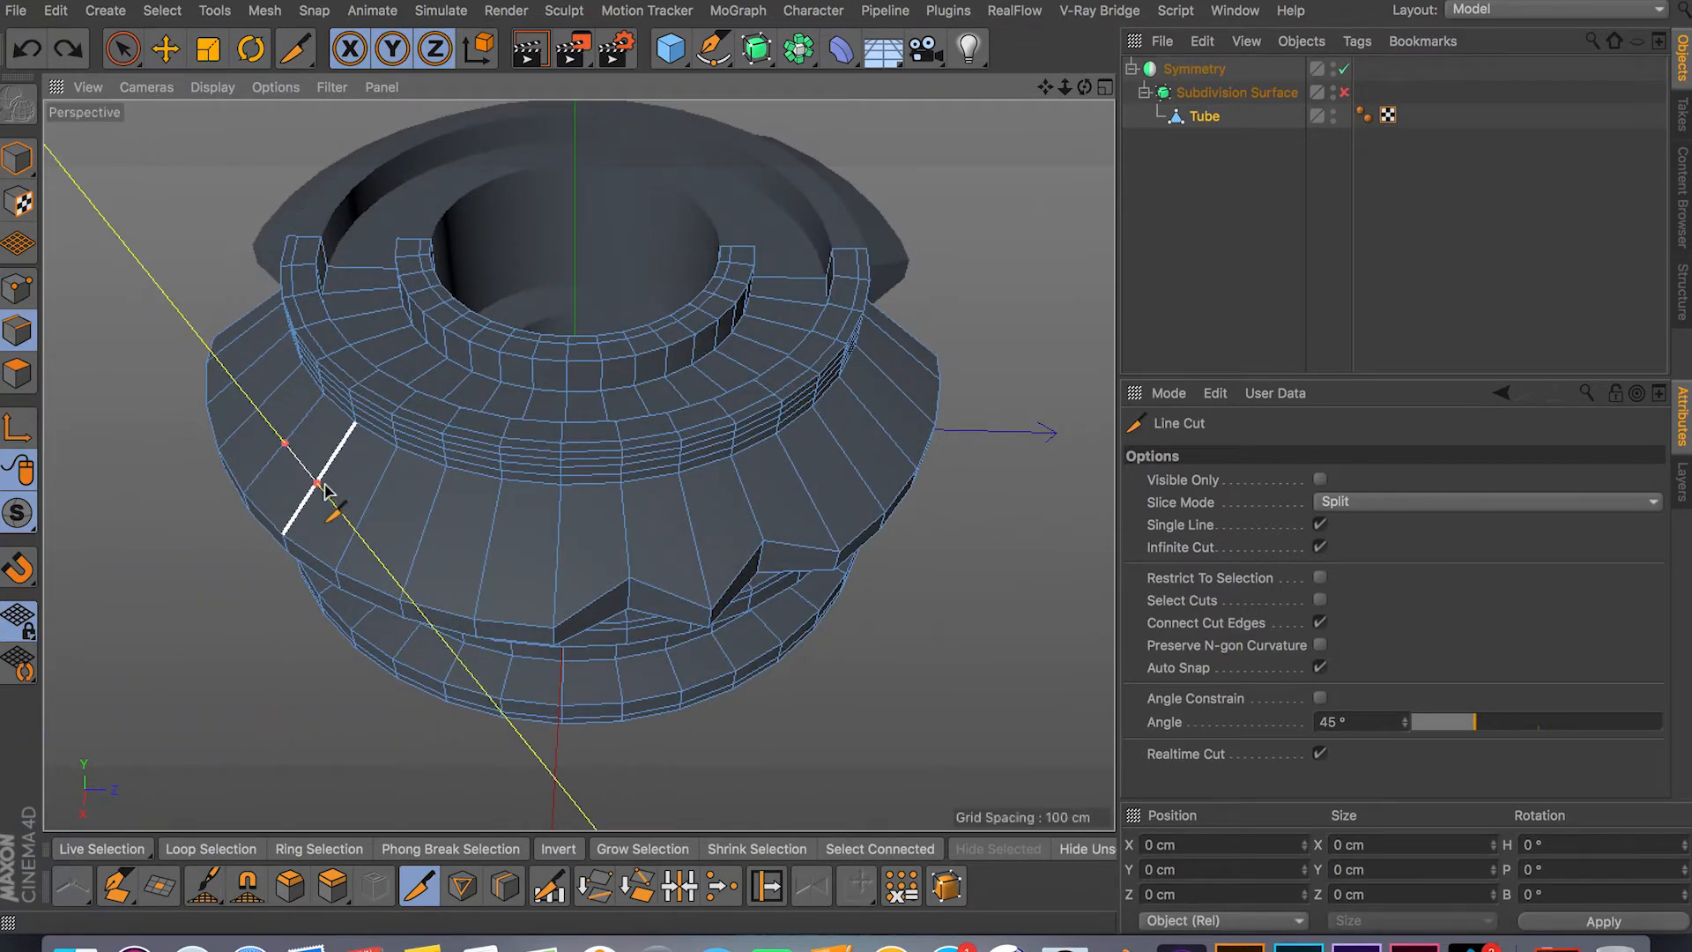
left_click_drag(324, 486, 432, 529)
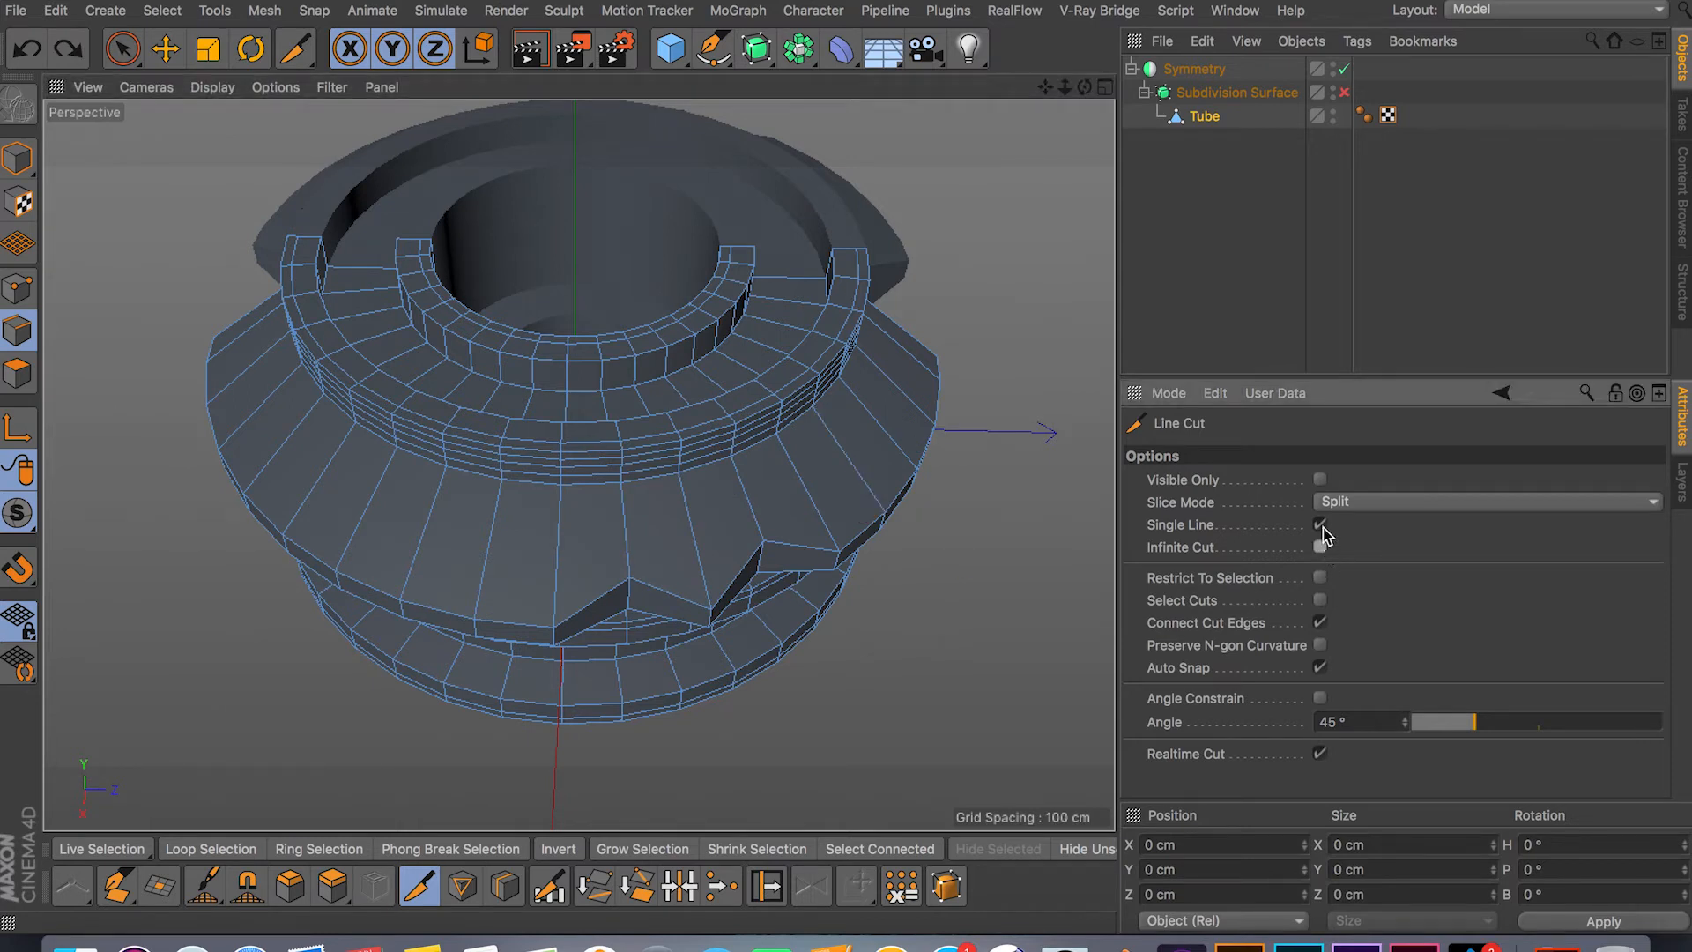
Turn off Single Line, set Slice Mode to Cut, cut the band and reselect the knife.
left_click(1318, 525)
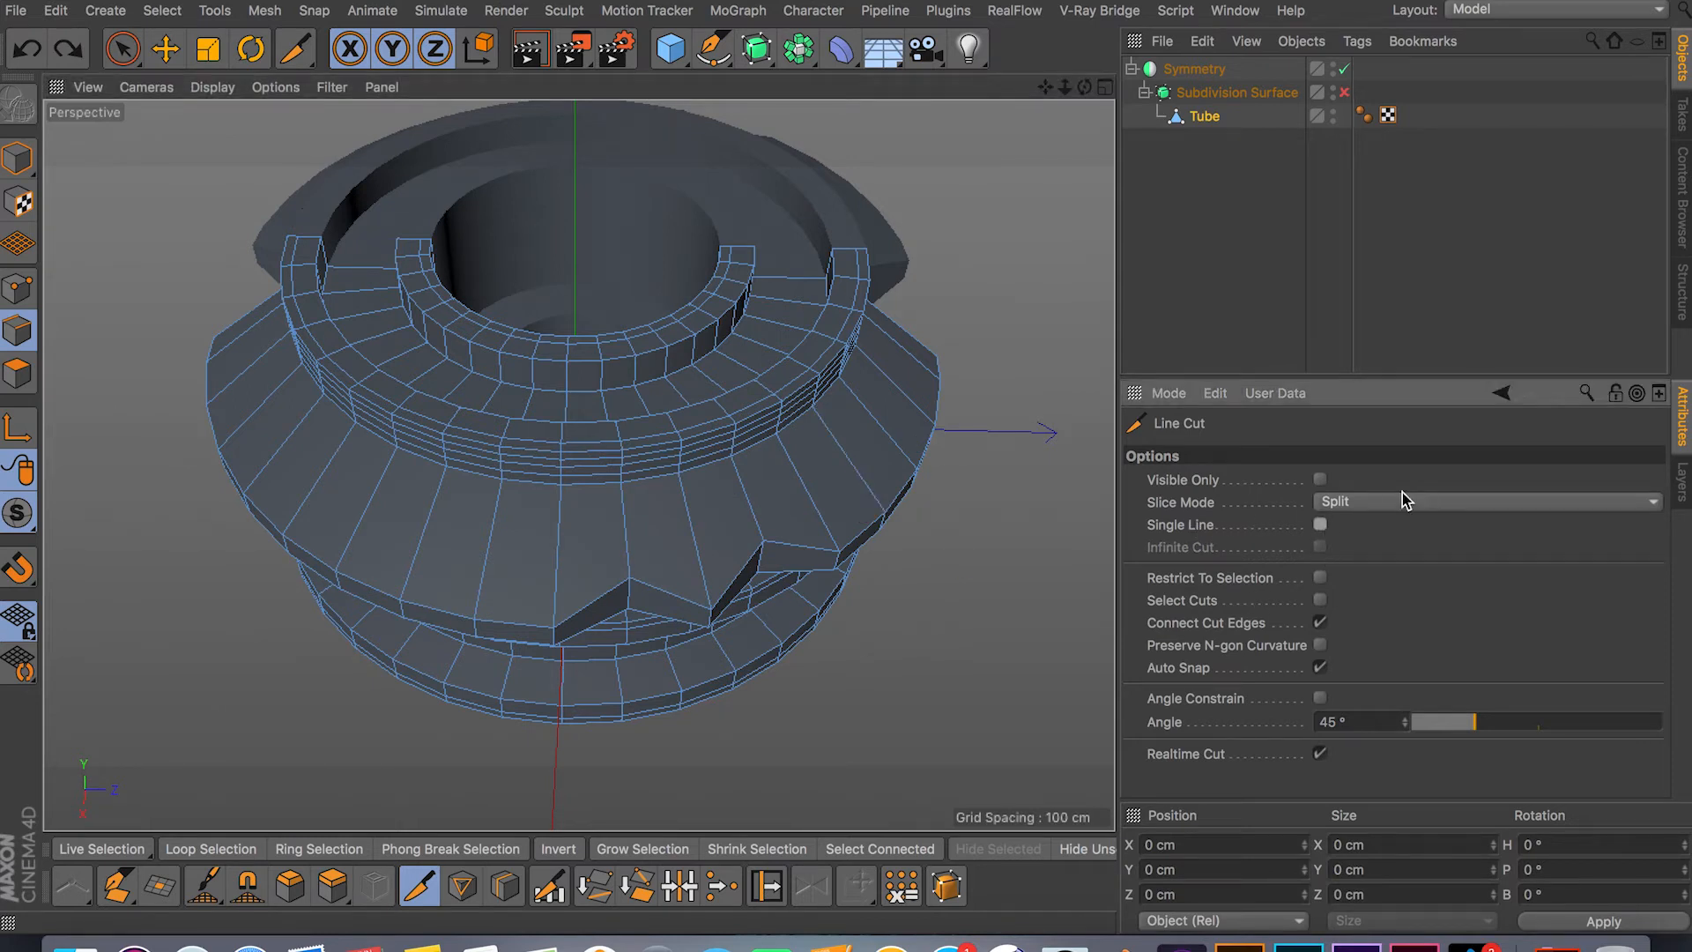
left_click(1490, 501)
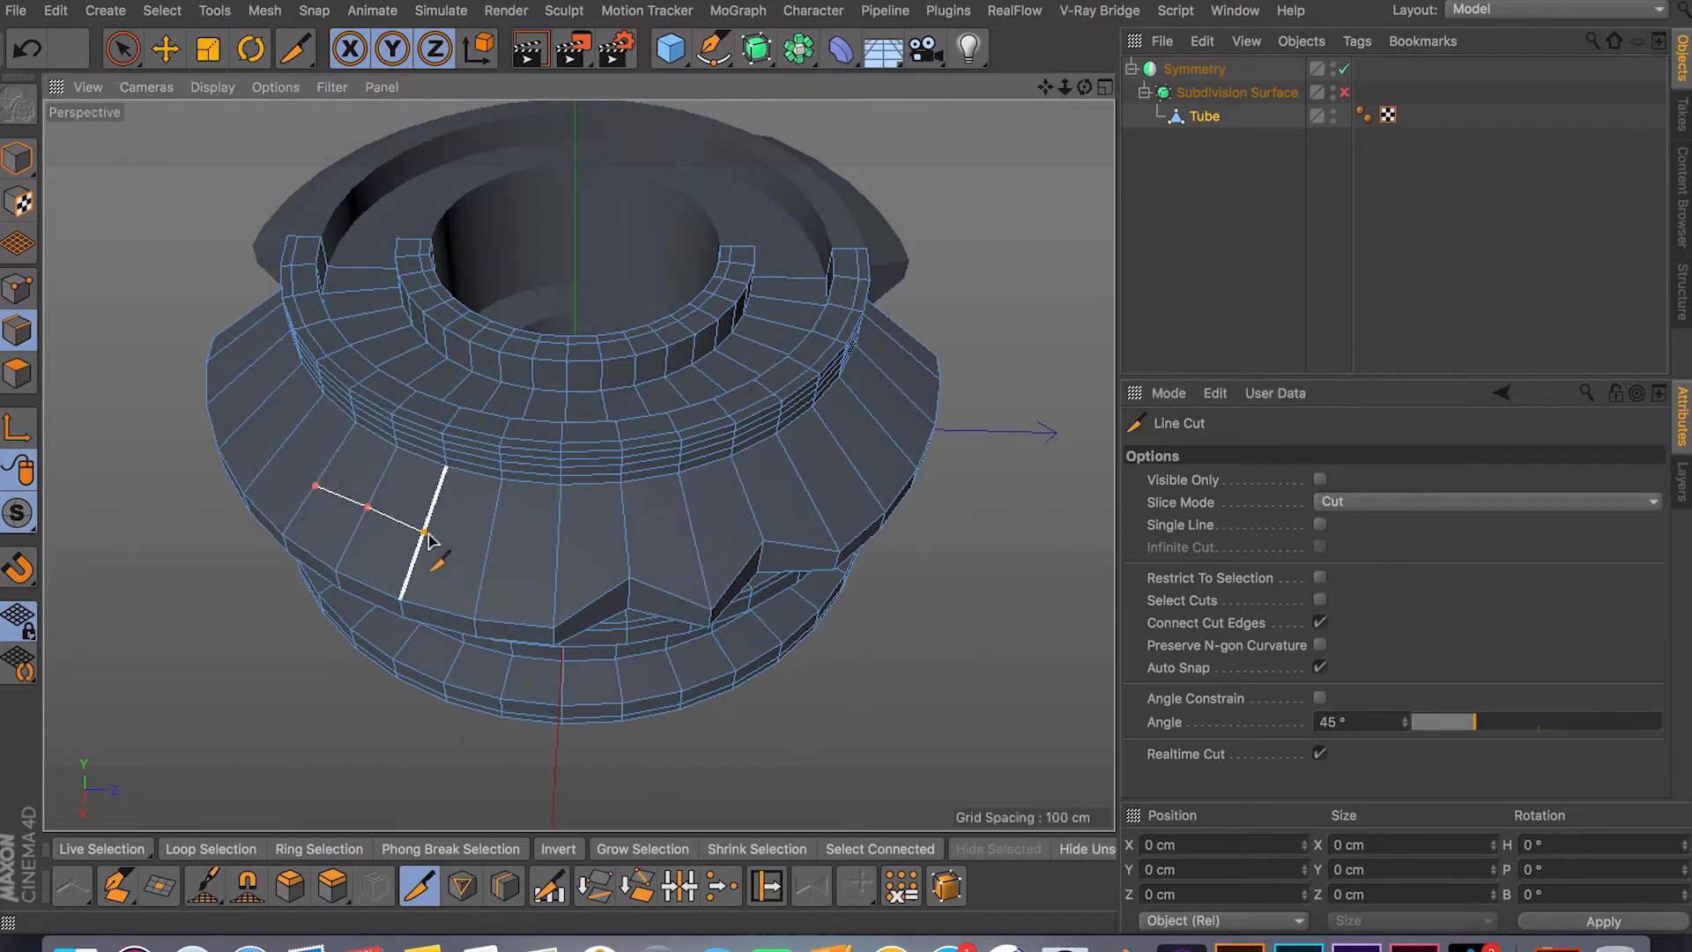
left_click(123, 49)
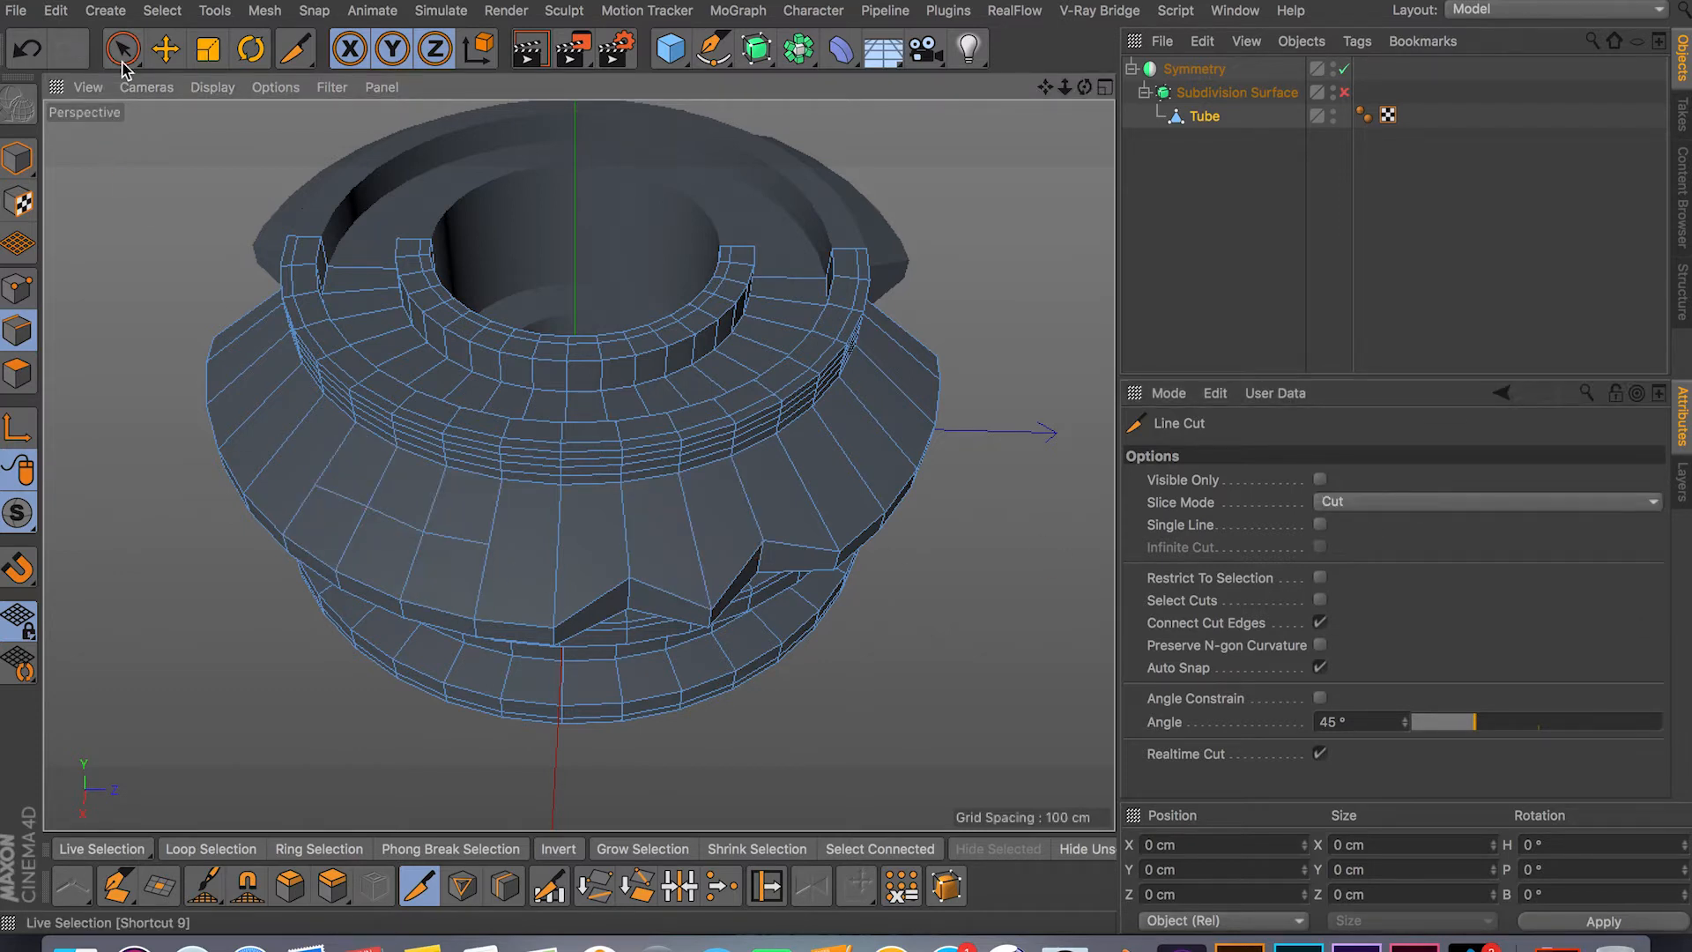
left_click(121, 49)
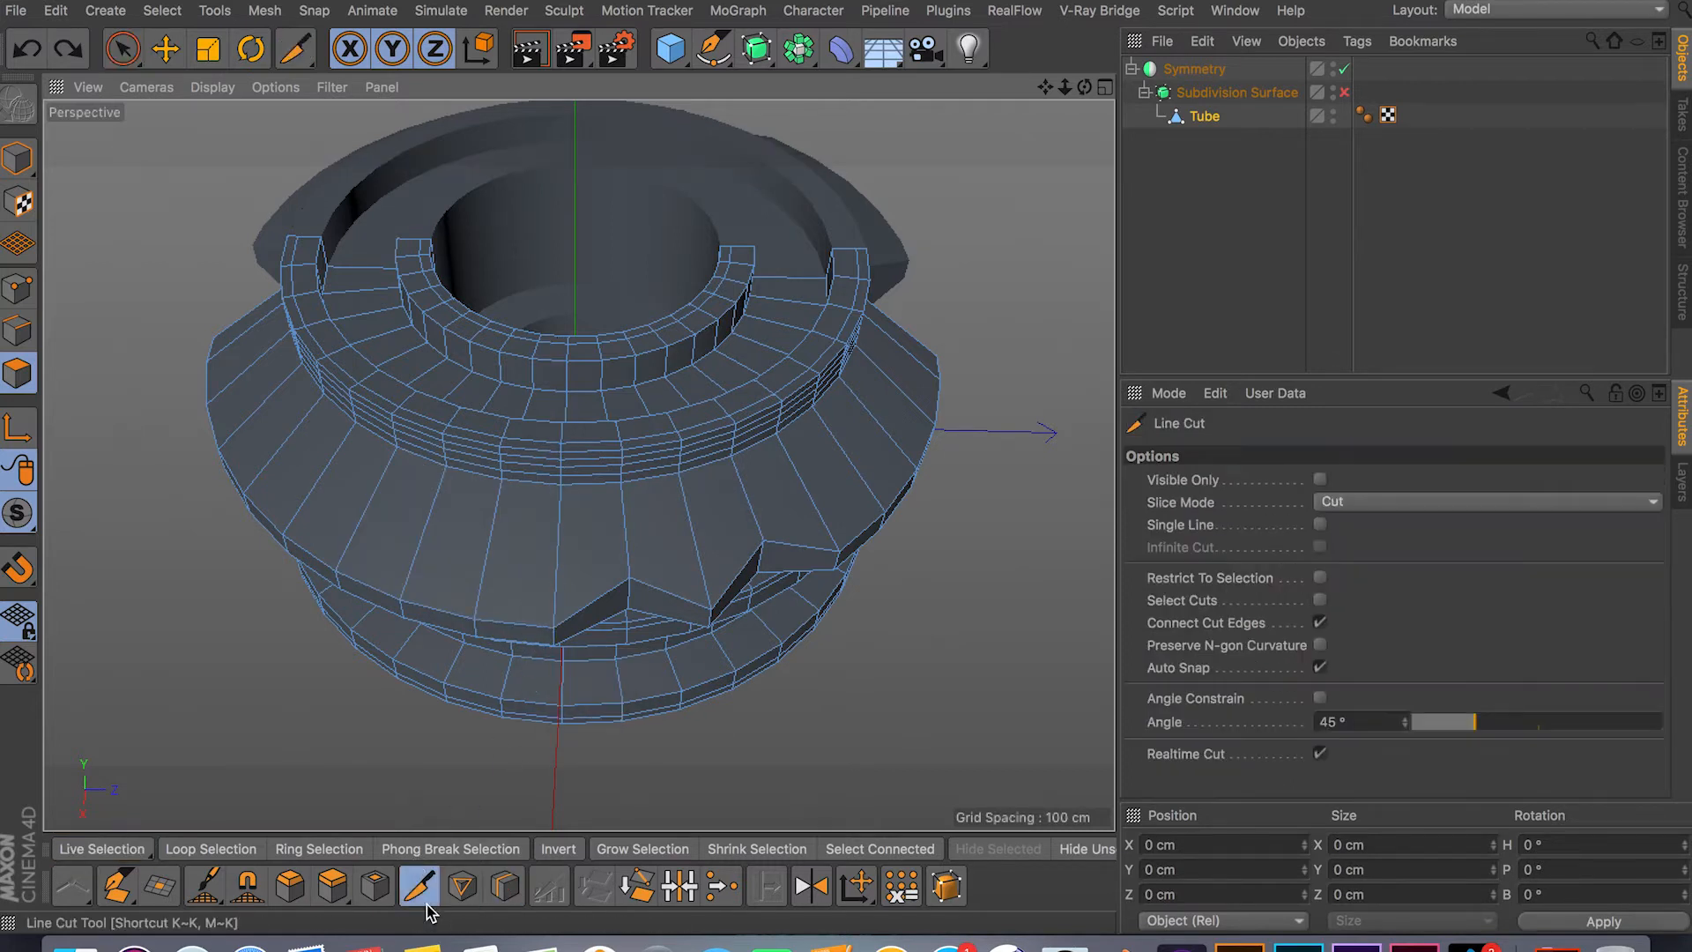
Set Slice Mode back to Split and draw a multi-point cut down the upper band.
left_click(1490, 500)
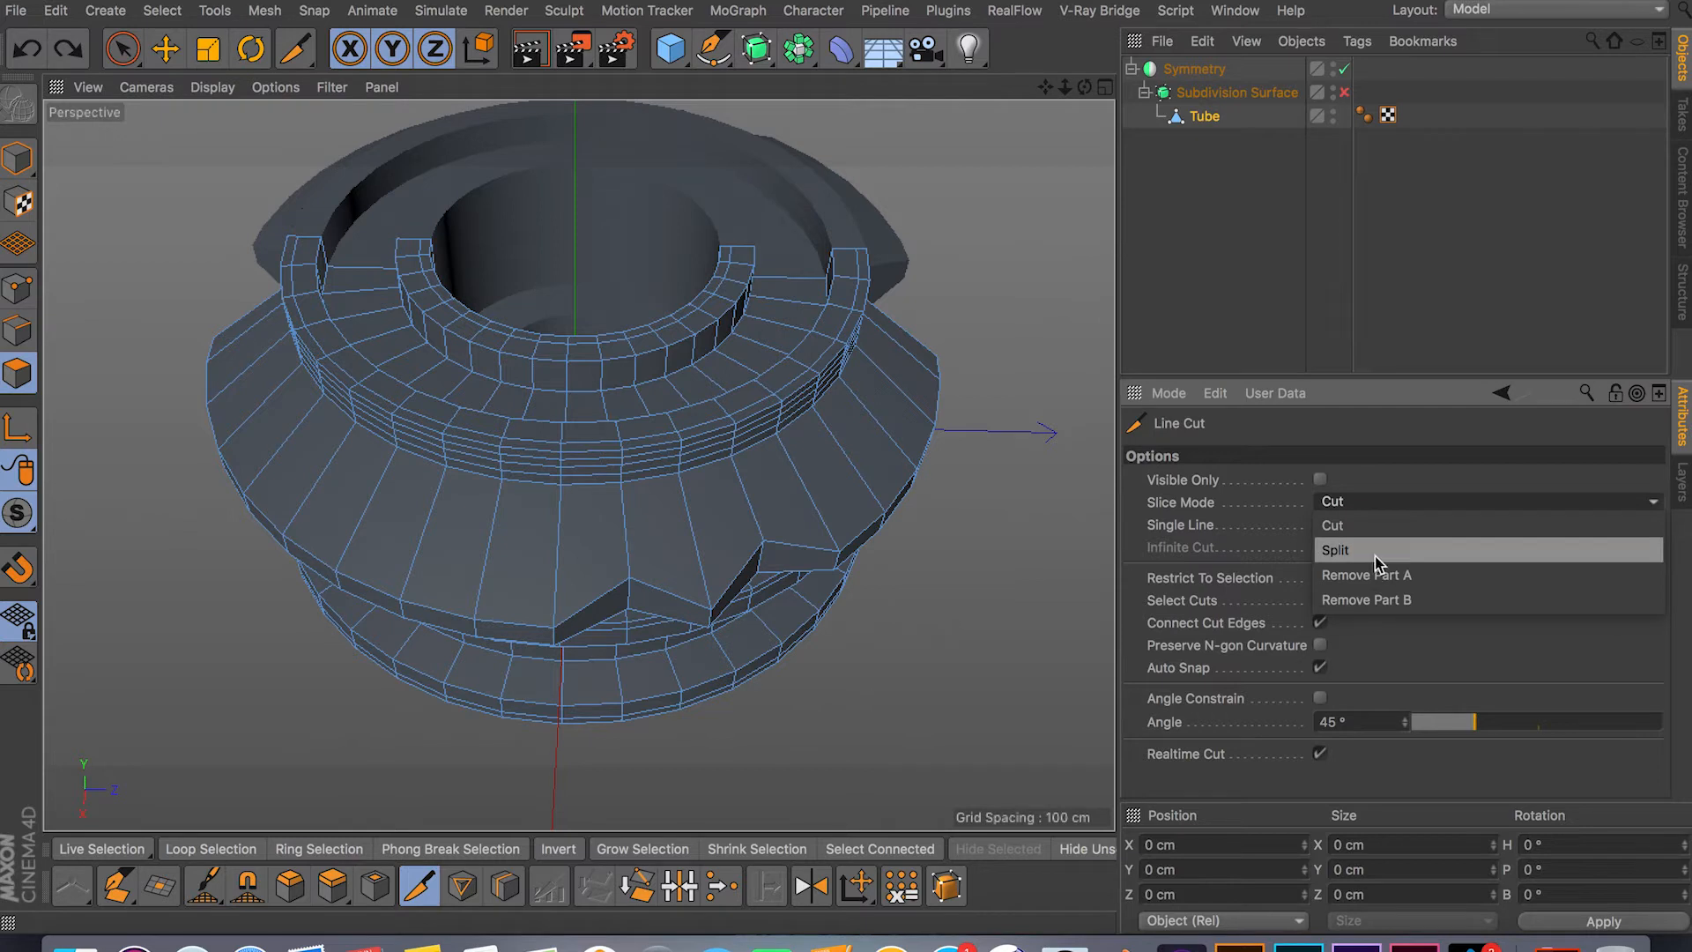
left_click(1337, 550)
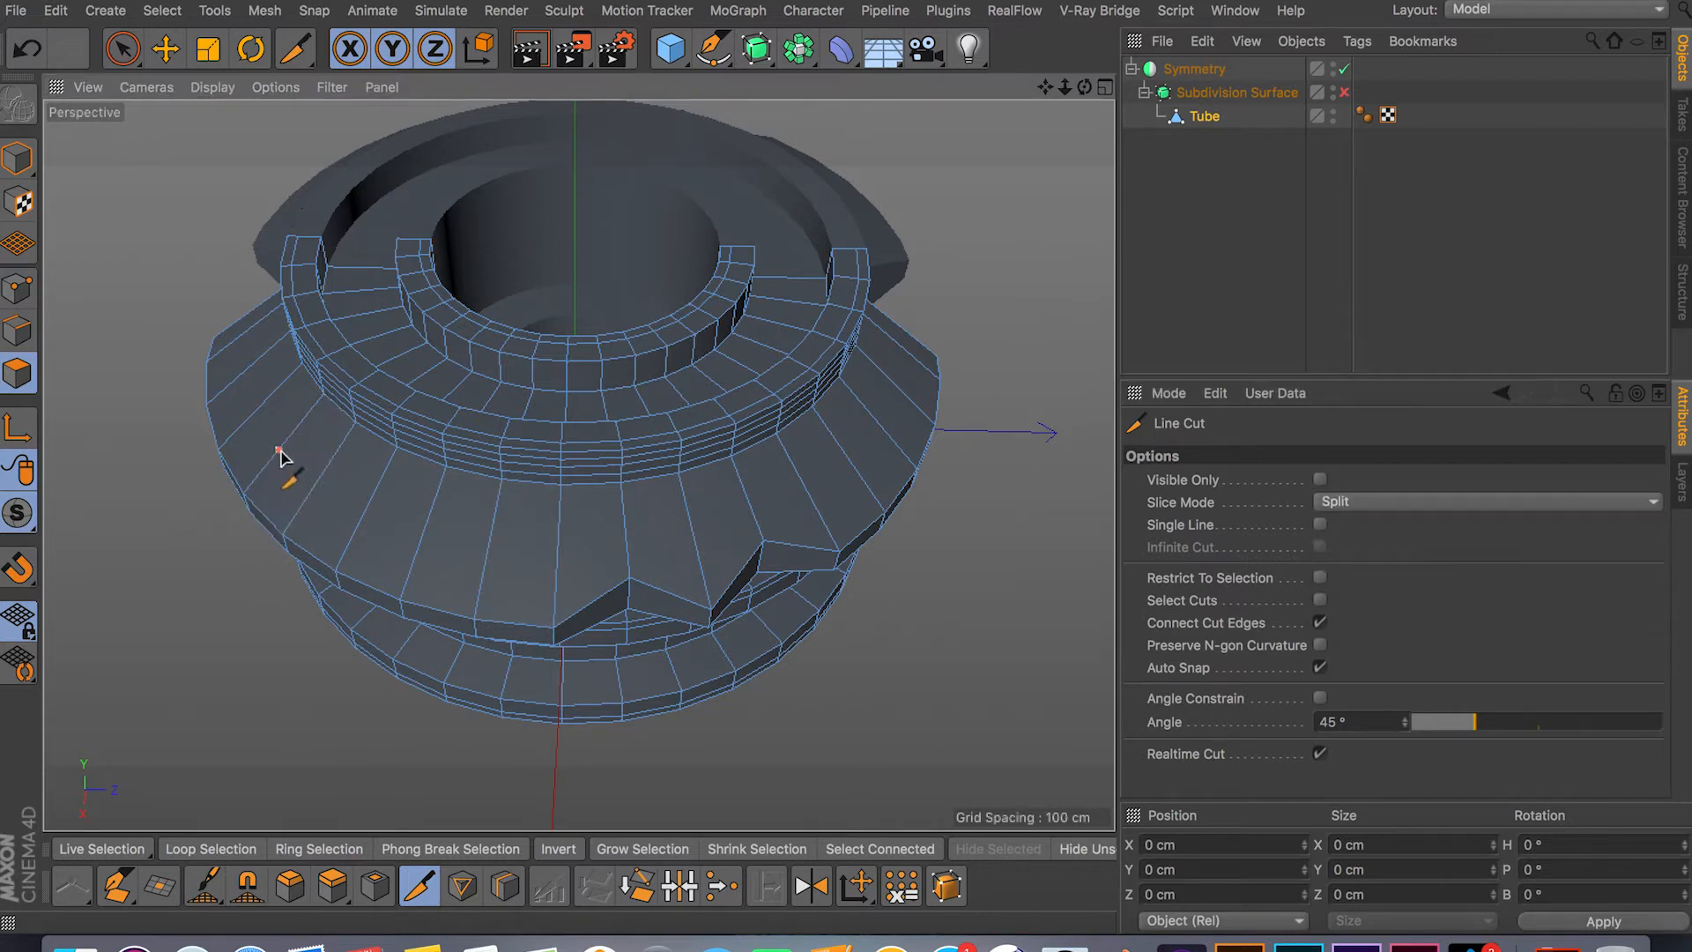
left_click_drag(282, 451, 282, 725)
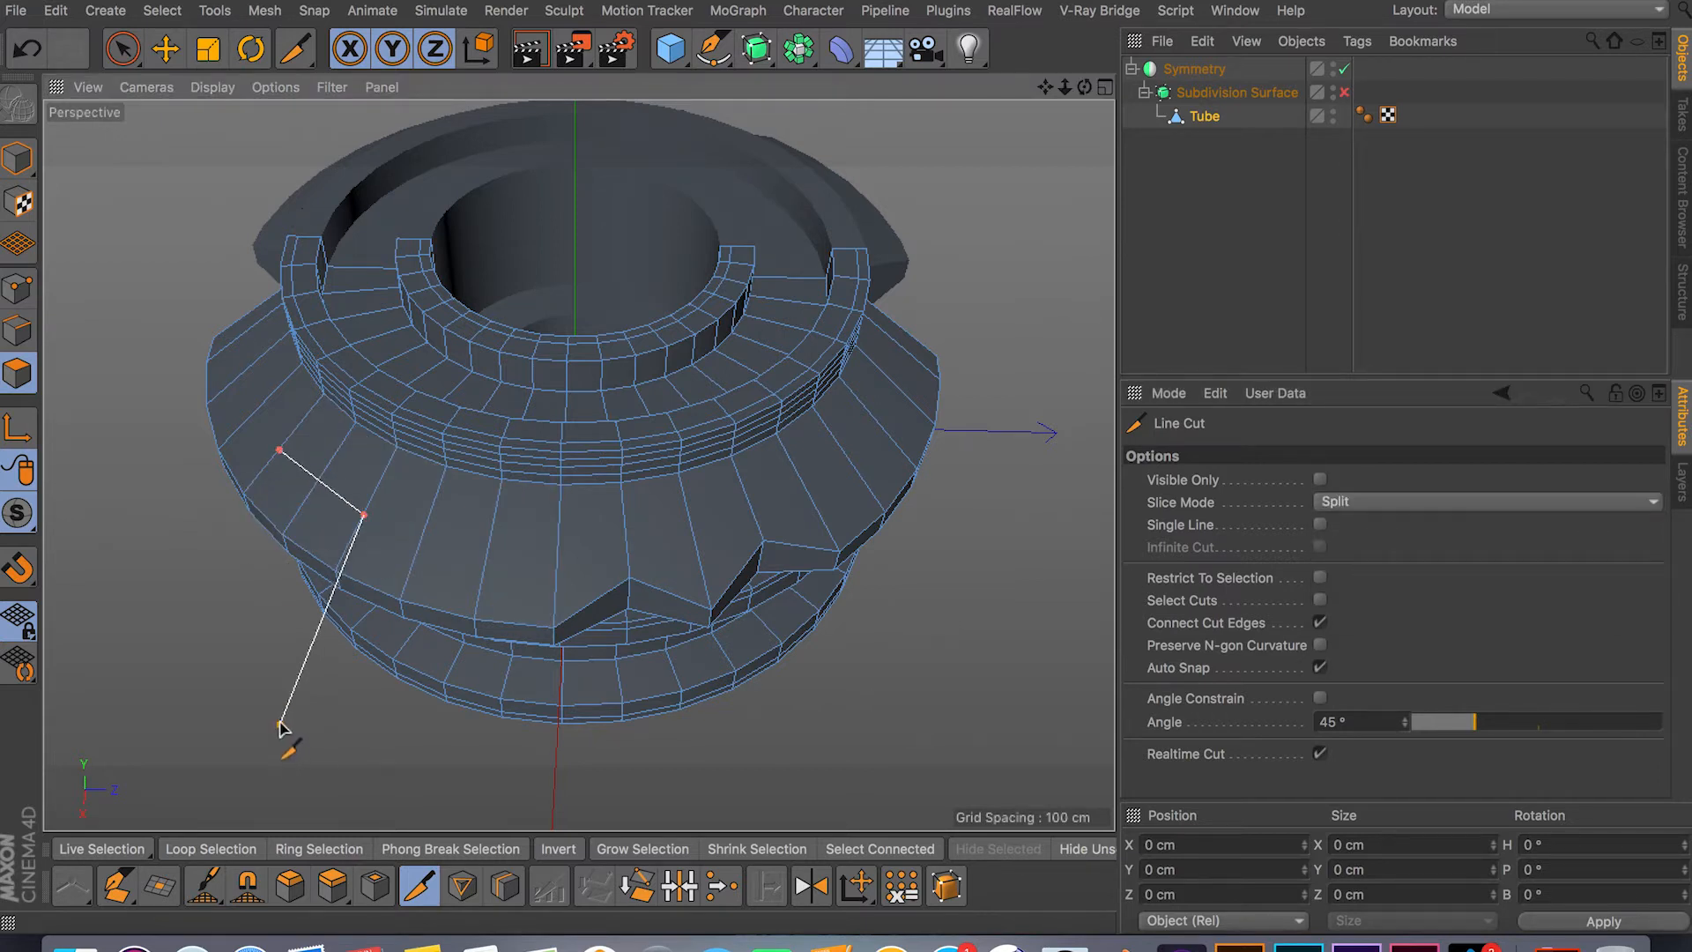
Use Live Selection to pick the two faces the split cut produced.
left_click(121, 50)
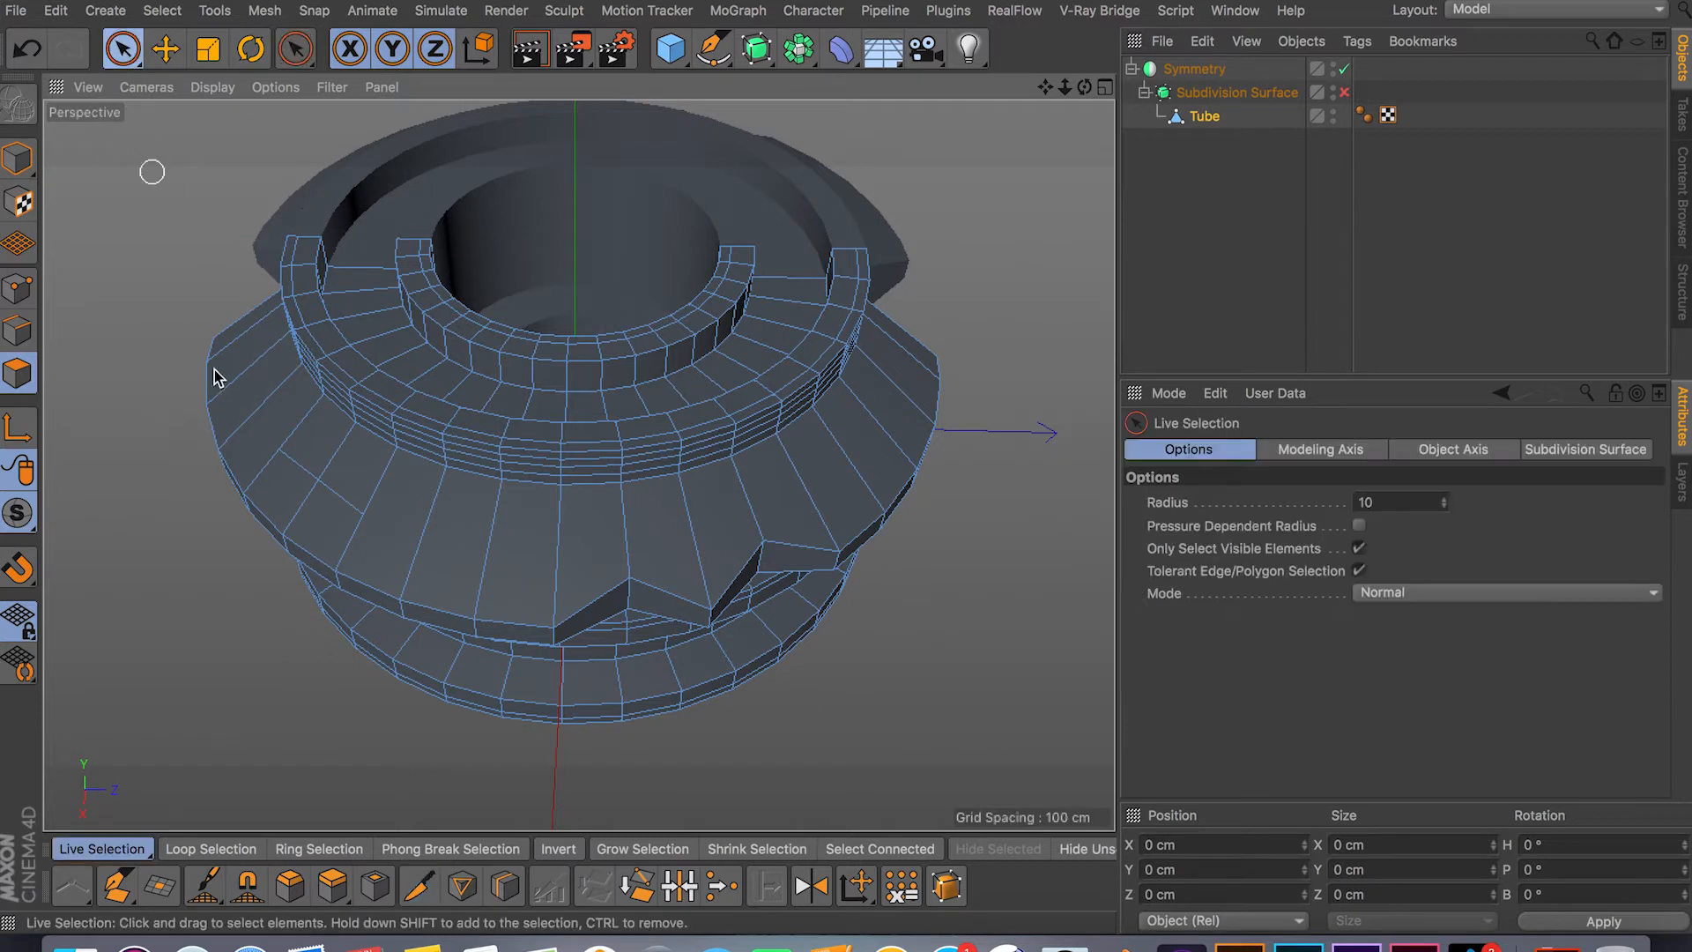
left_click(350, 508)
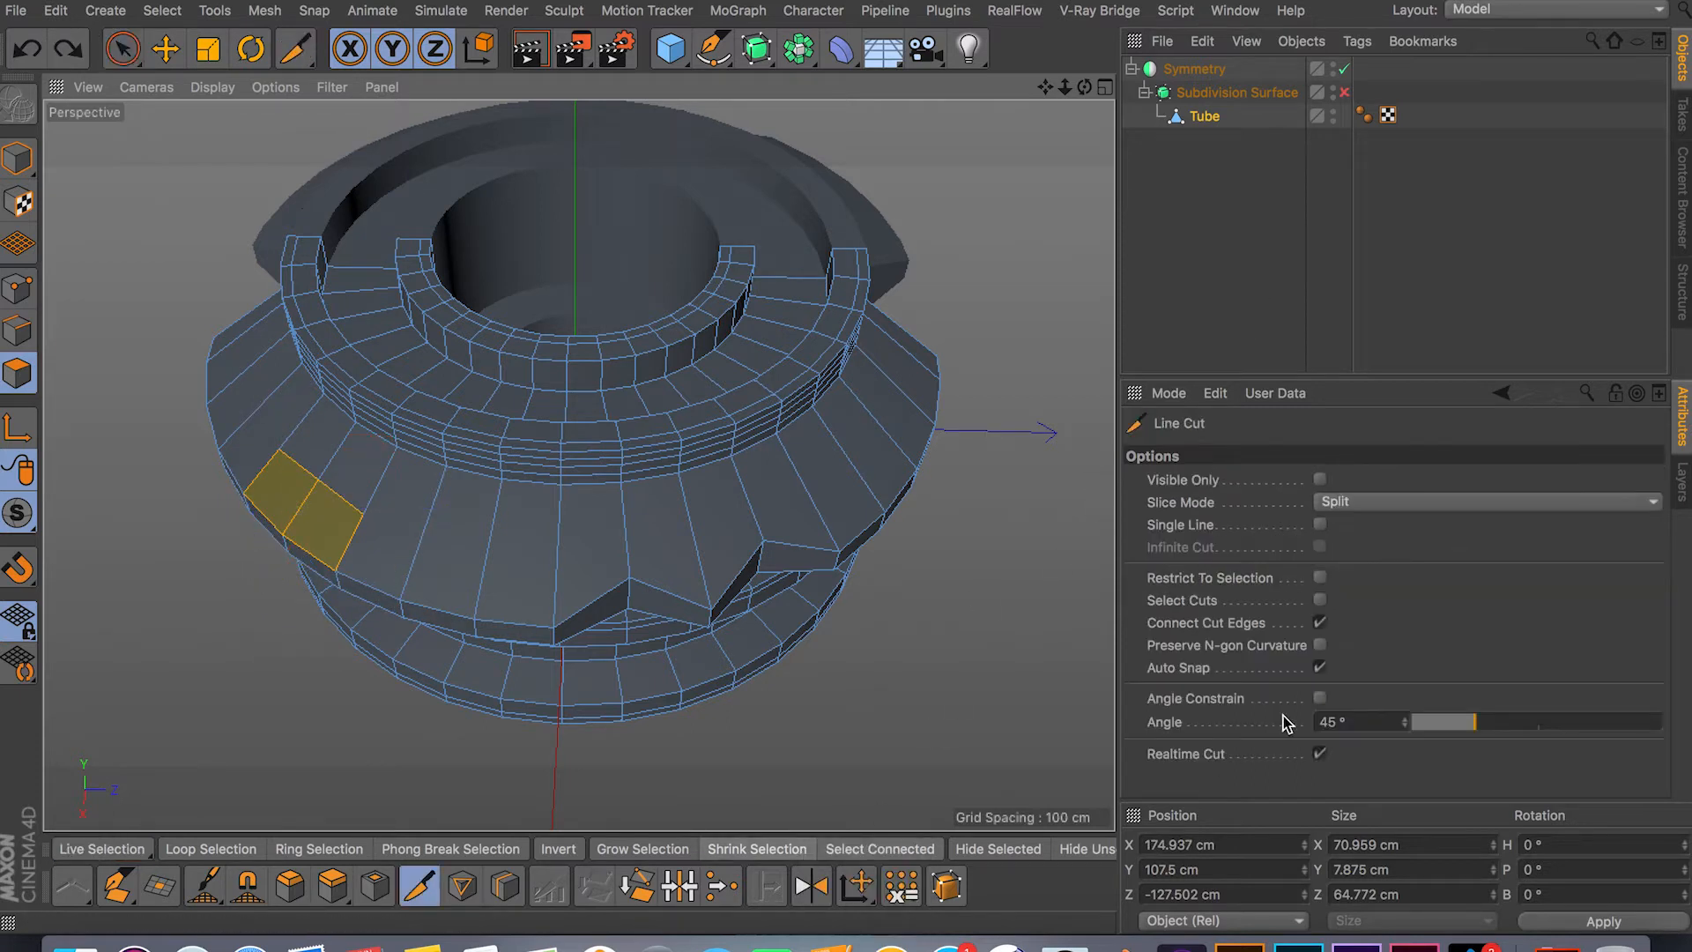
left_click(1488, 501)
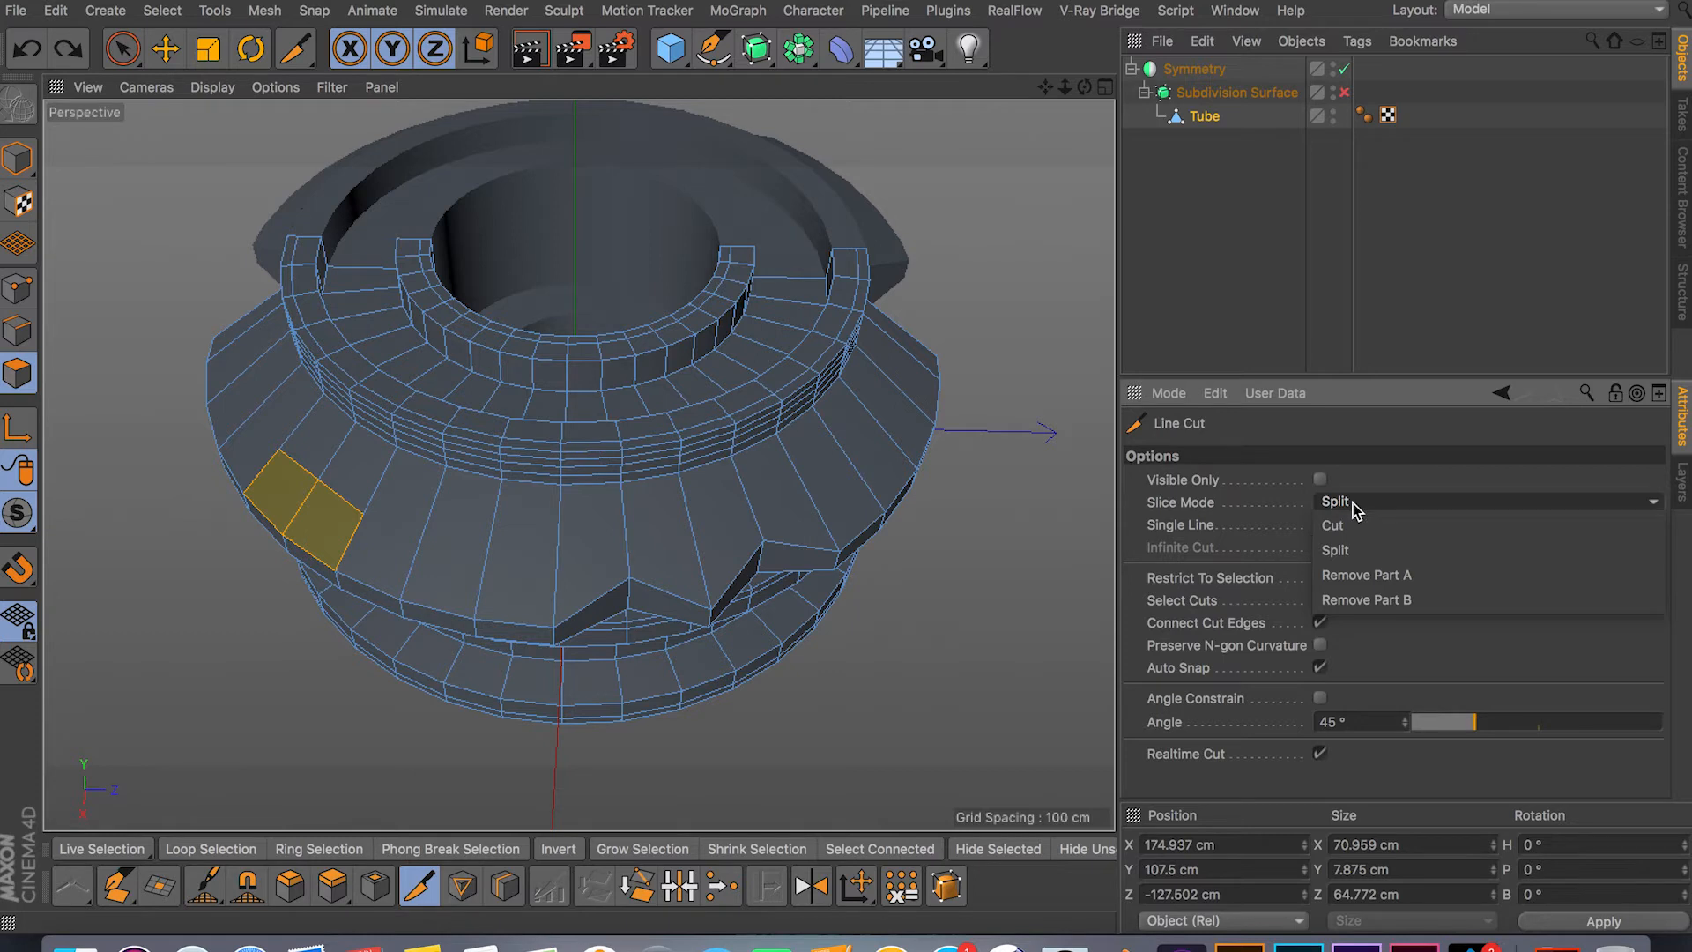
mouse_move(1368, 575)
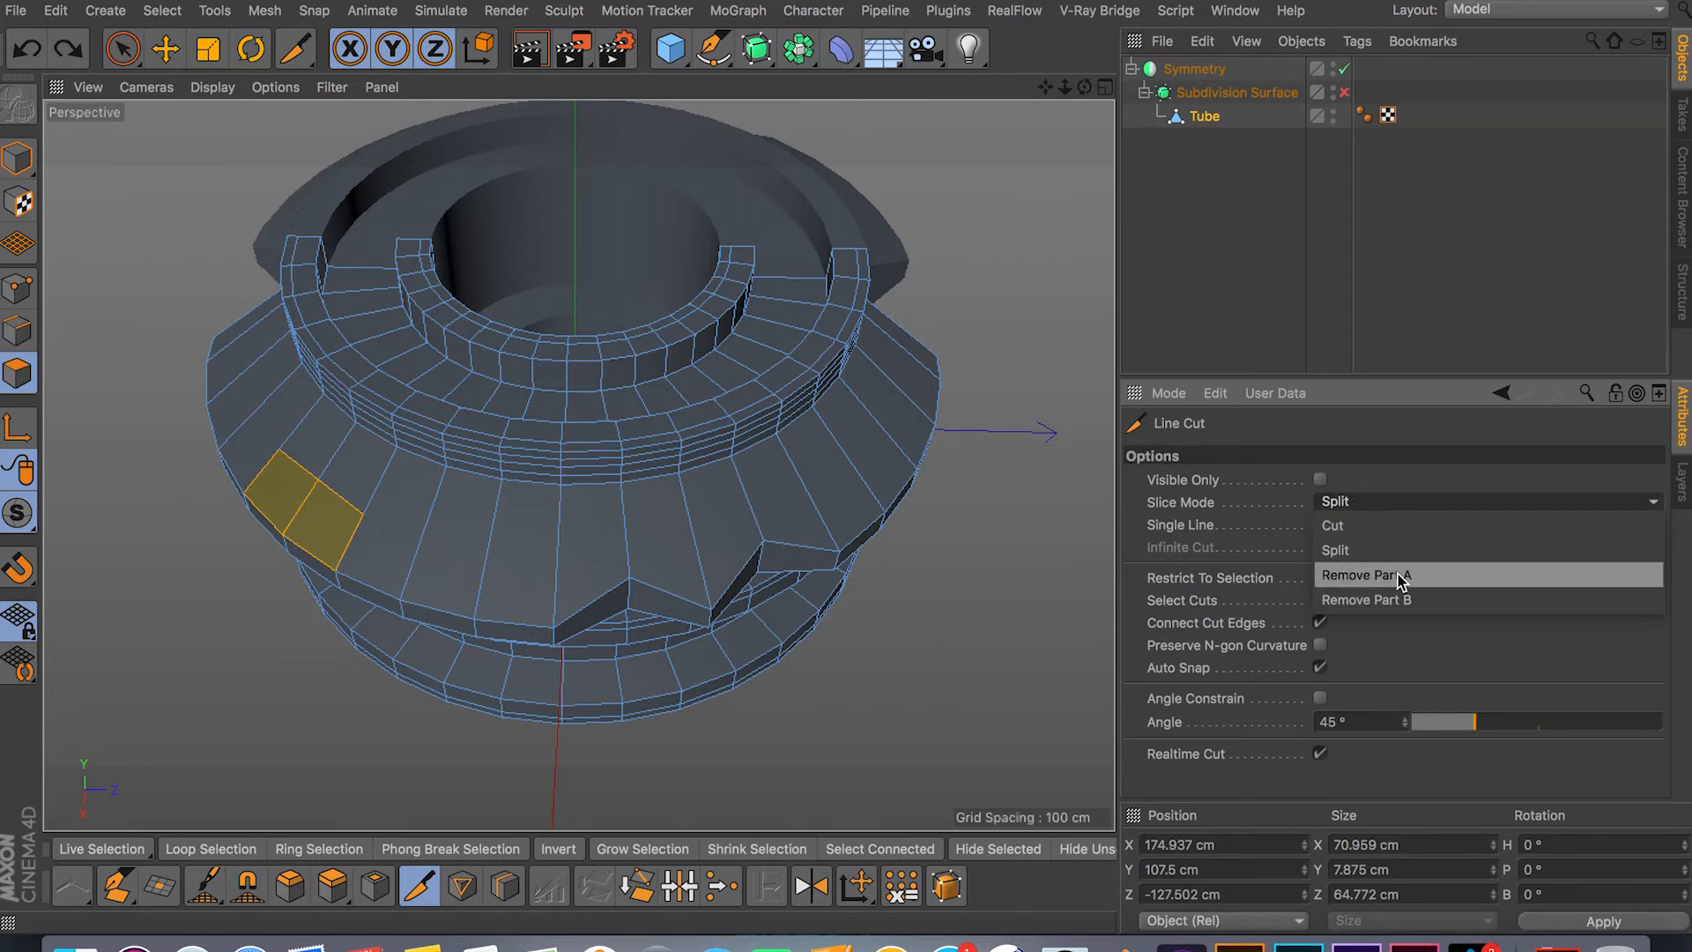
Set Slice Mode to Remove Part A and draw a trial cut across the tube's side.
left_click(1393, 574)
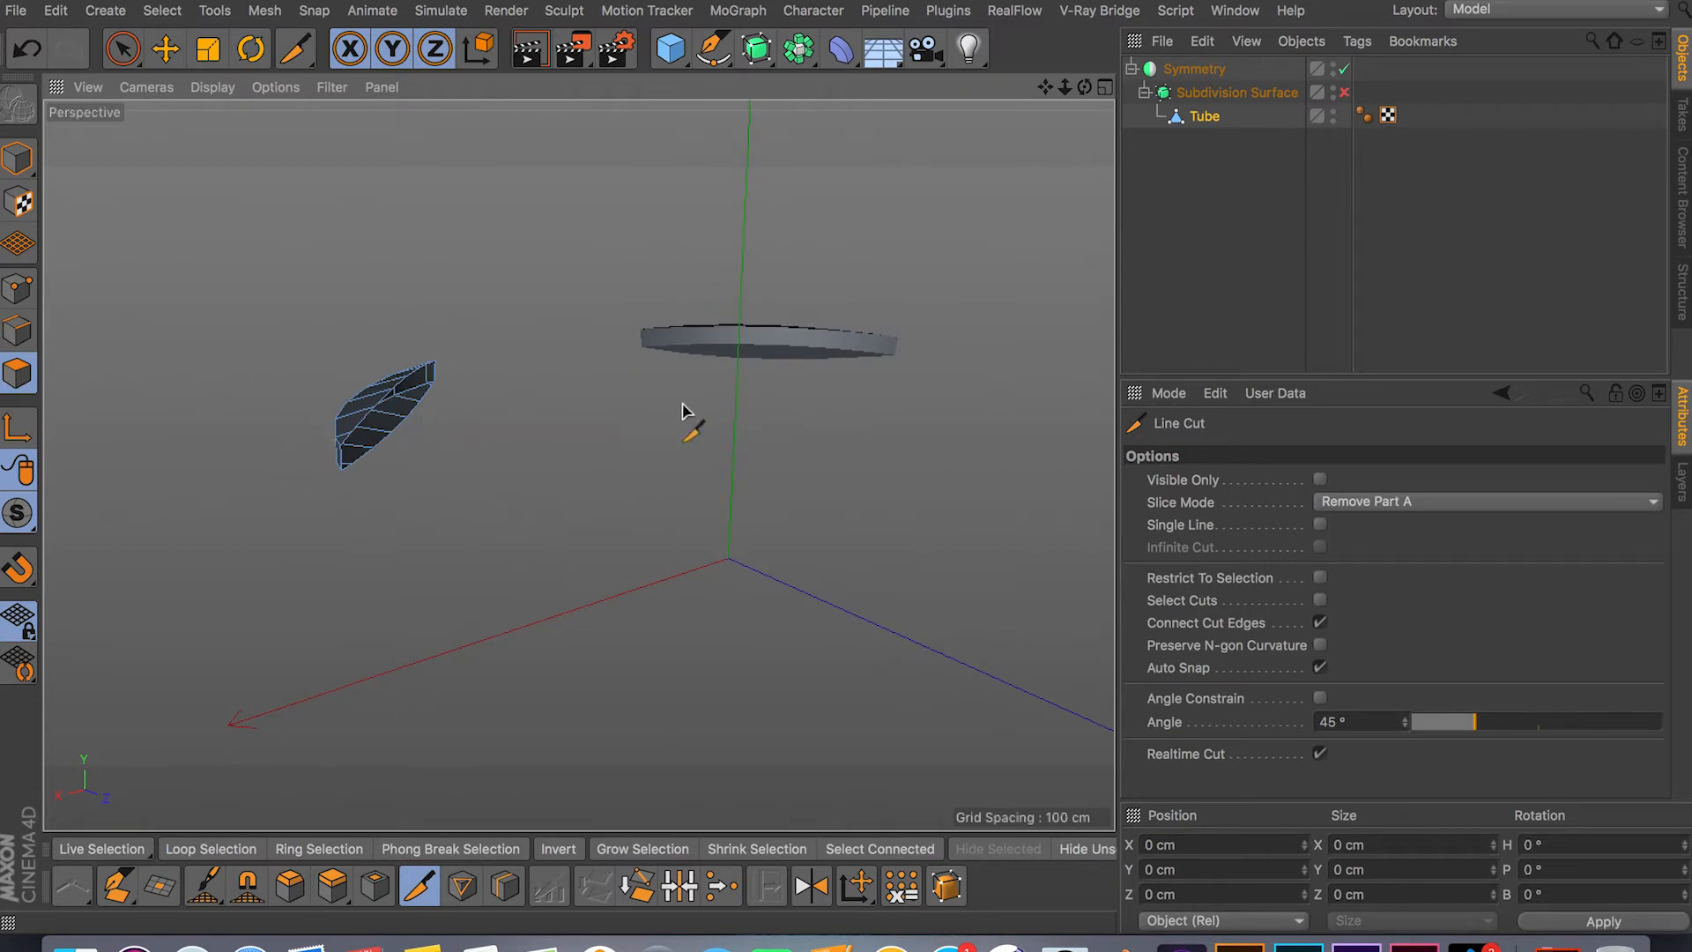
left_click_drag(691, 421, 561, 523)
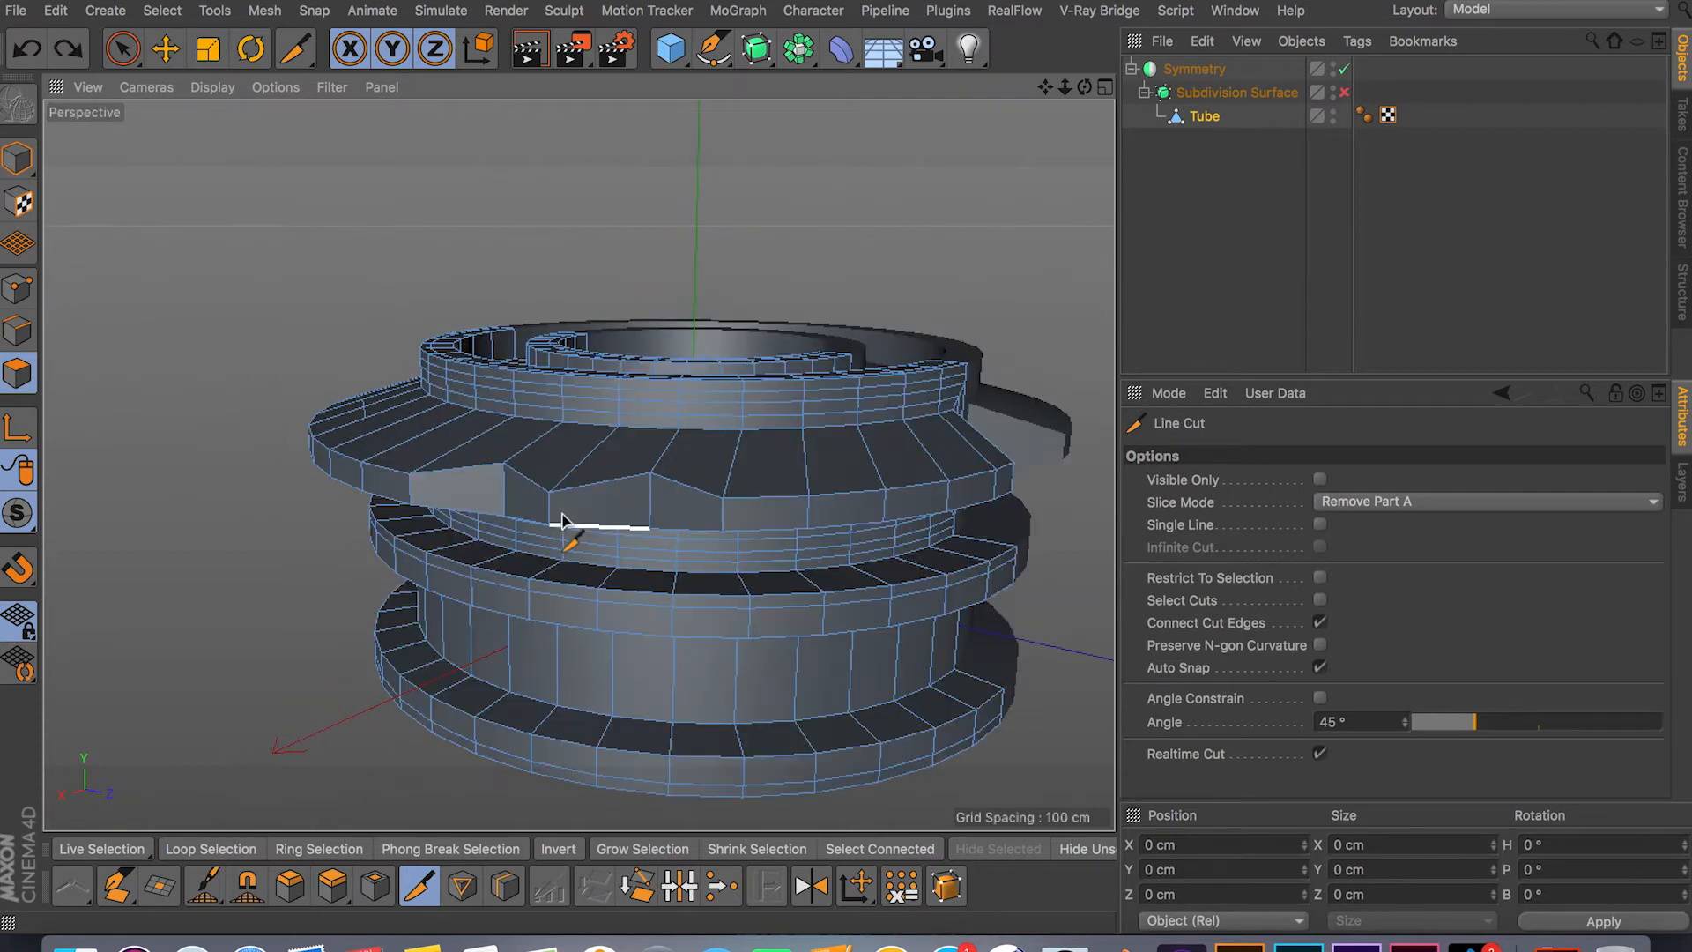
left_click(1490, 501)
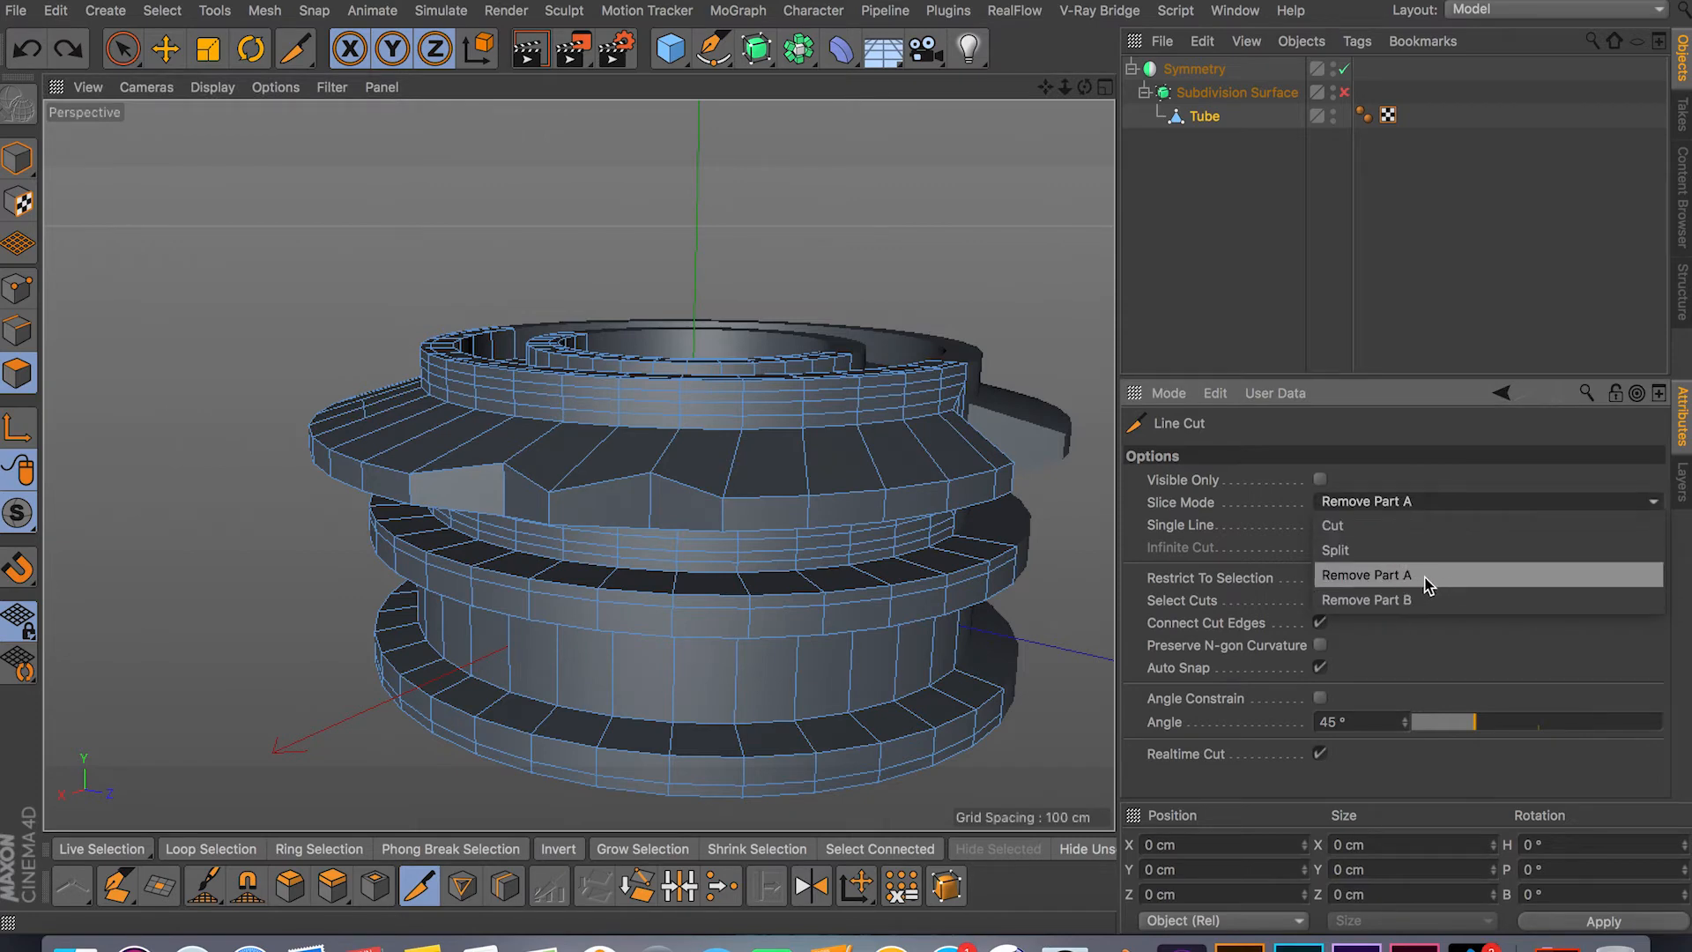
left_click(1364, 599)
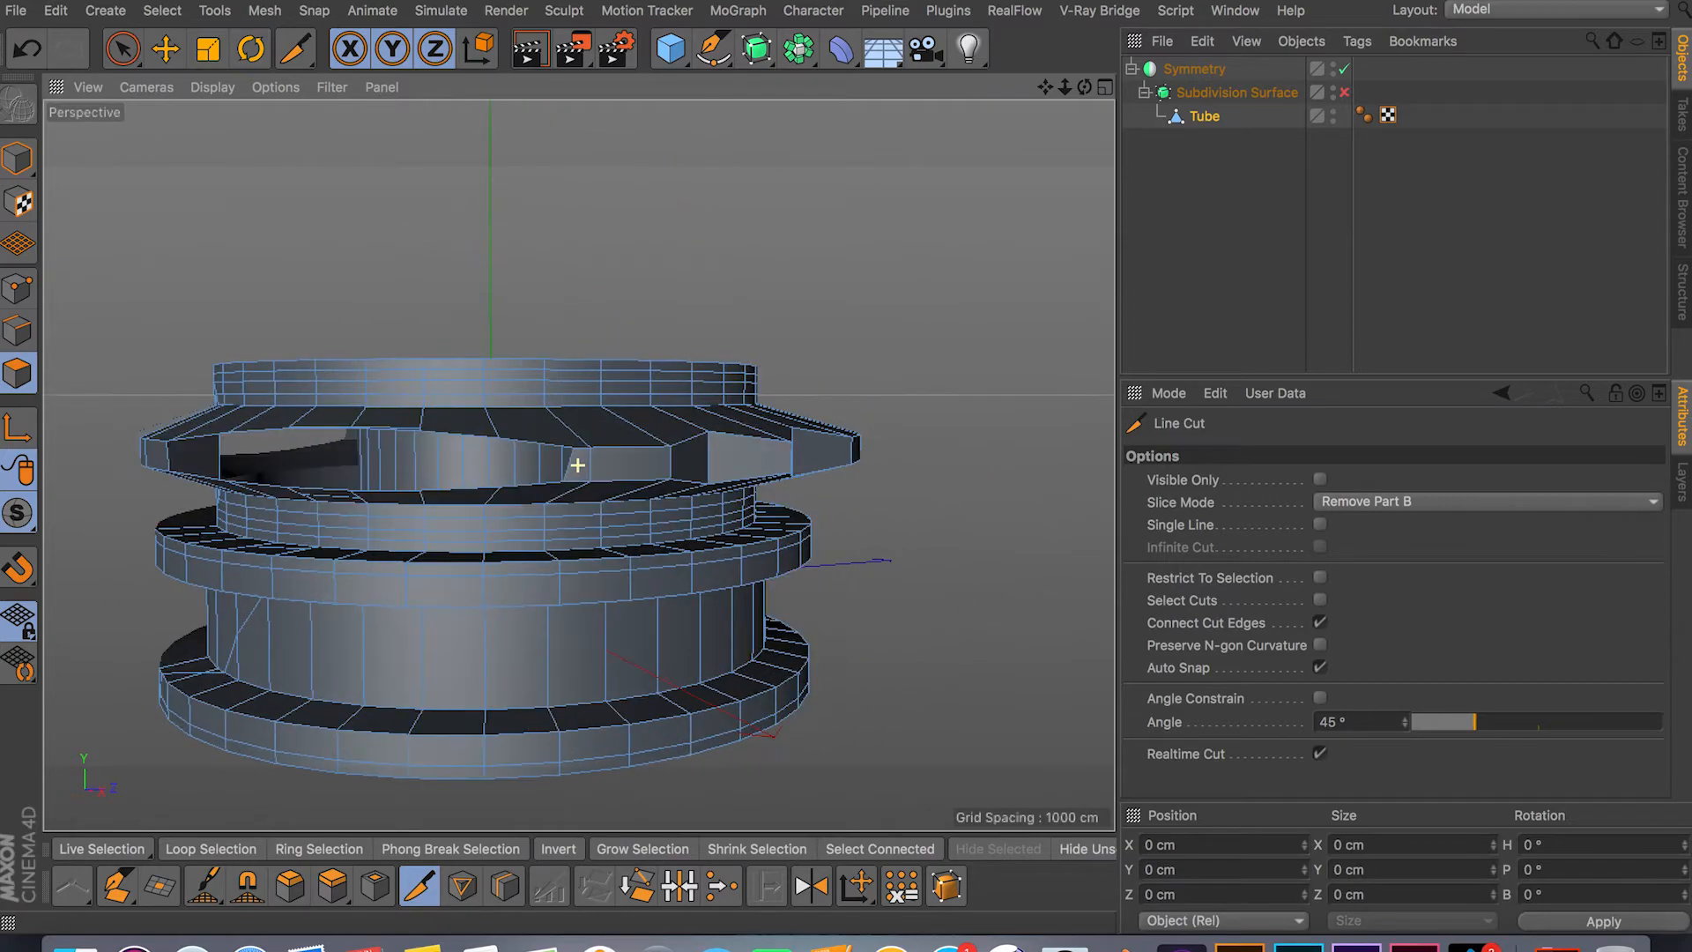
left_click_drag(578, 463, 744, 502)
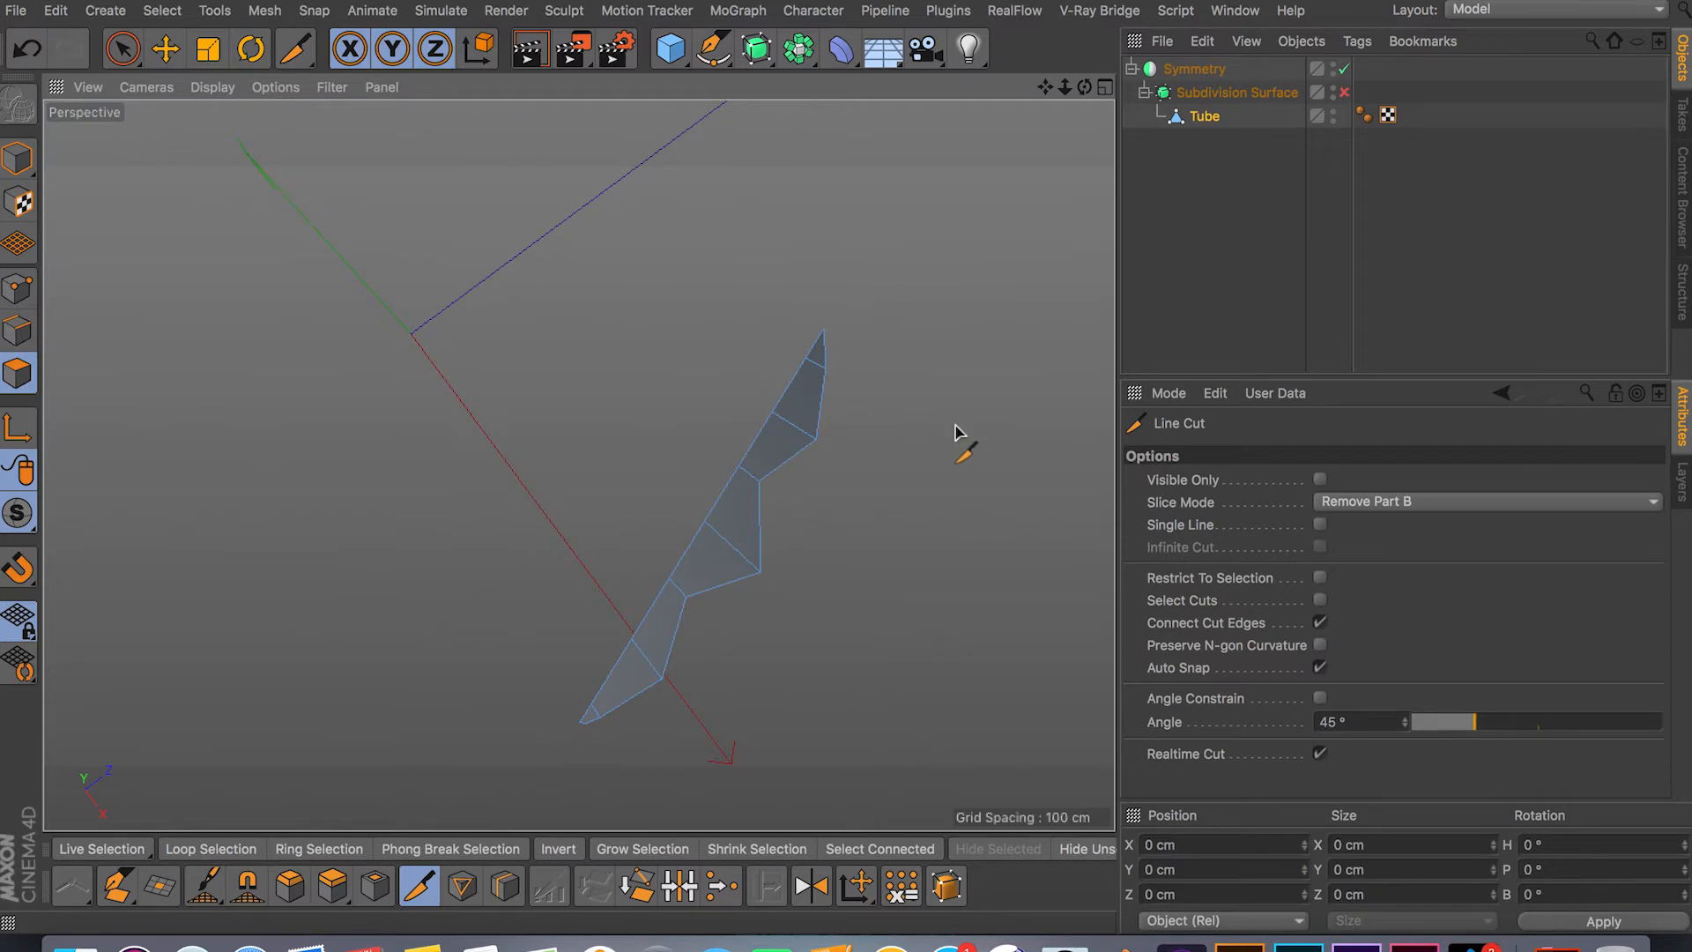
left_click(1488, 501)
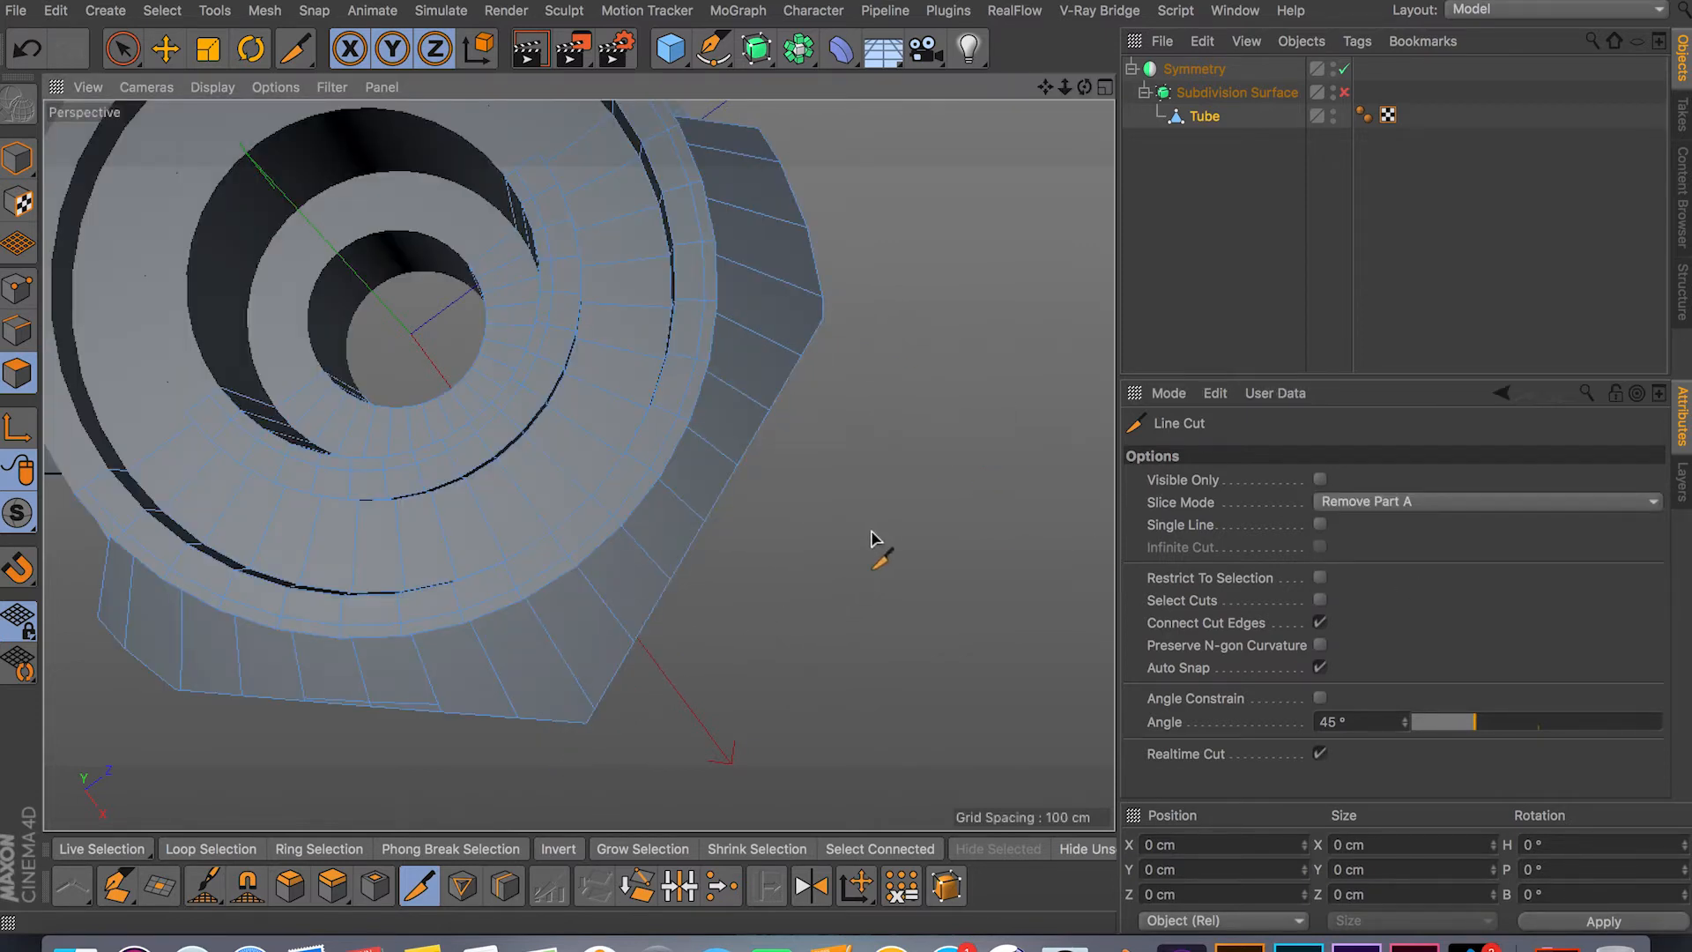
left_click_drag(700, 201, 842, 561)
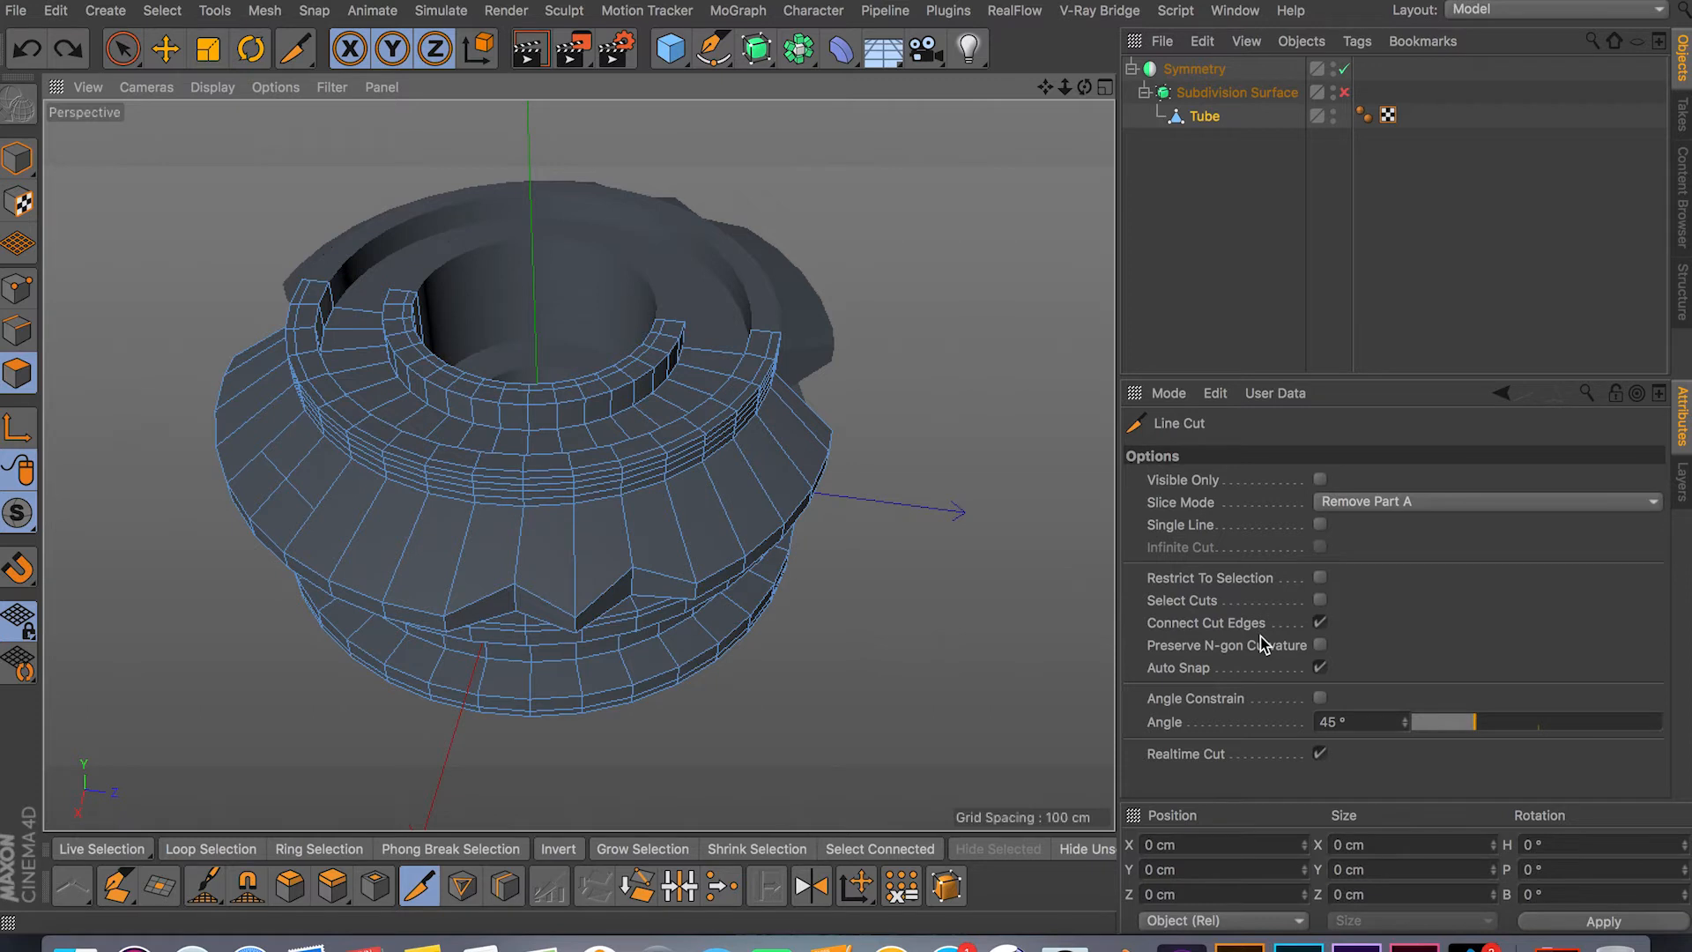
mouse_move(1218, 681)
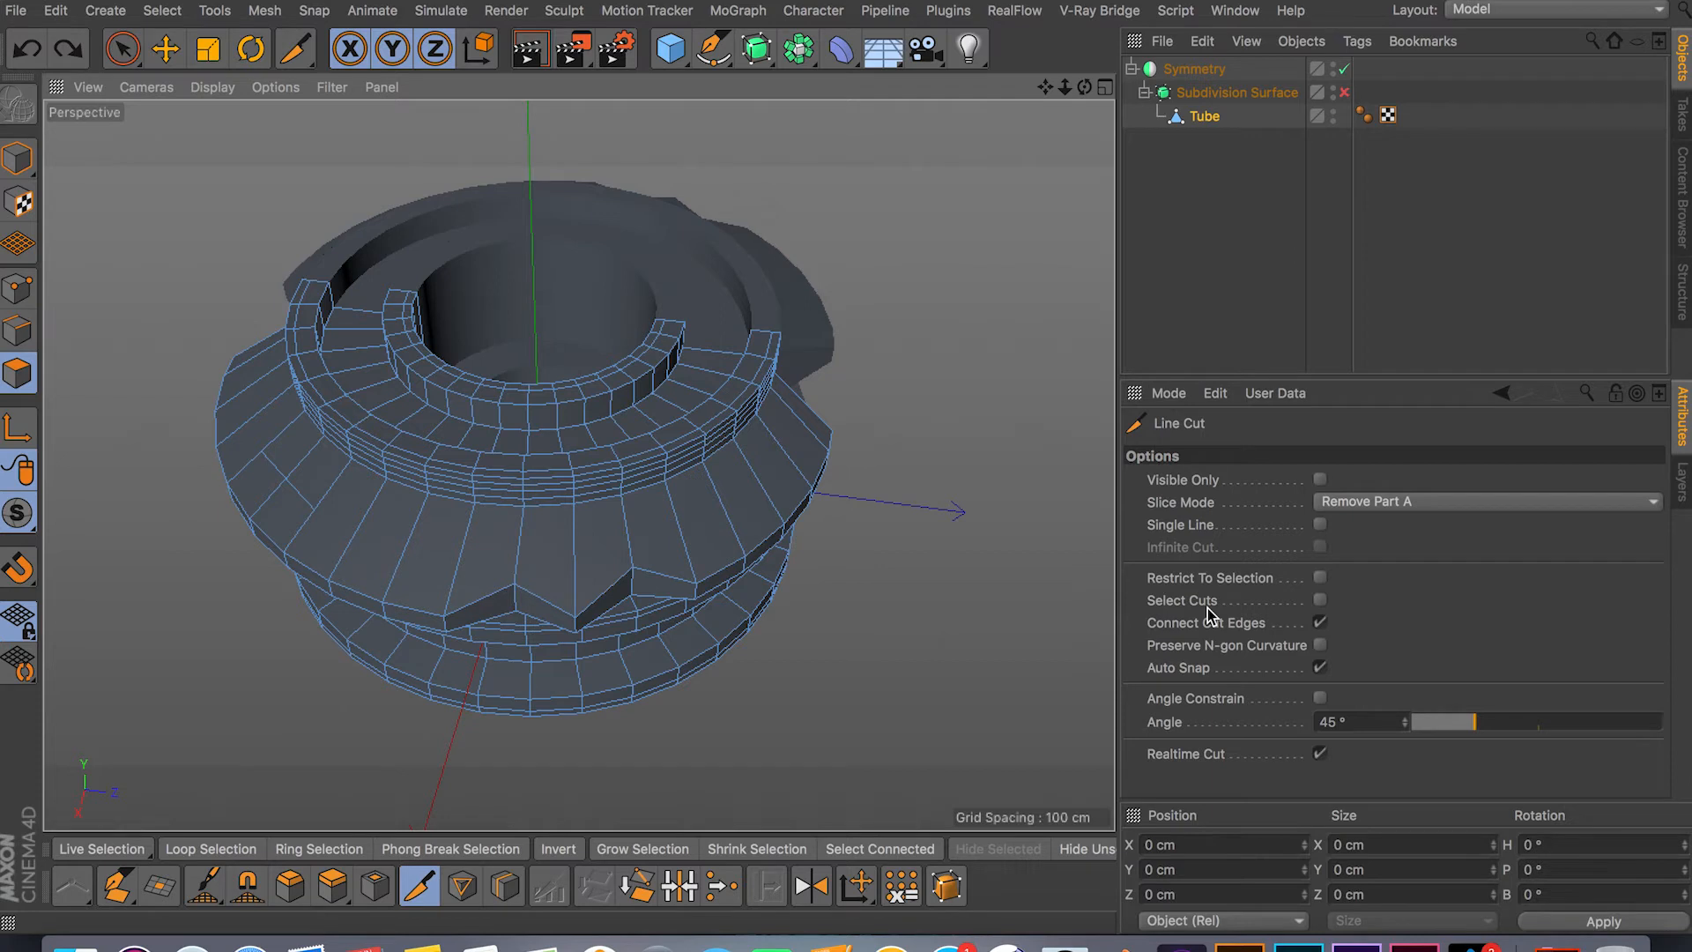
Enable Restrict To Selection and select a patch of polygons on the tube's side.
left_click(1319, 578)
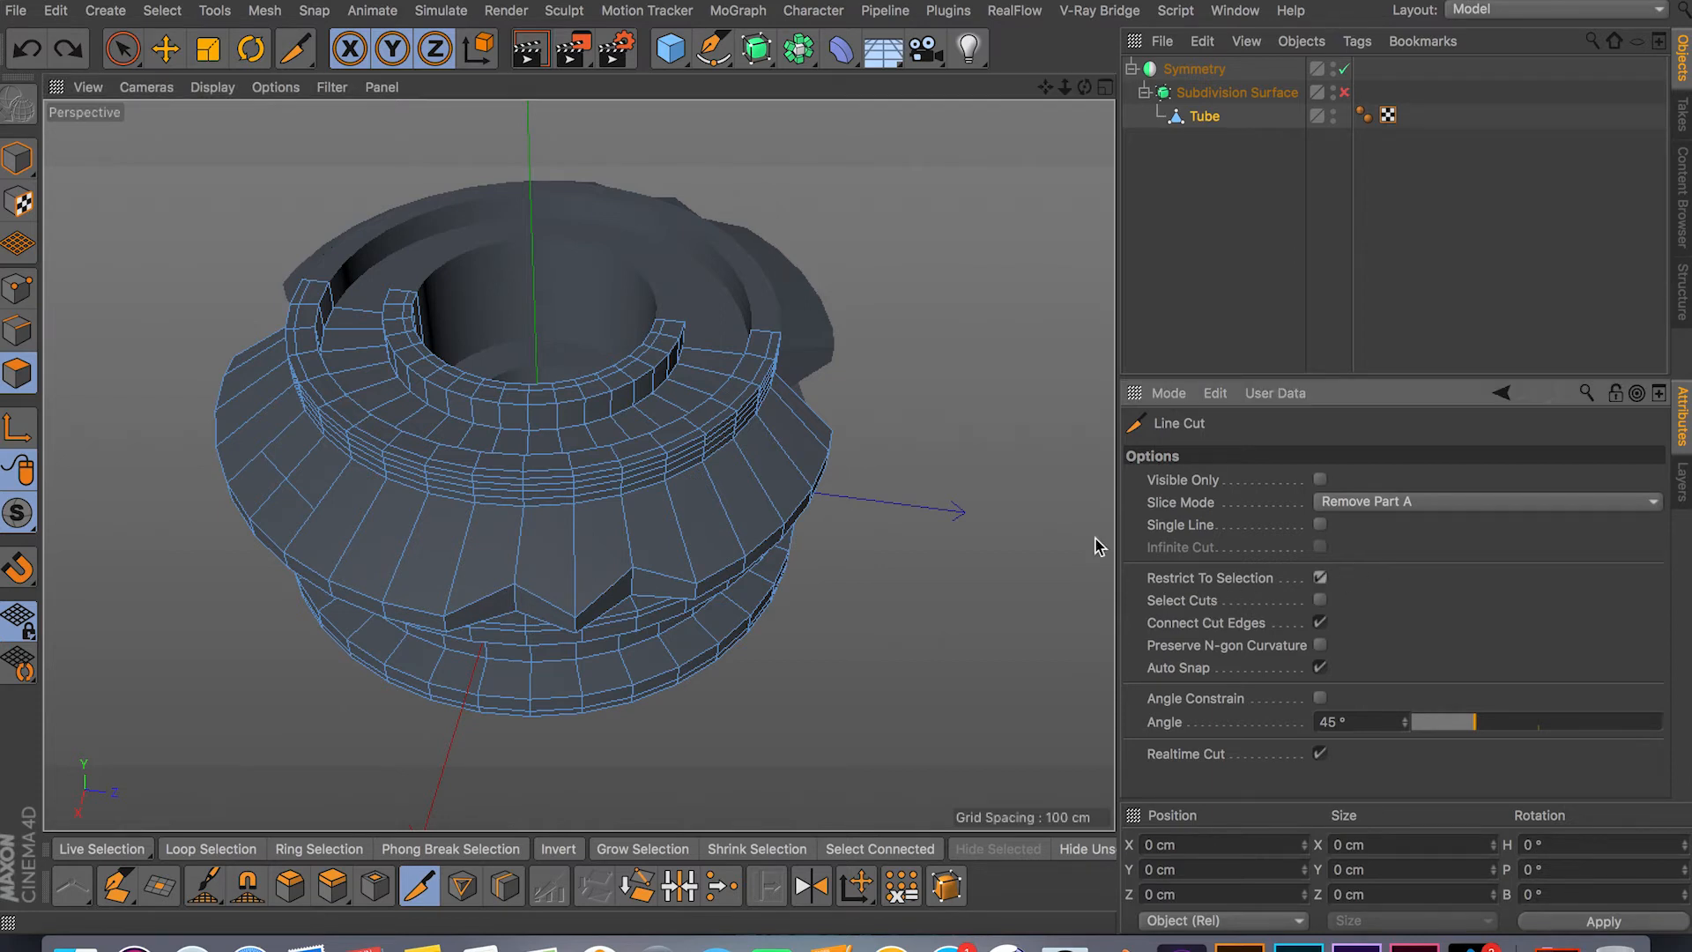
left_click(121, 49)
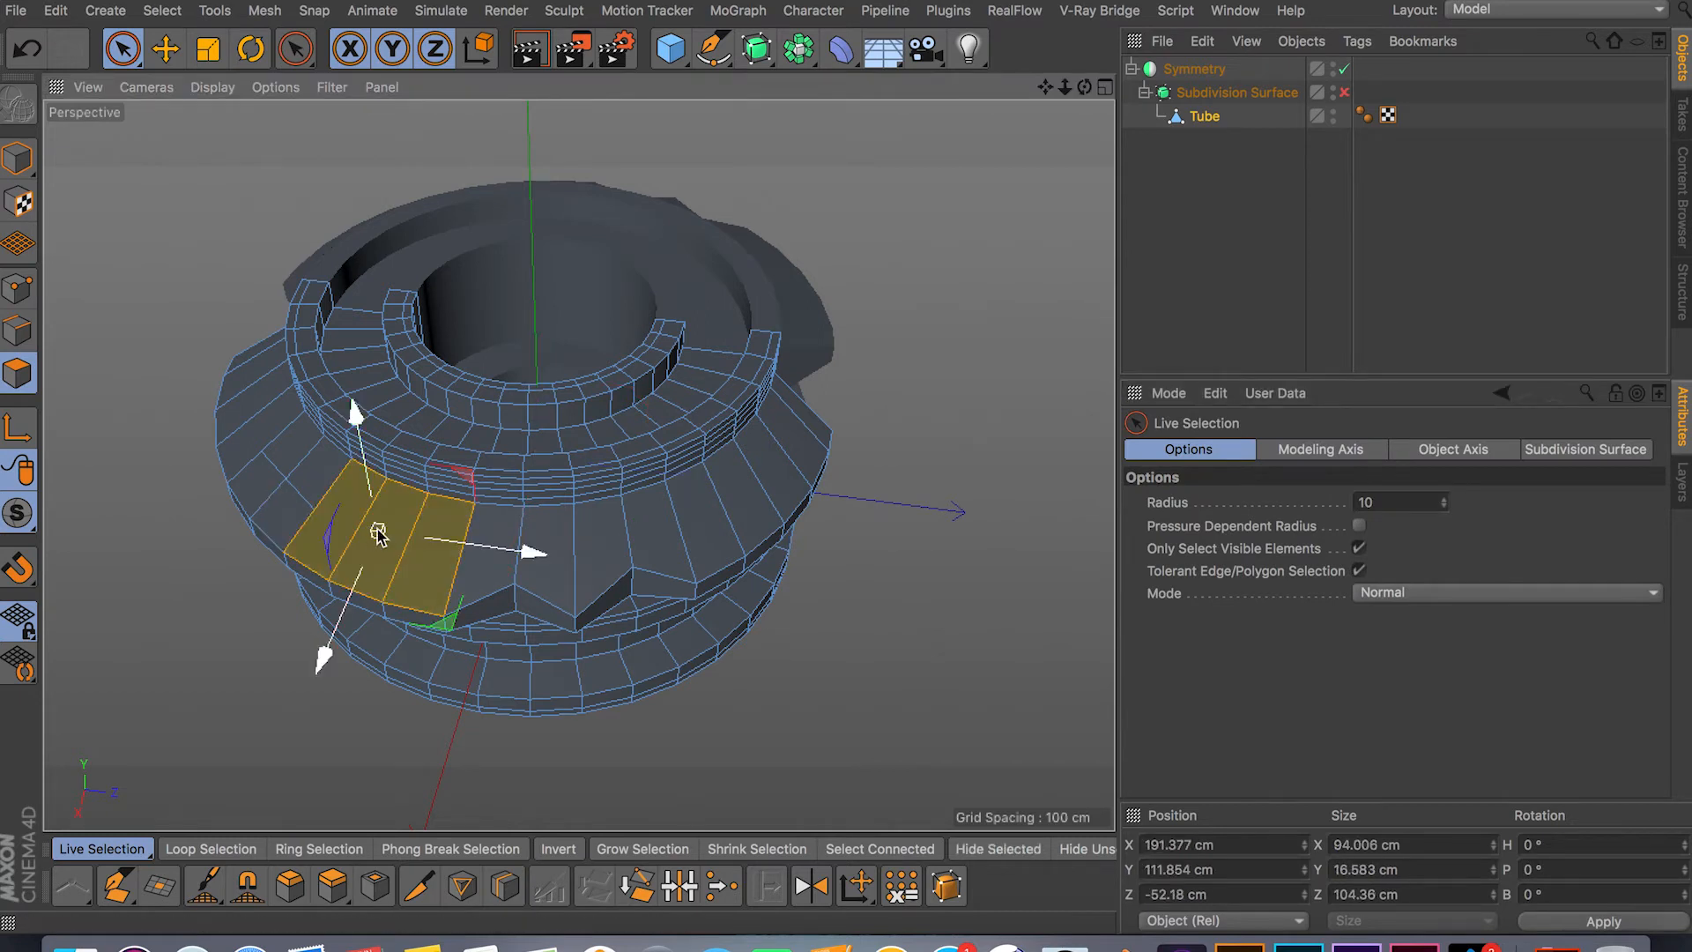
mouse_move(1255, 544)
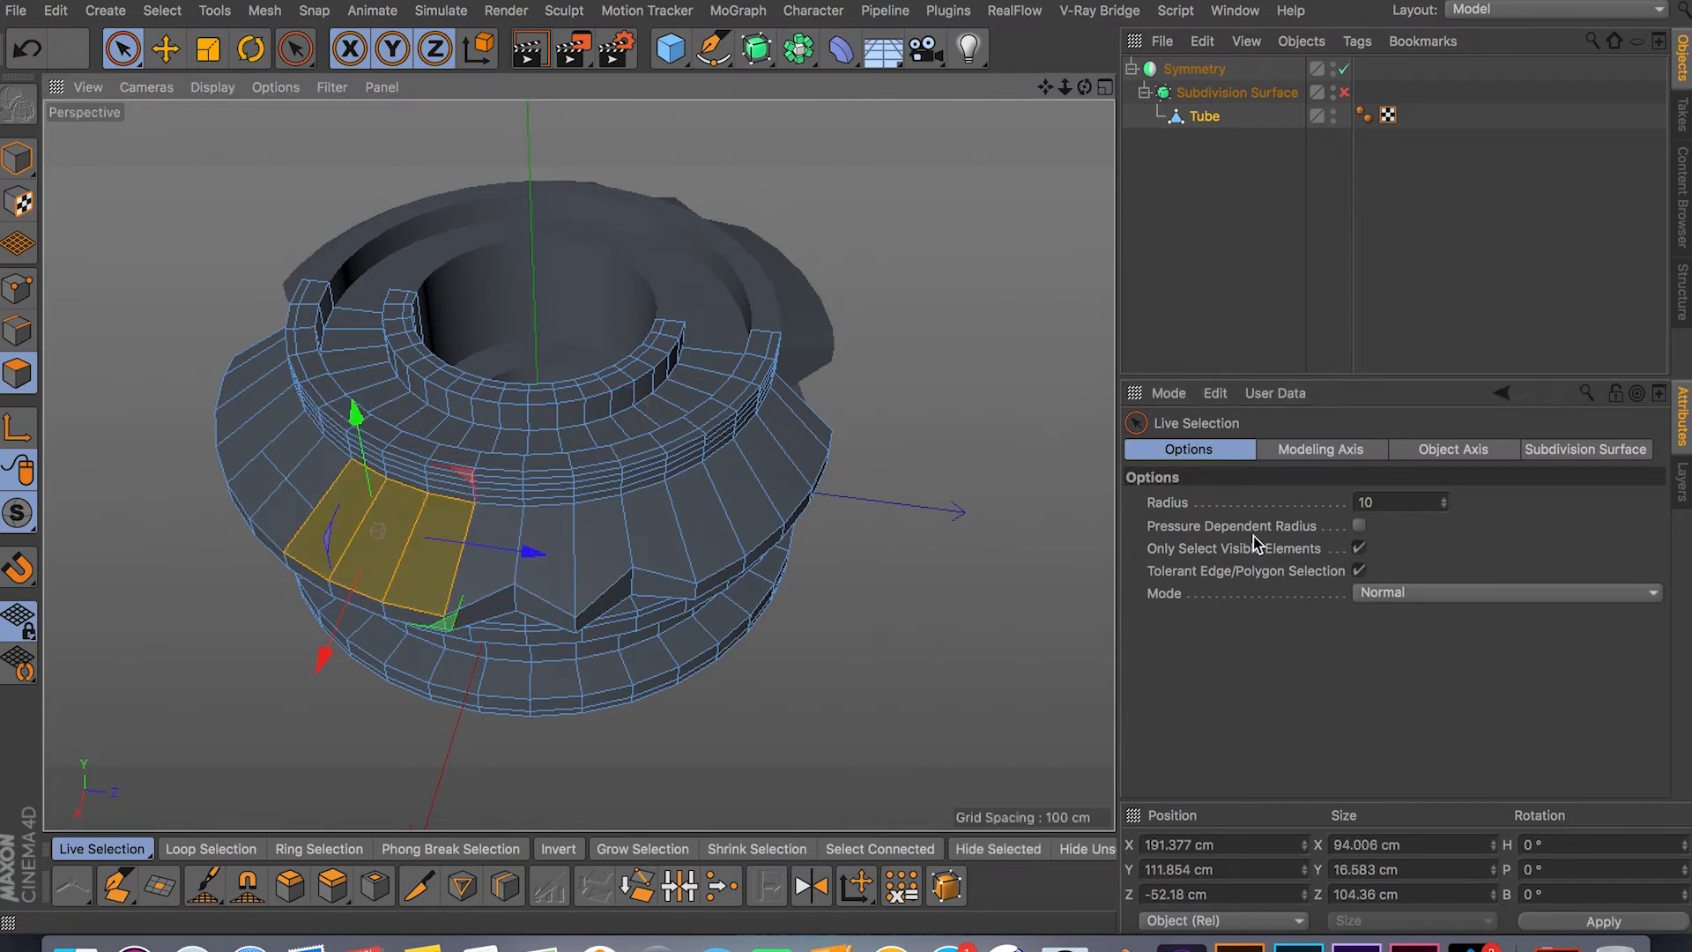
left_click(420, 885)
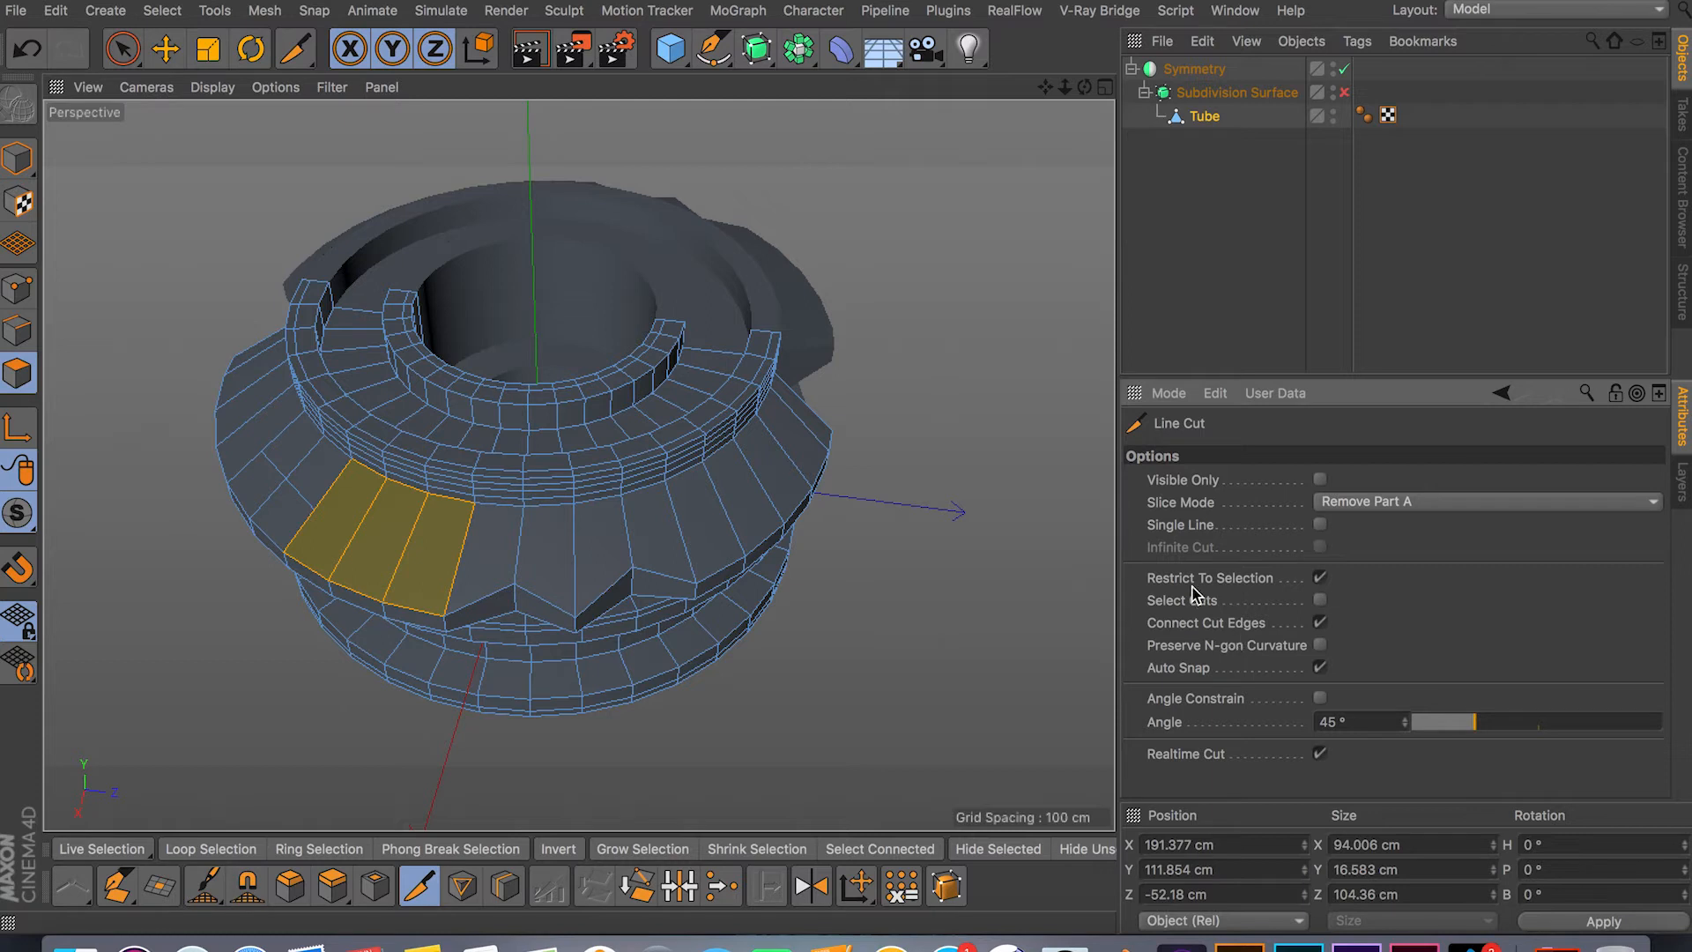
mouse_move(295, 536)
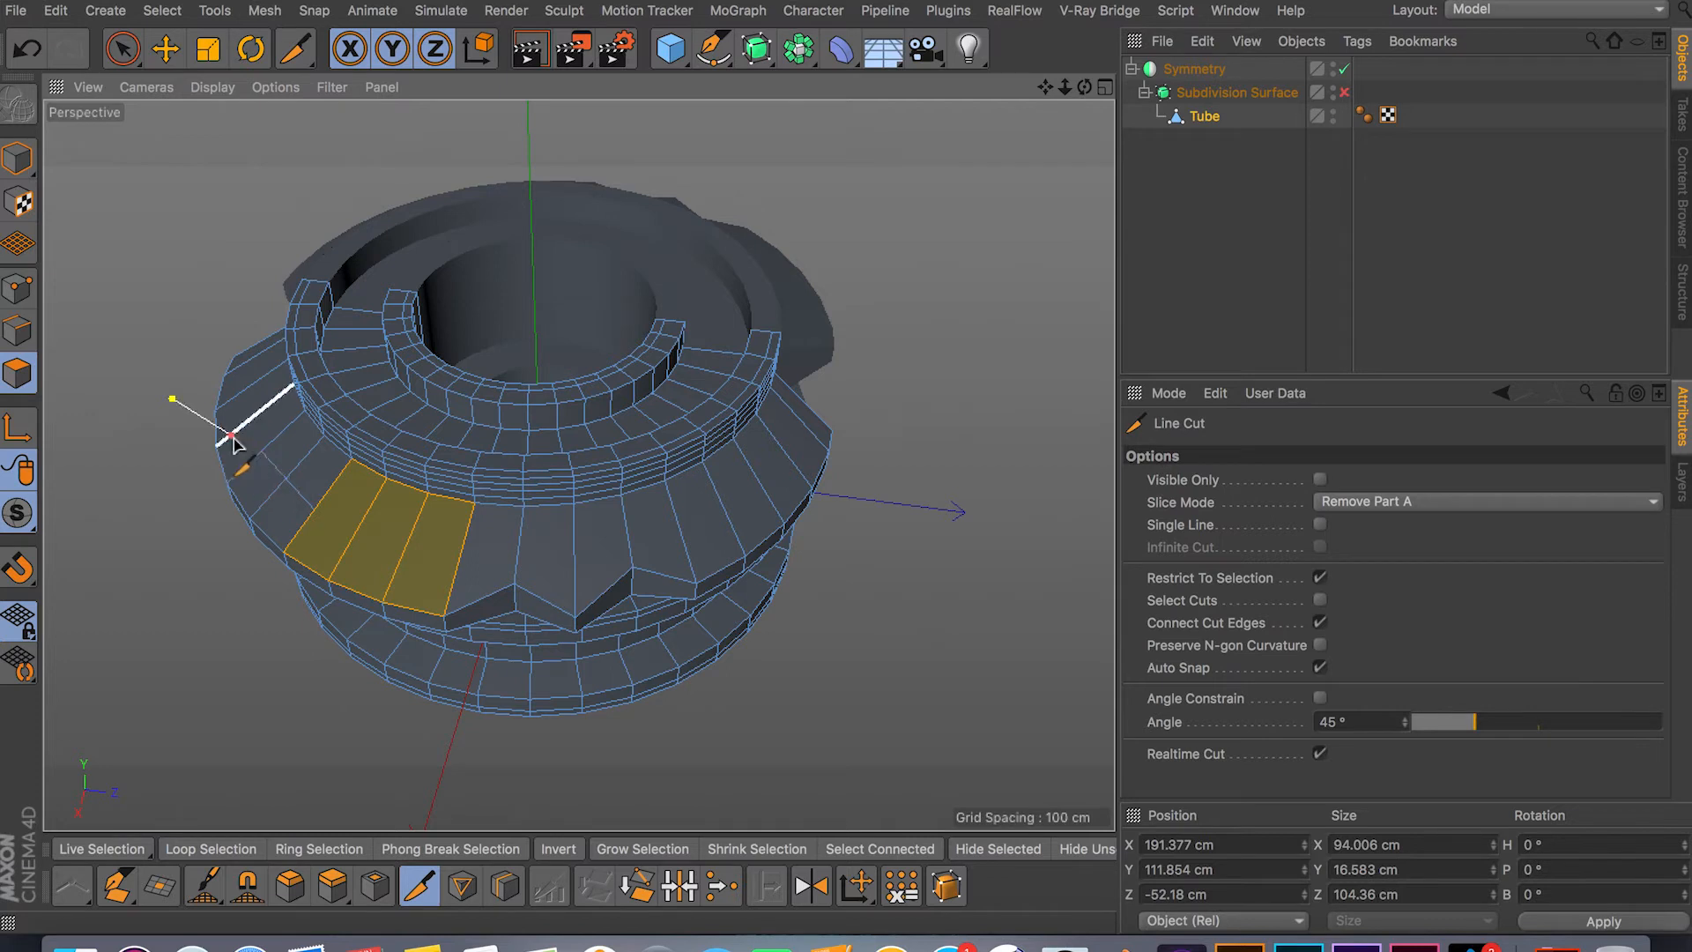
Draw a two-part knife cut that splits only the selected patch.
left_click_drag(234, 437, 786, 566)
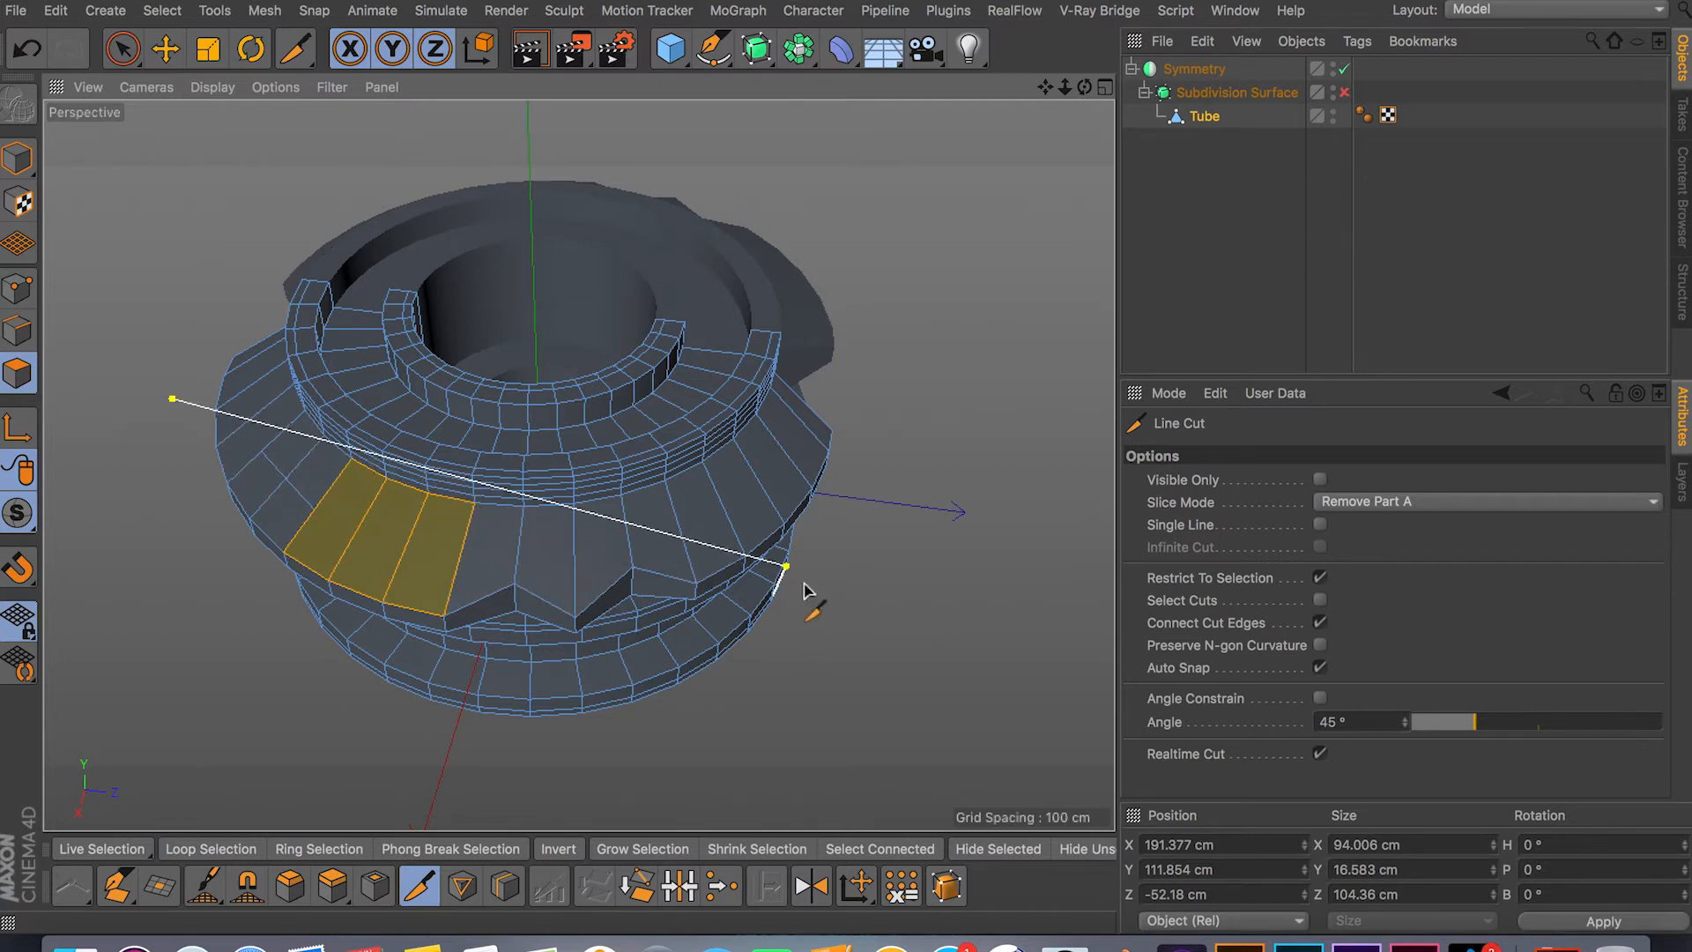
left_click_drag(787, 566, 711, 742)
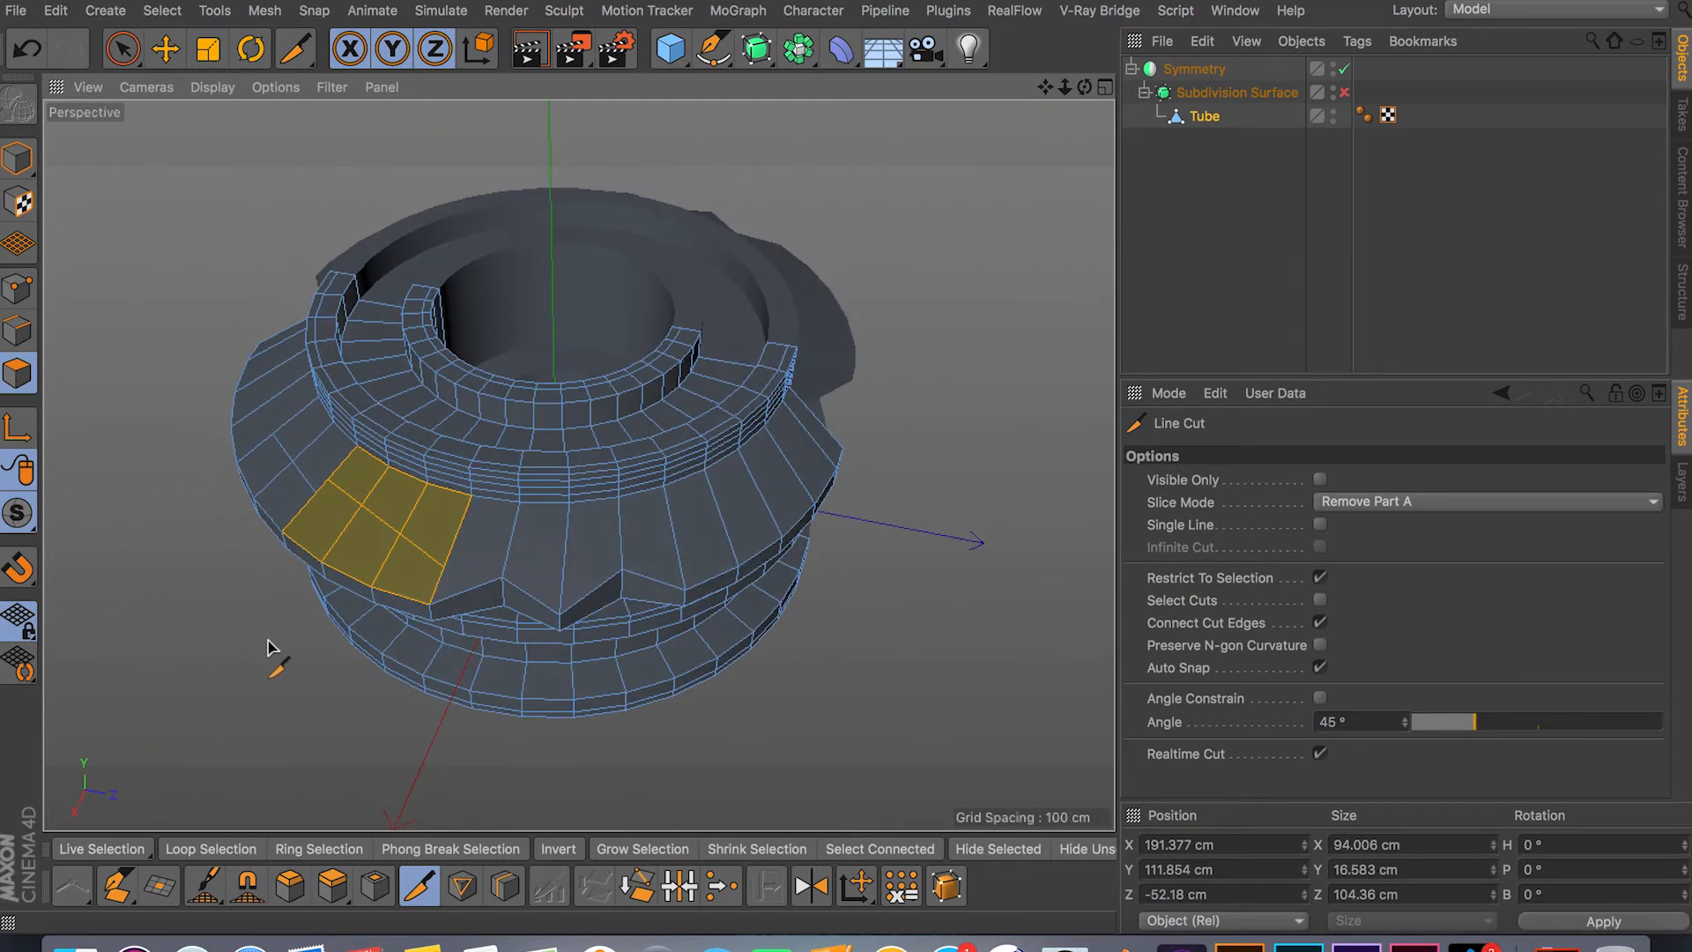
Select a polygon band on the lower section, cut across it, deselect, and toggle Angle Constrain.
left_click(122, 49)
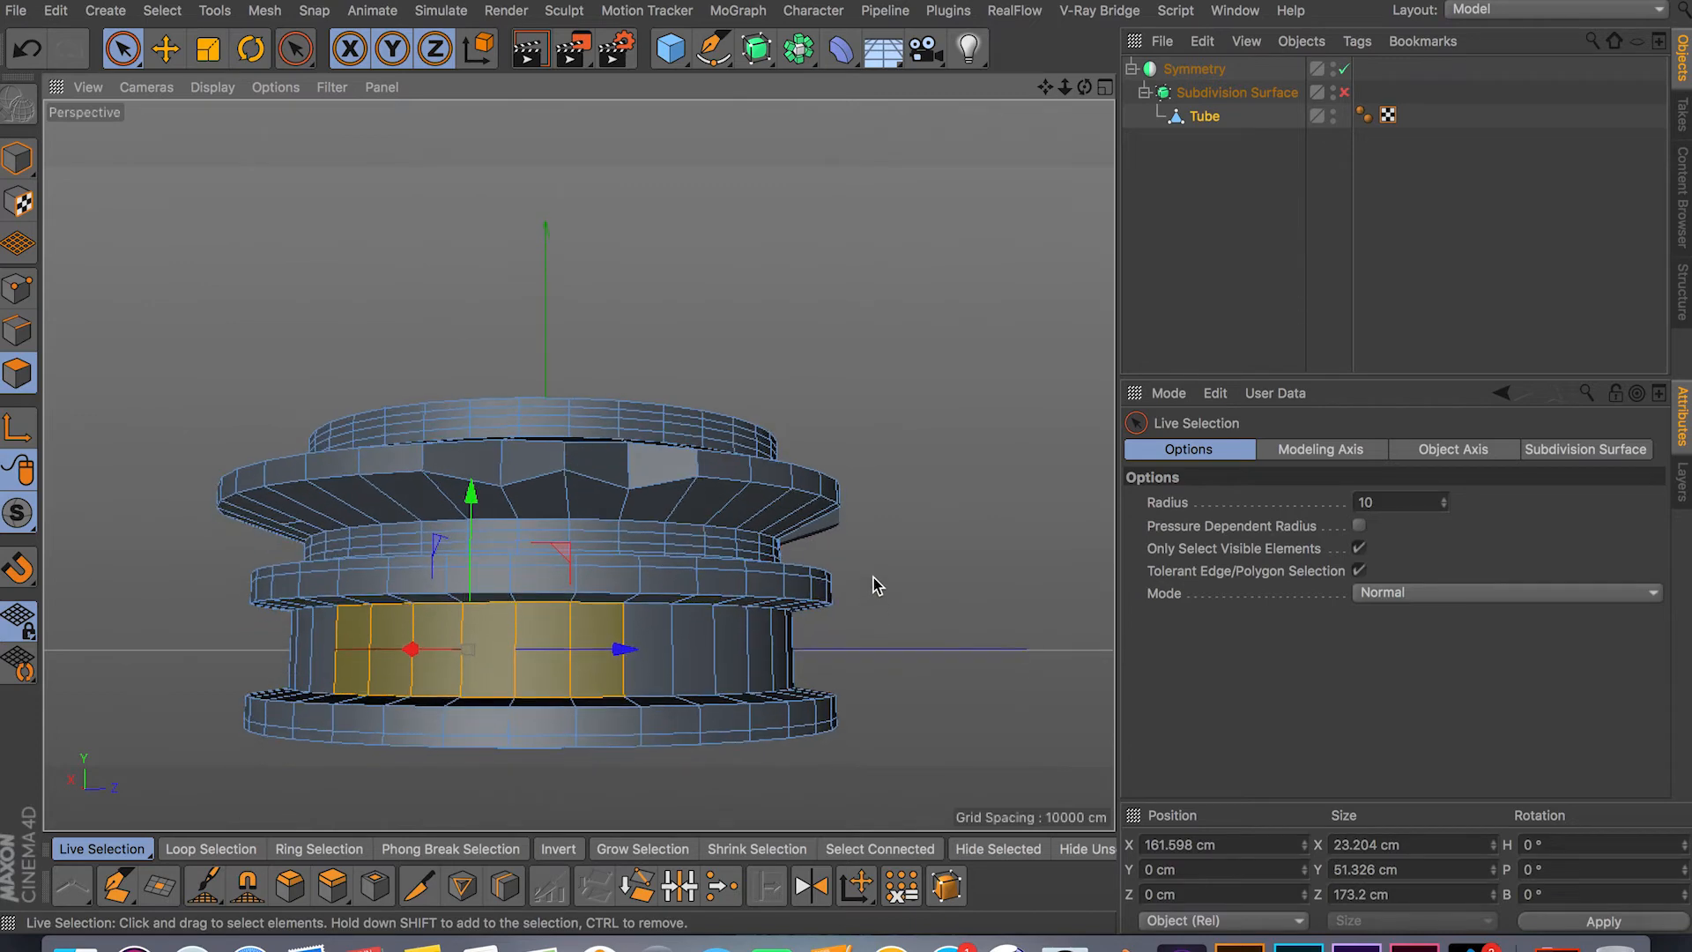
left_click(294, 47)
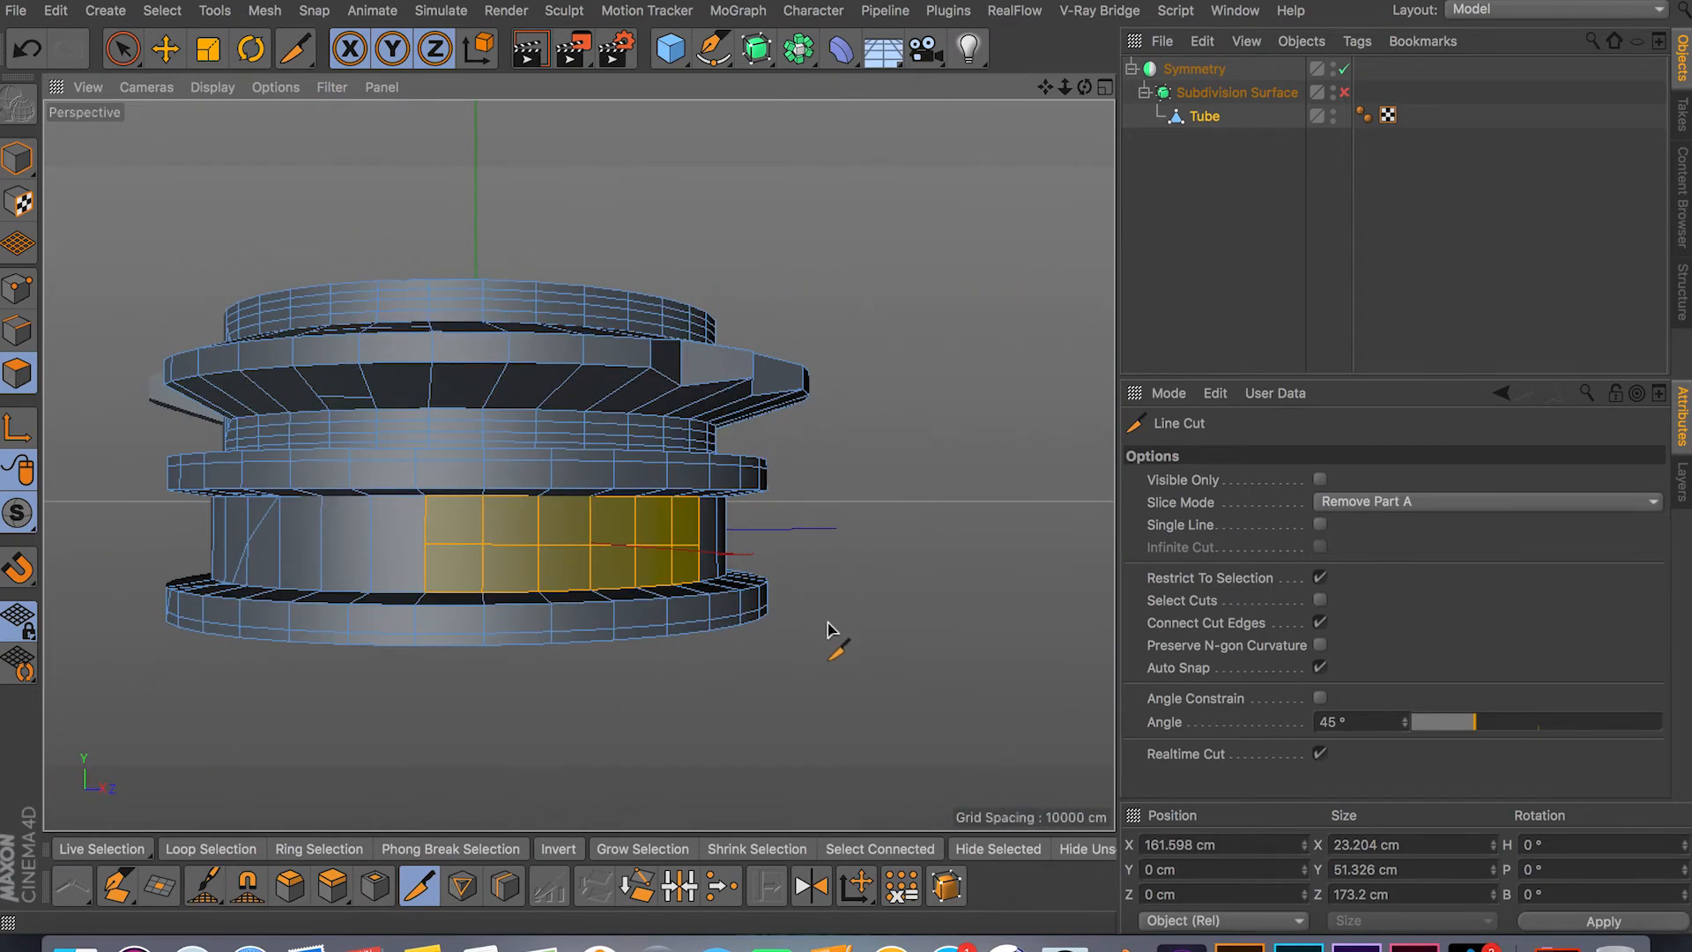
left_click(122, 50)
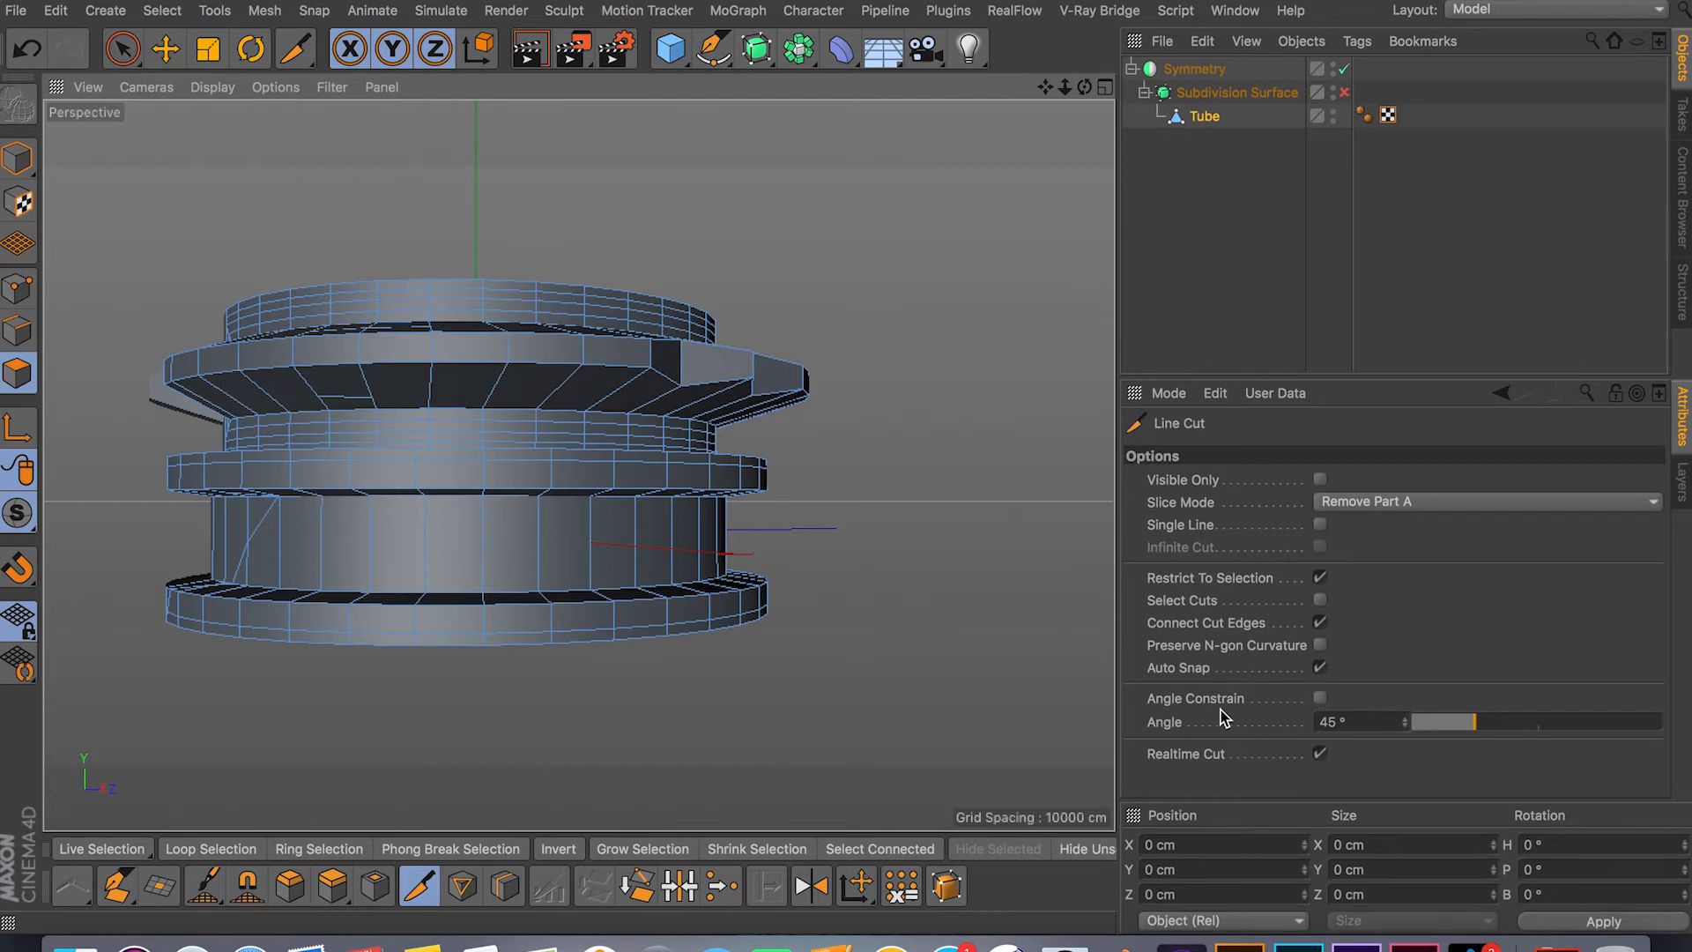
mouse_move(1243, 704)
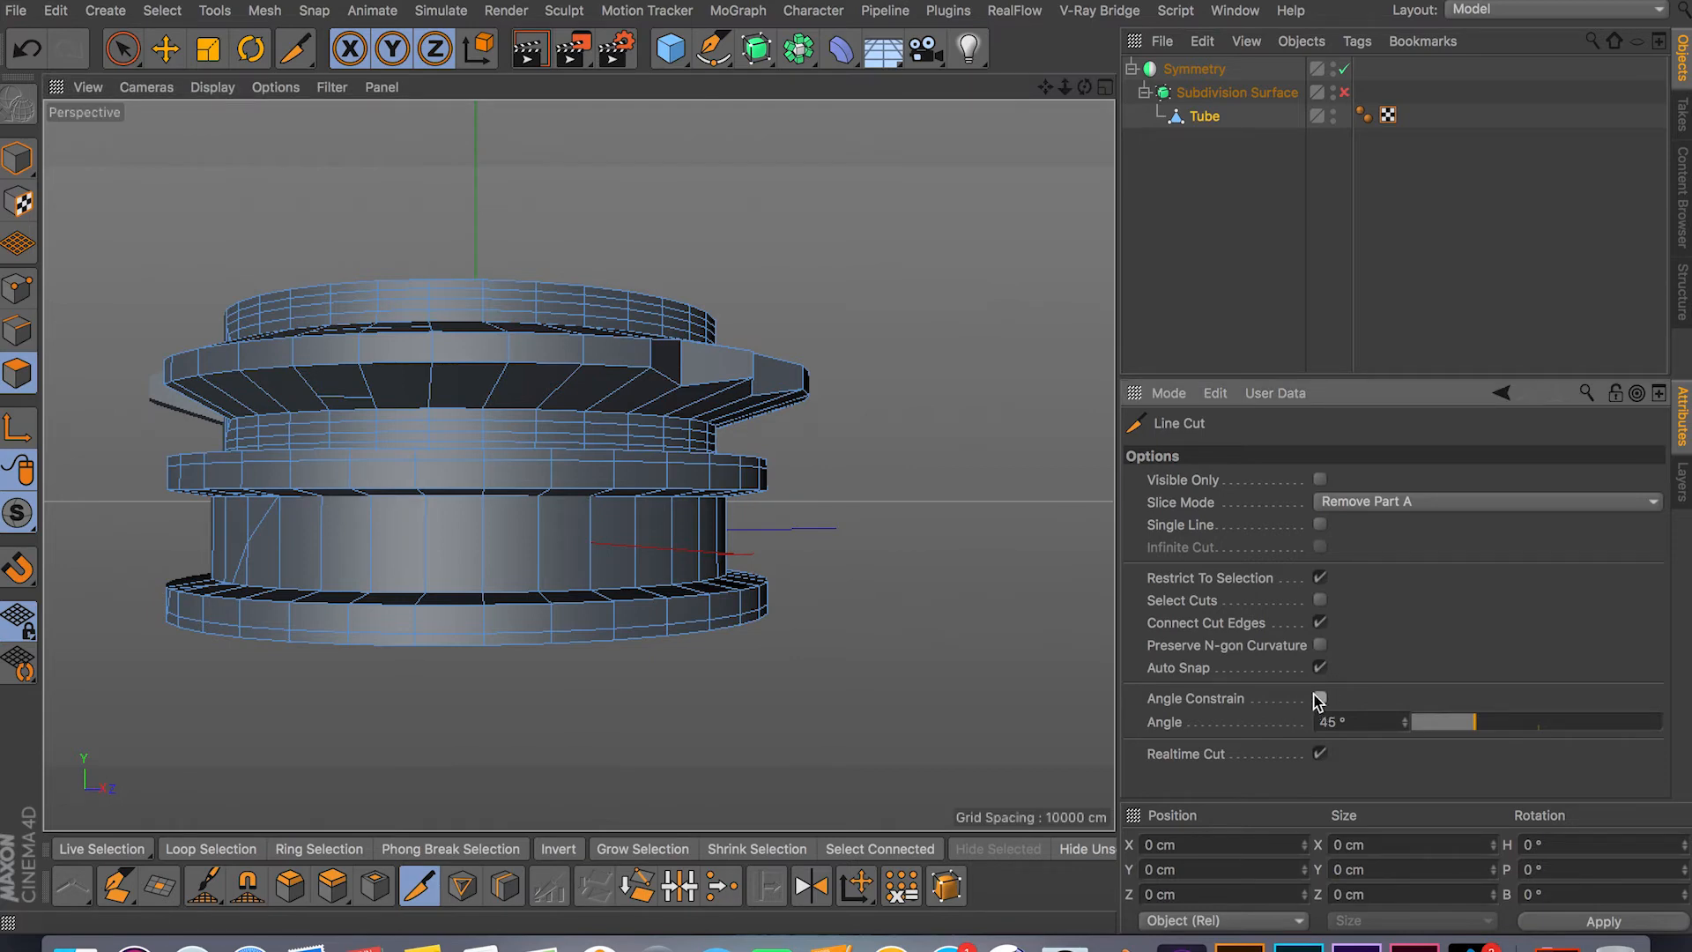
left_click(1319, 698)
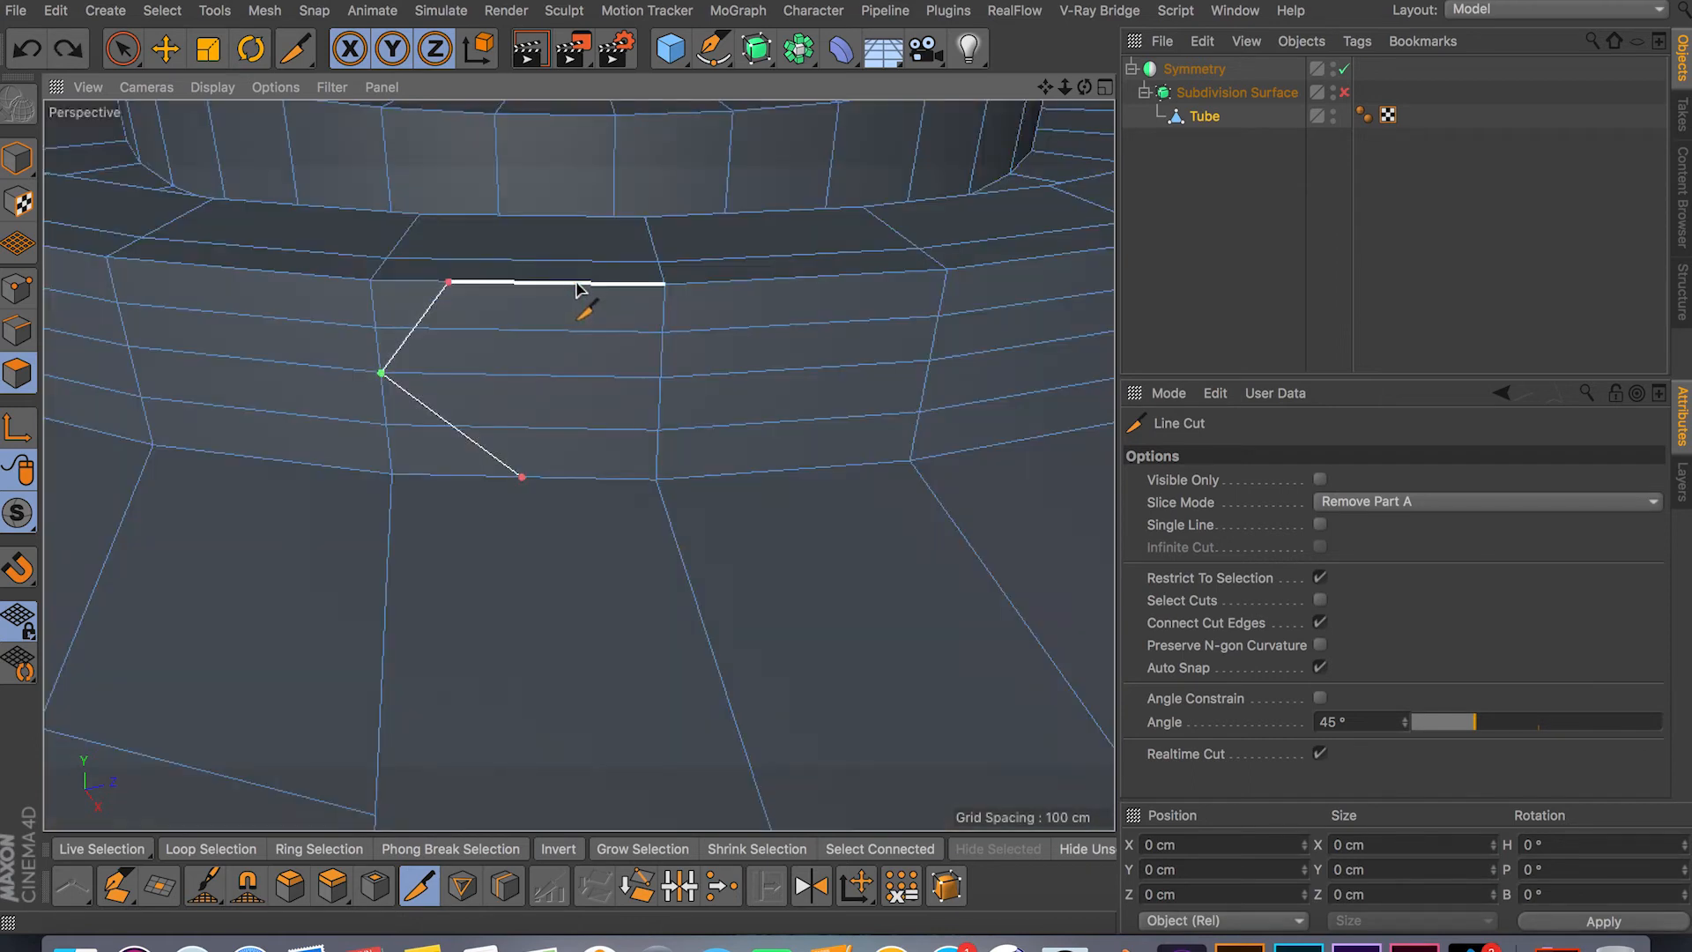
Set the knife's Slice Mode to plain Cut and cut along the upper edge of the band.
left_click(1487, 501)
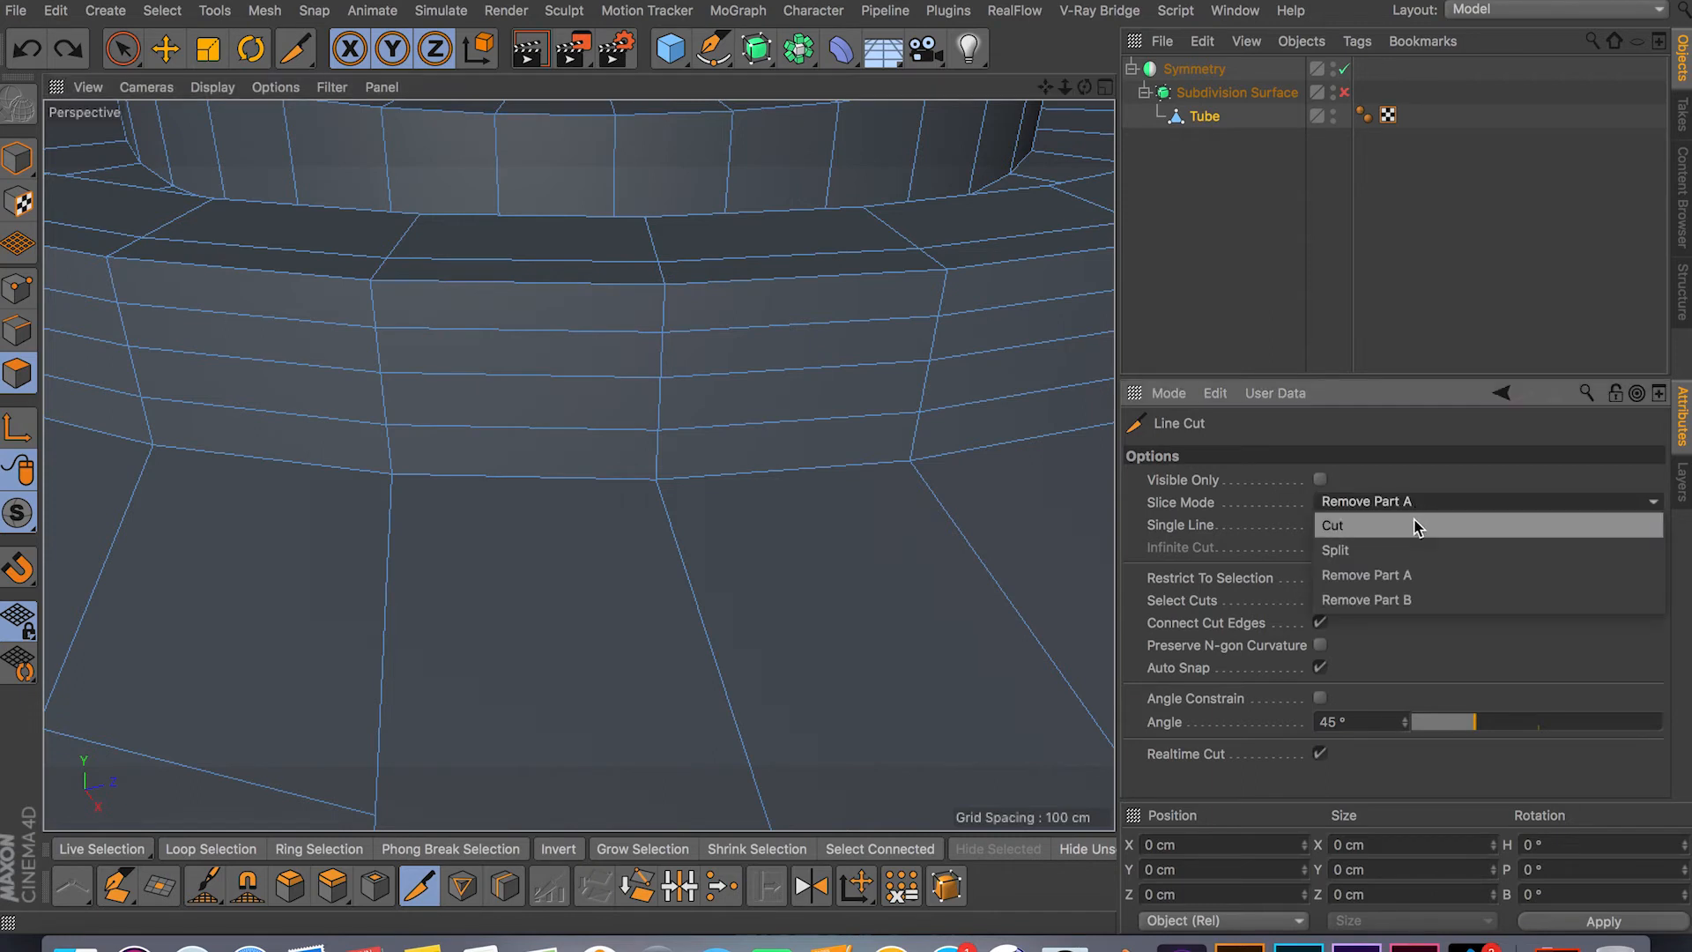
left_click(1335, 525)
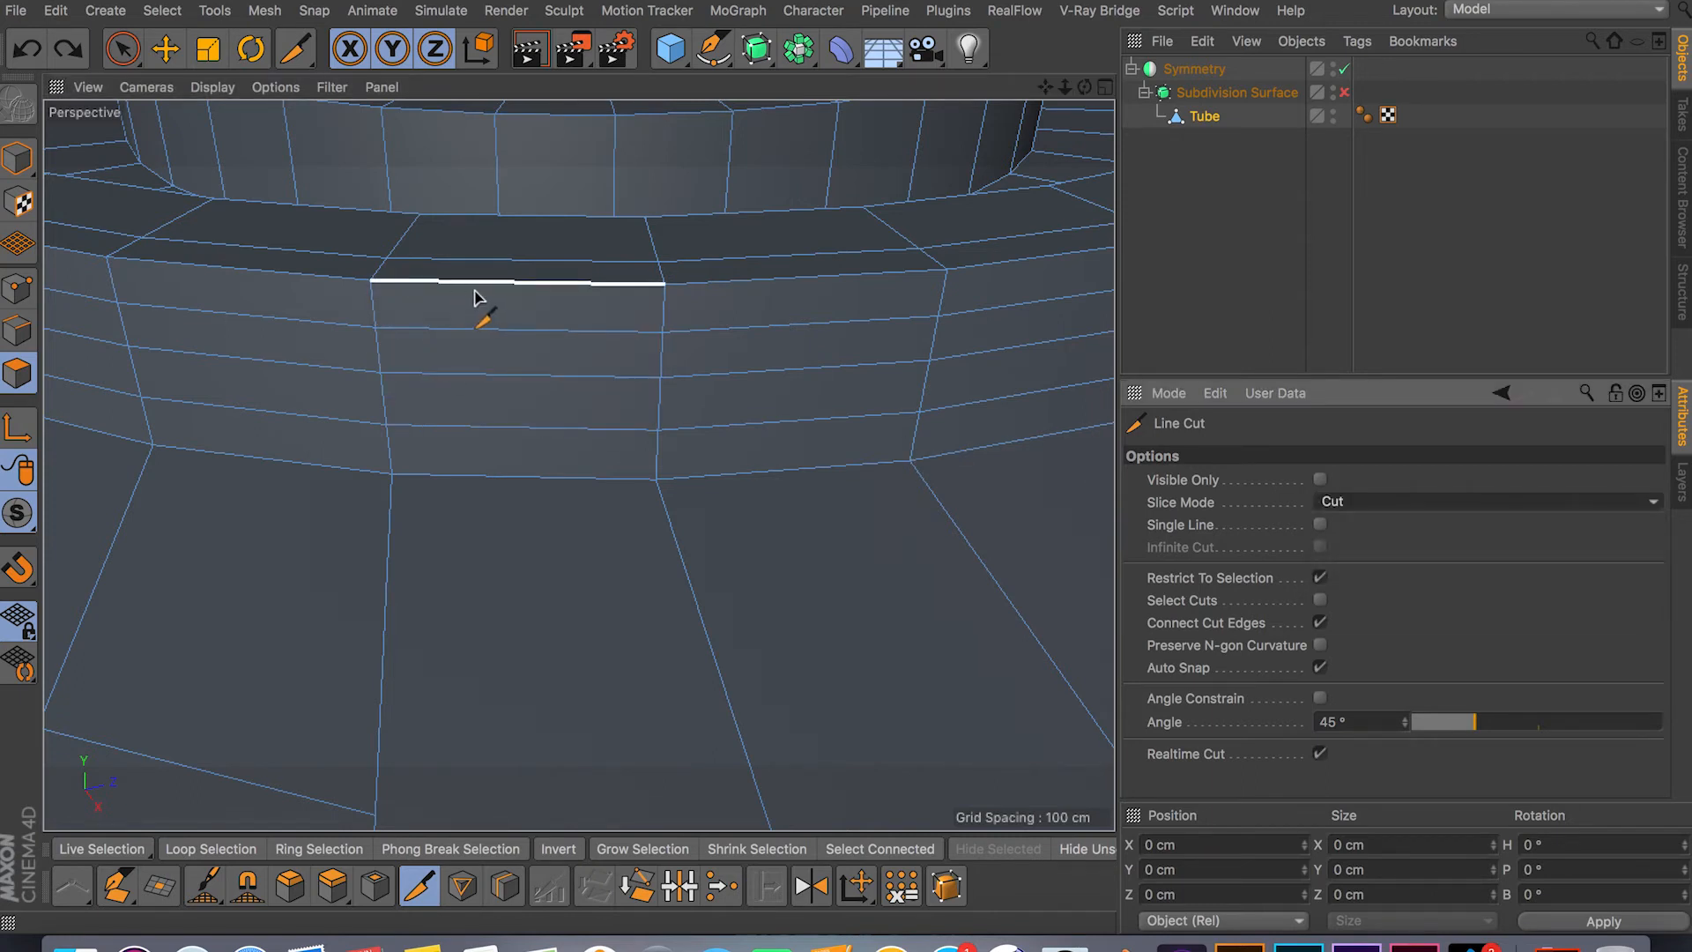
left_click_drag(475, 284, 382, 374)
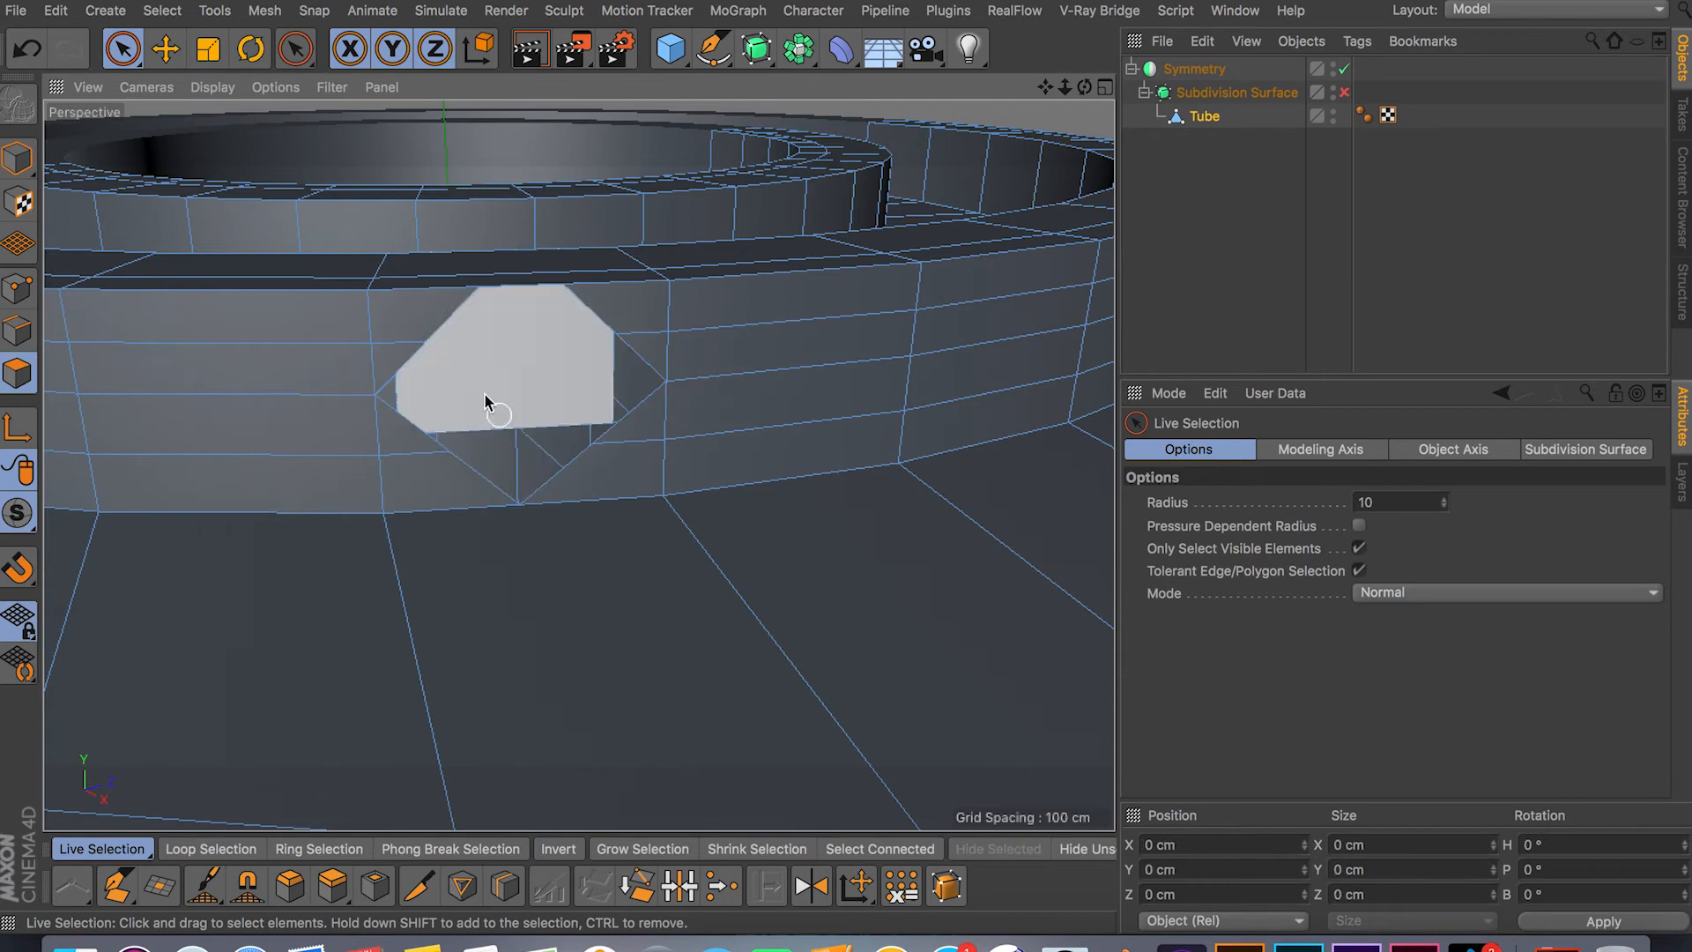
Delete the hexagonal outline's inner polygon and select the edges bordering the hole.
left_click(122, 50)
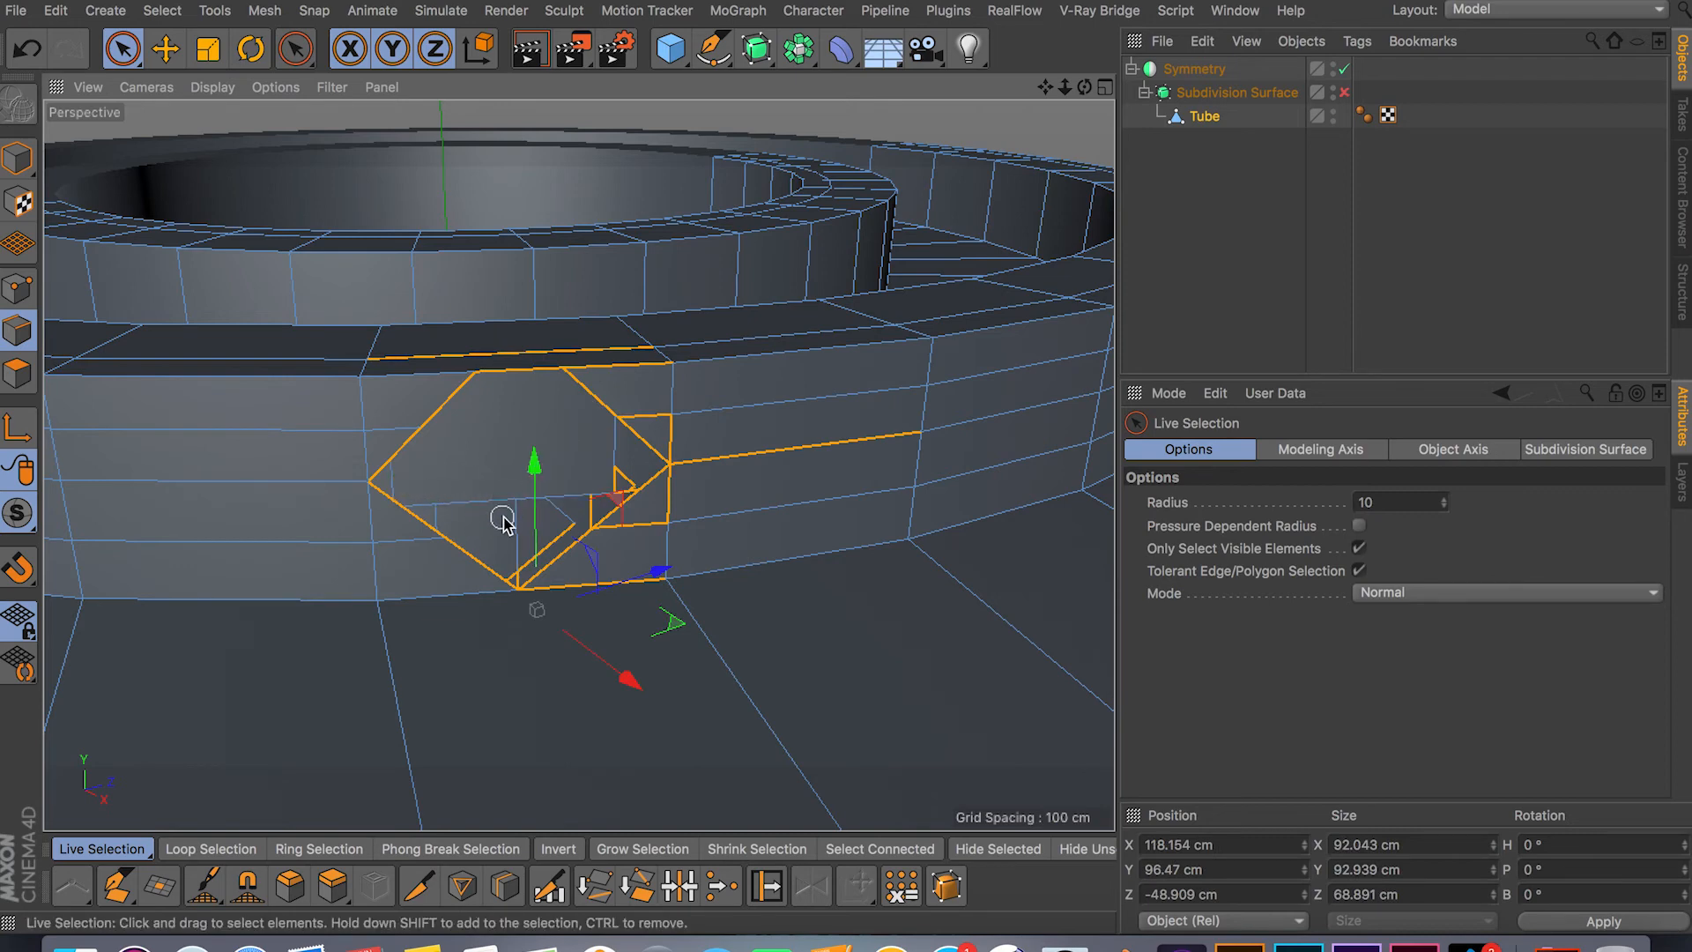
mouse_move(615, 474)
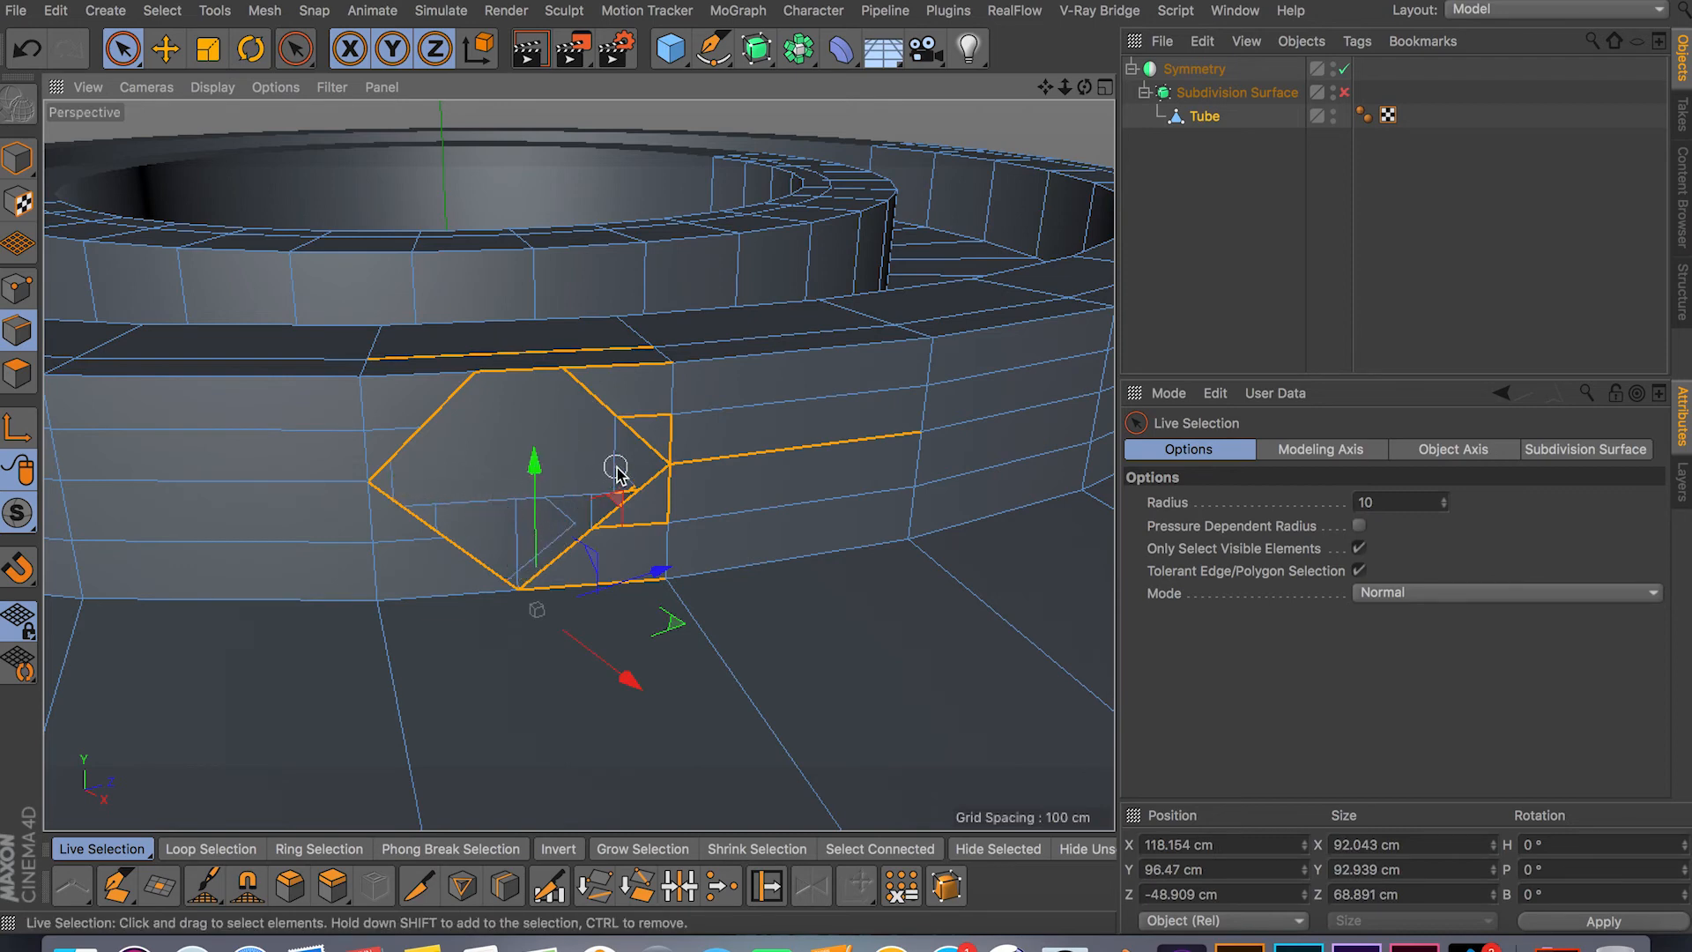
left_click_drag(615, 472, 653, 569)
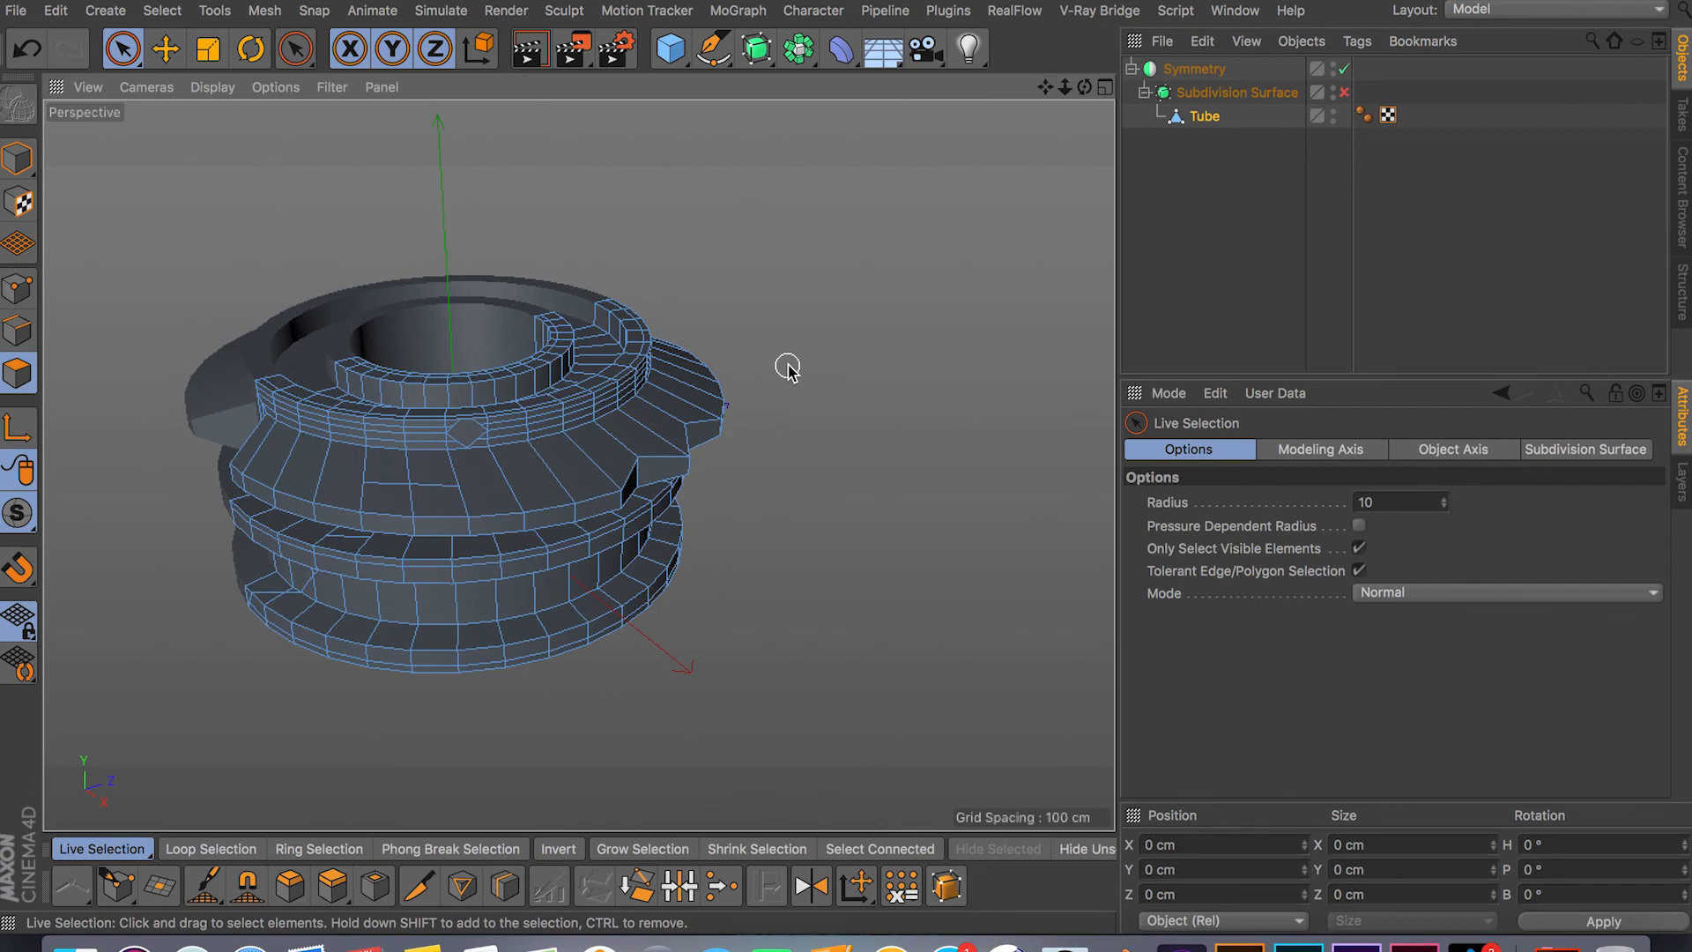
mouse_move(771, 560)
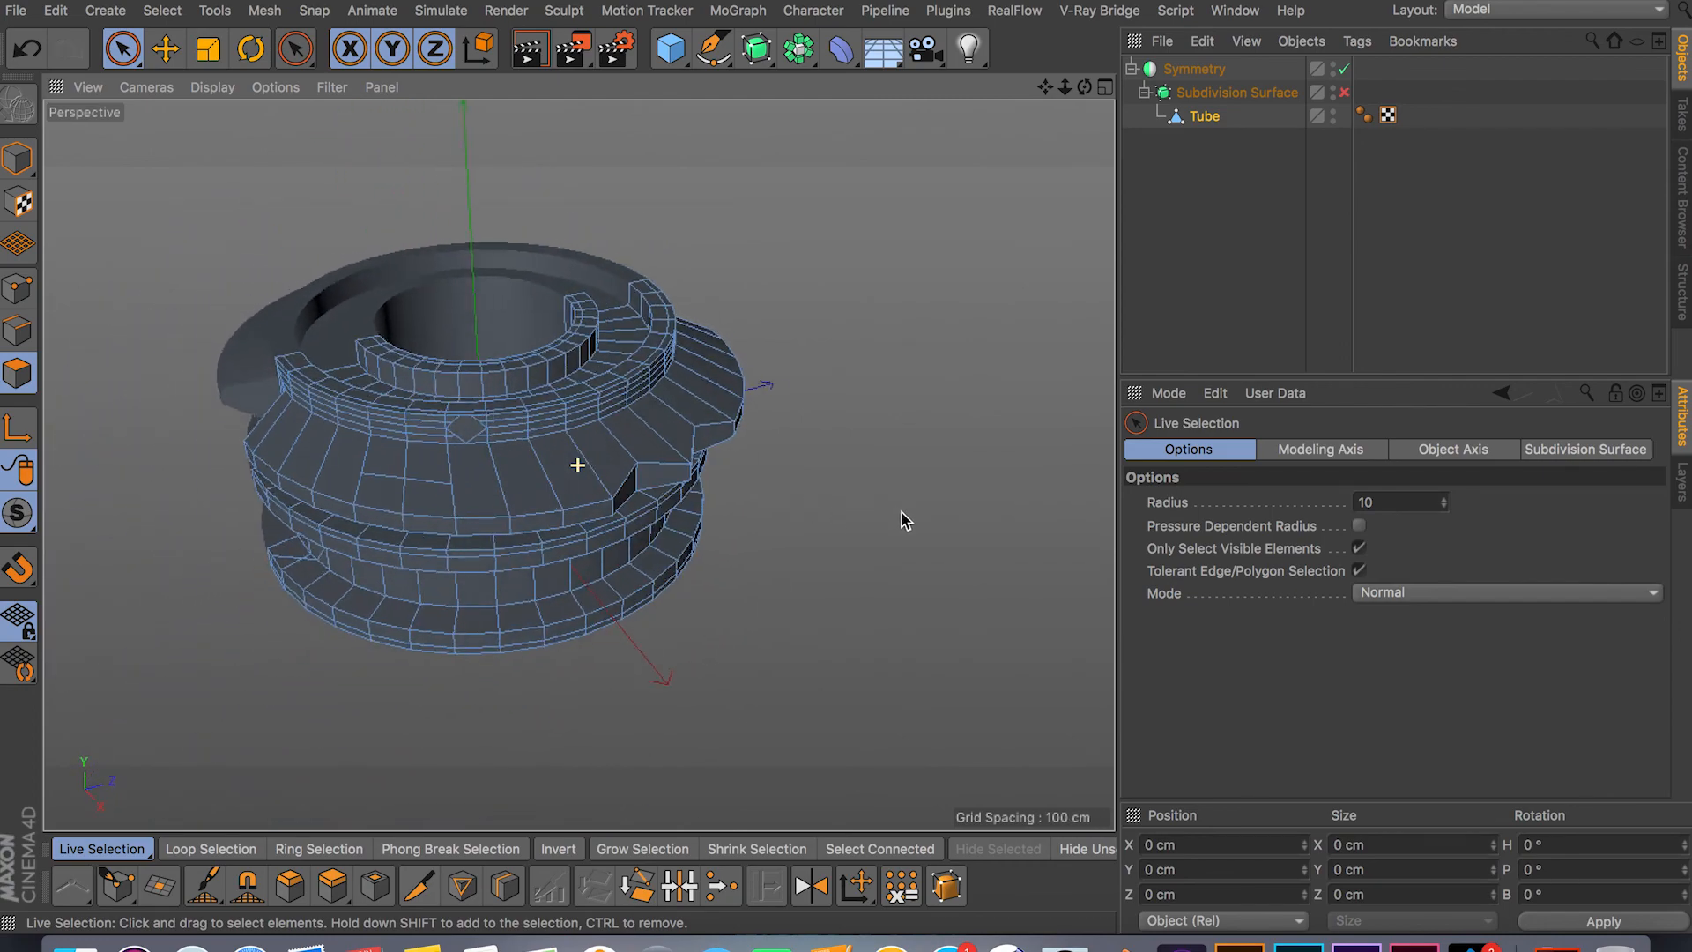
Patch the hole from its border edges and reactivate the Line Cut knife in Cut mode.
left_click(295, 50)
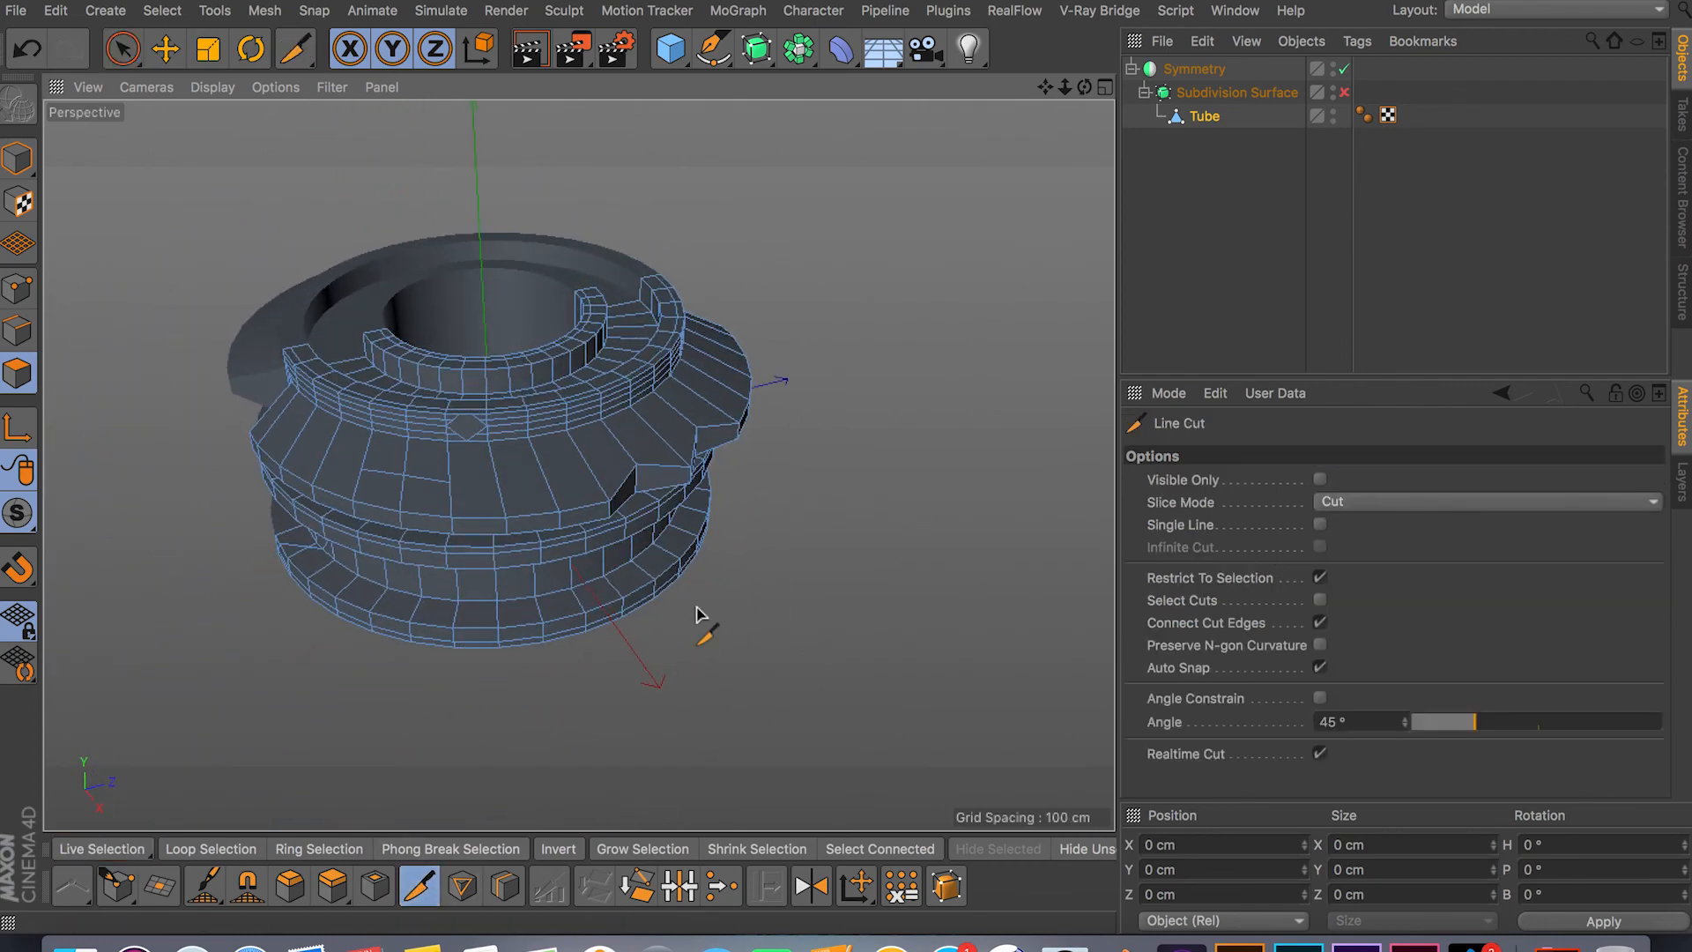